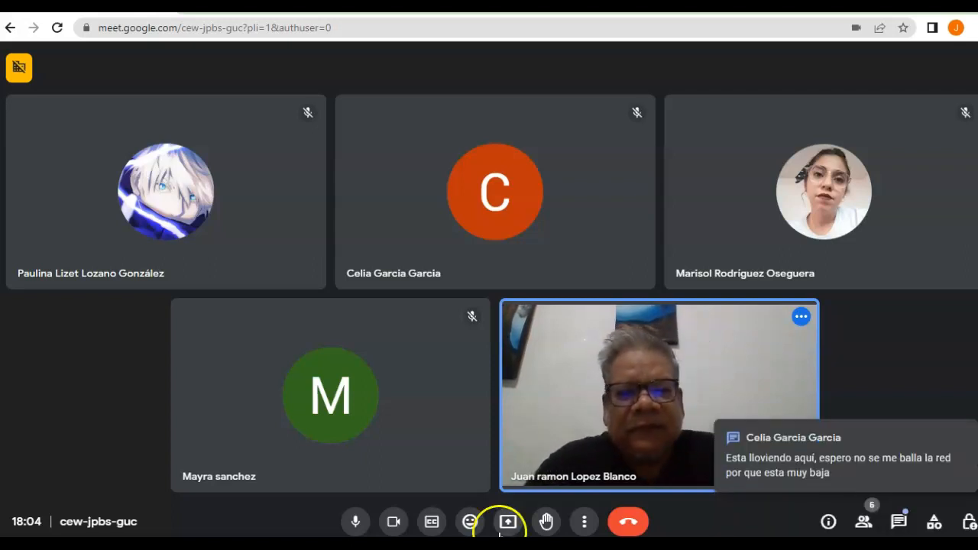
pyautogui.moveTo(507, 521)
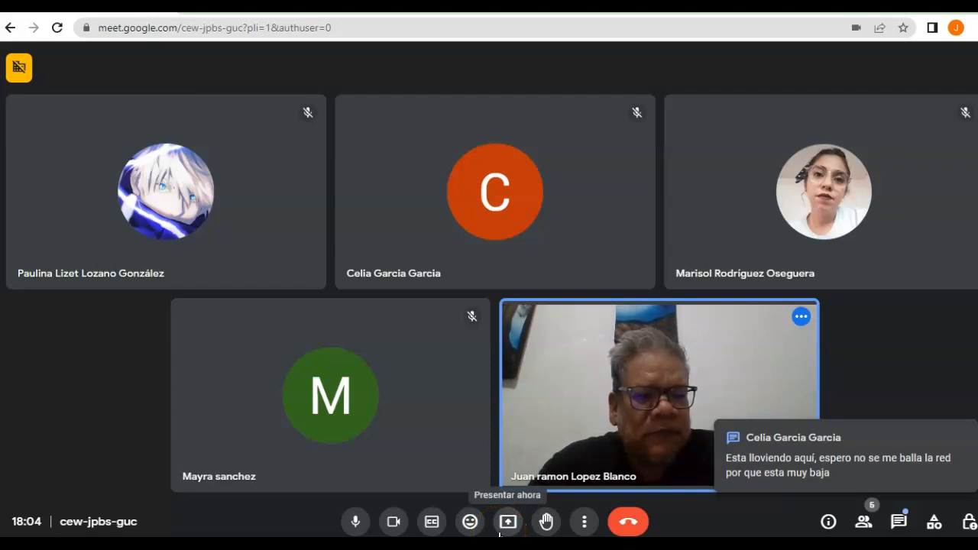
pyautogui.moveTo(413, 385)
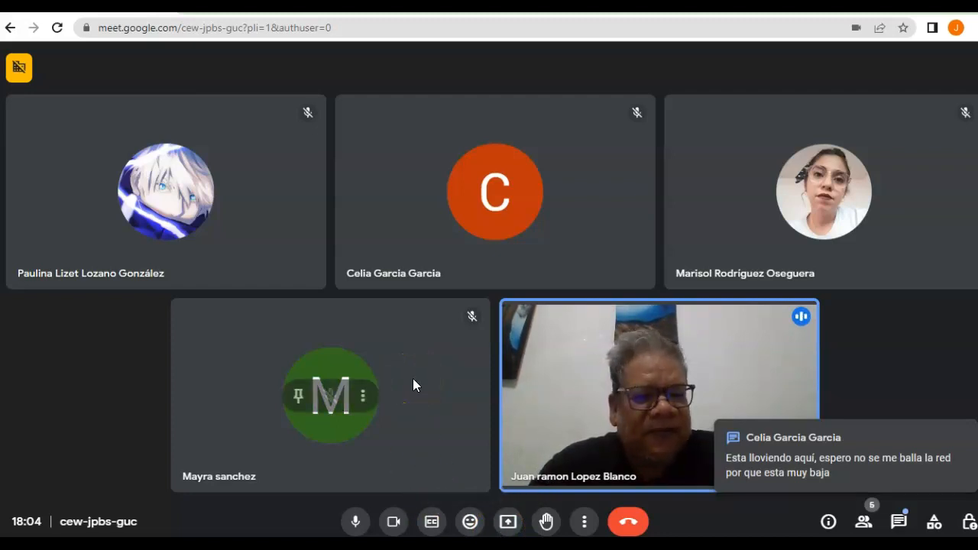
pyautogui.click(364, 396)
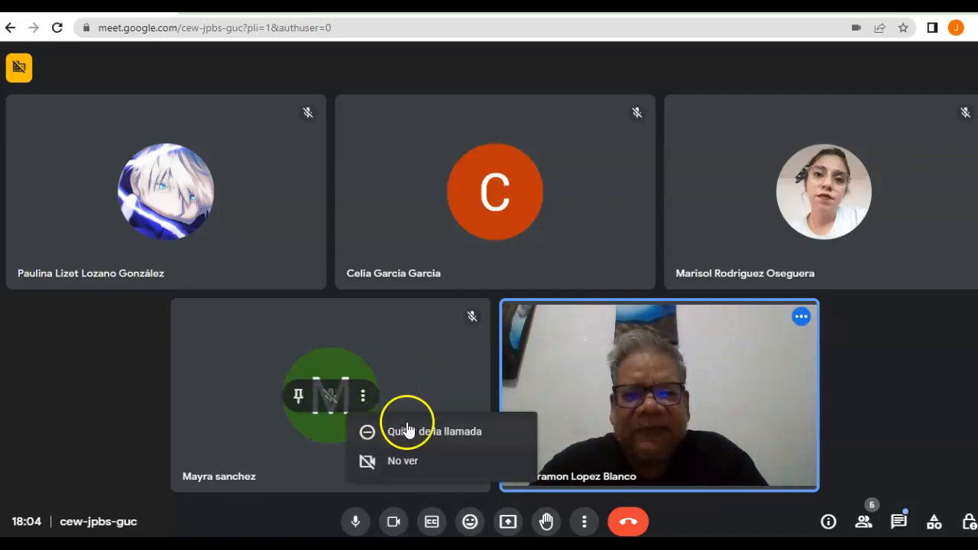
pyautogui.click(434, 431)
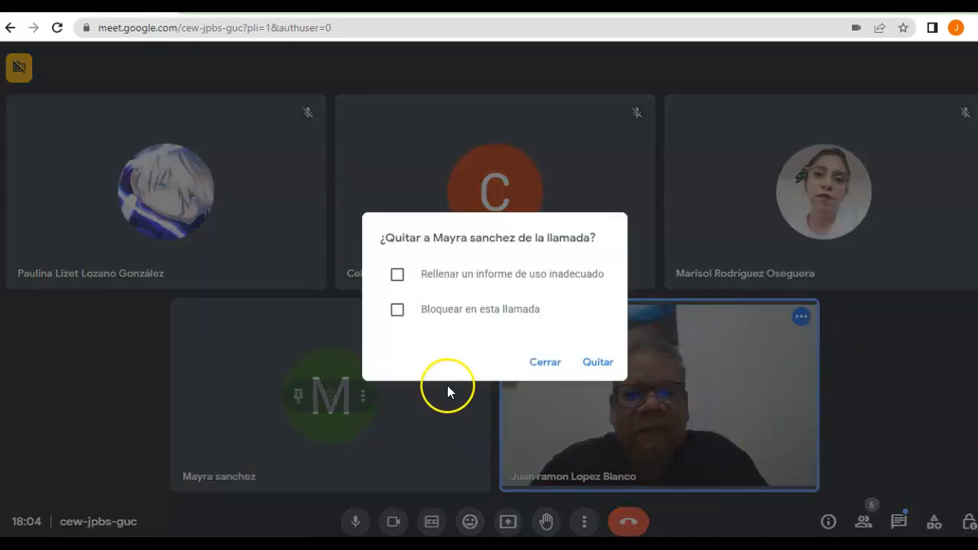
pyautogui.moveTo(420, 367)
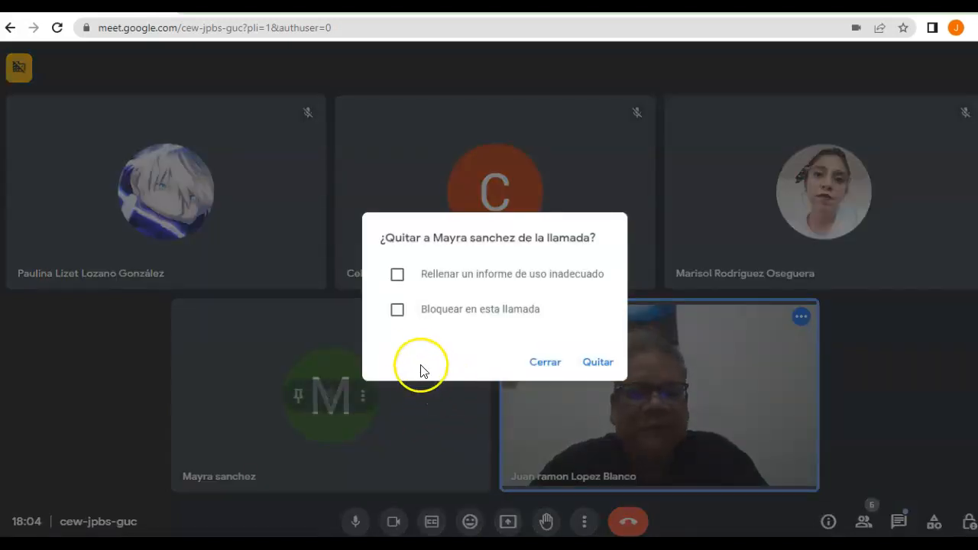
pyautogui.moveTo(501, 342)
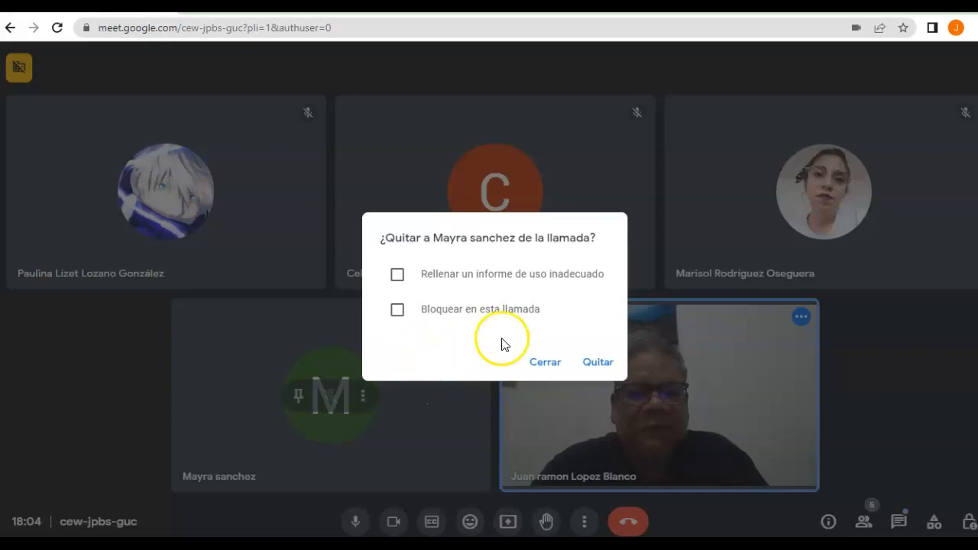
pyautogui.click(597, 360)
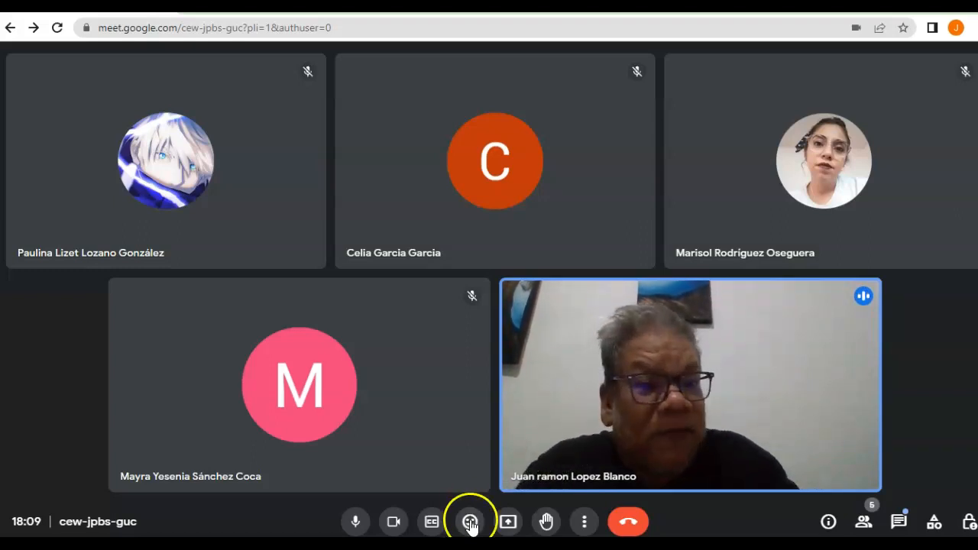
# Briefly view the in-call messages and return to the participant grid with the join request showing.
pyautogui.click(899, 521)
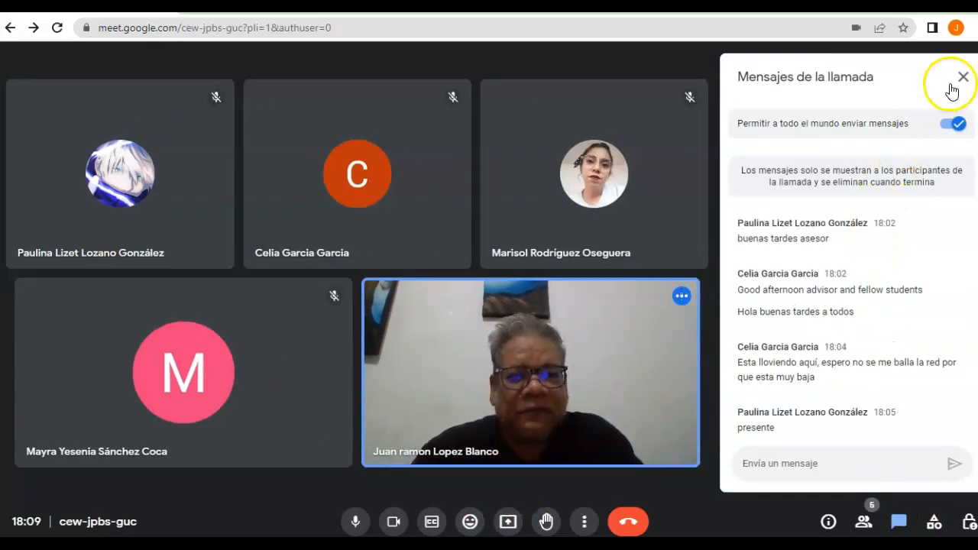
pyautogui.click(963, 76)
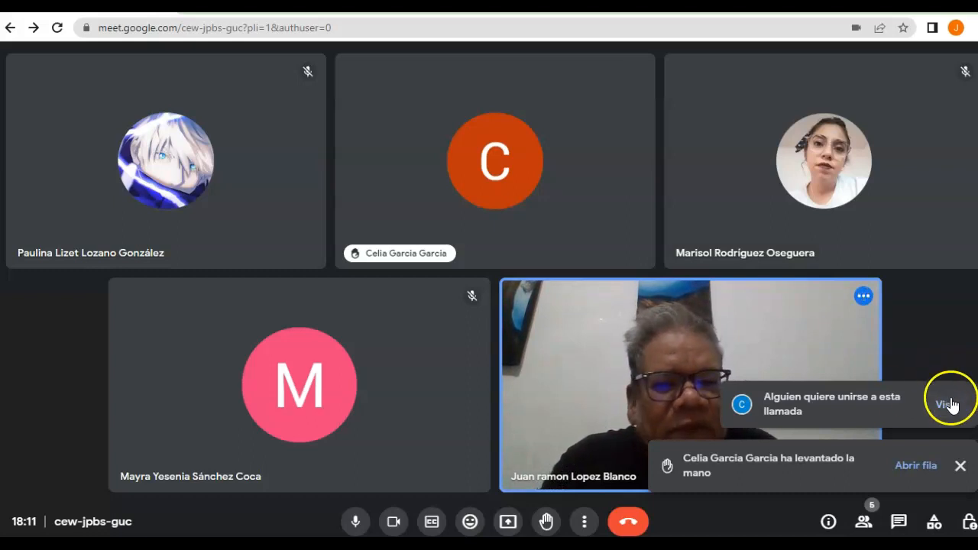
pyautogui.click(863, 522)
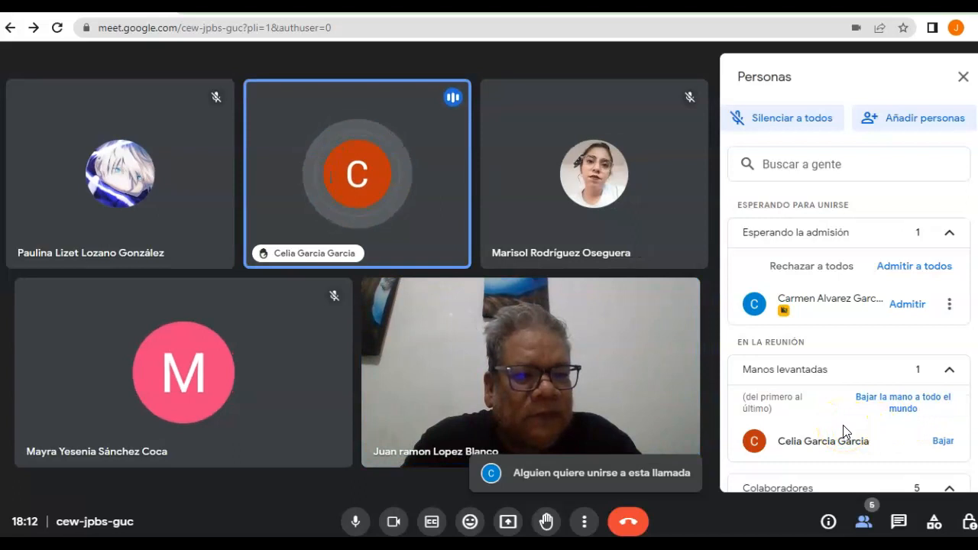
pyautogui.click(908, 303)
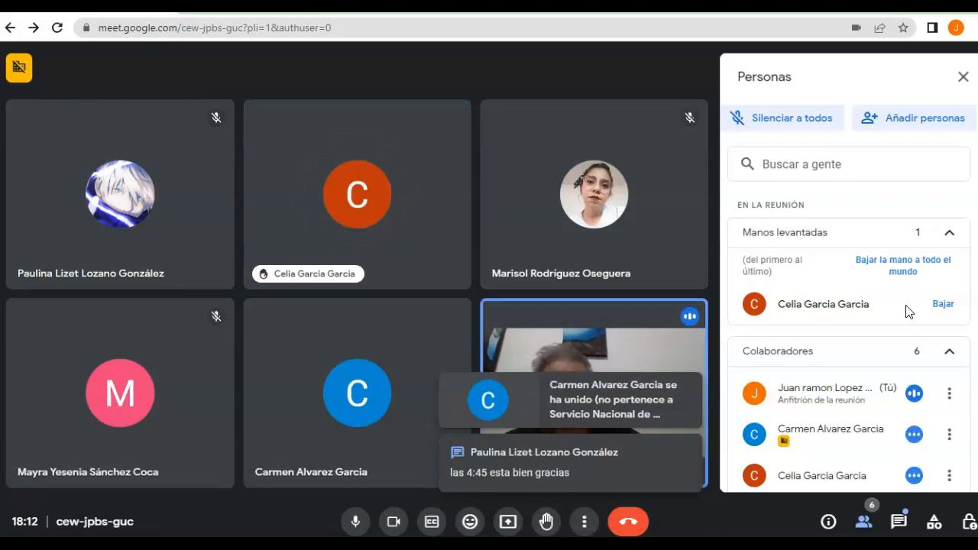
pyautogui.click(962, 76)
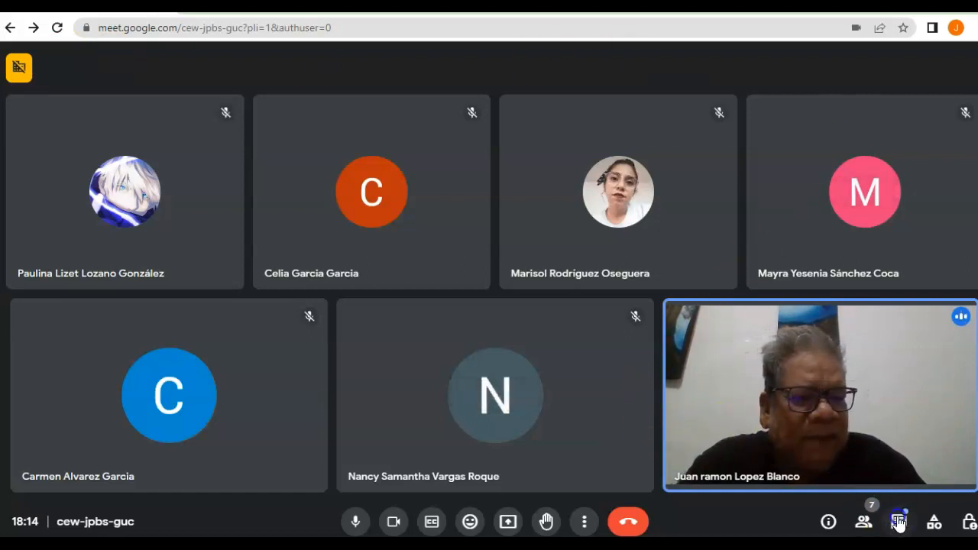
# Show the People panel listing the seven attendees and scroll through it.
pyautogui.click(898, 521)
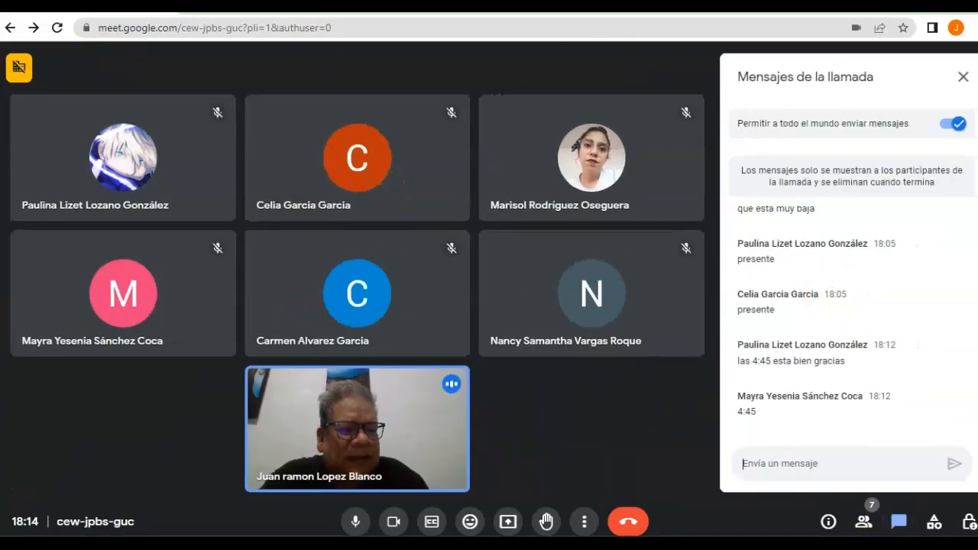
pyautogui.moveTo(862, 521)
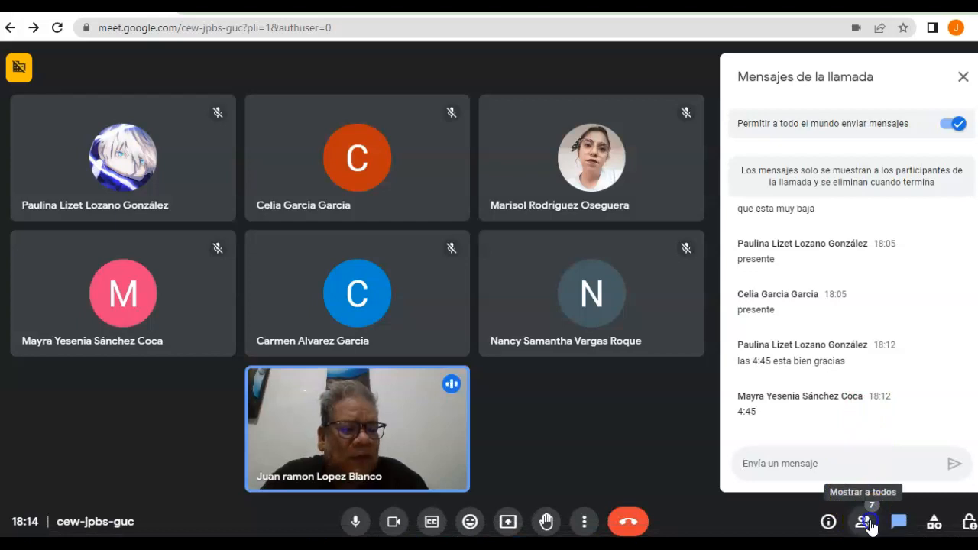
pyautogui.click(864, 523)
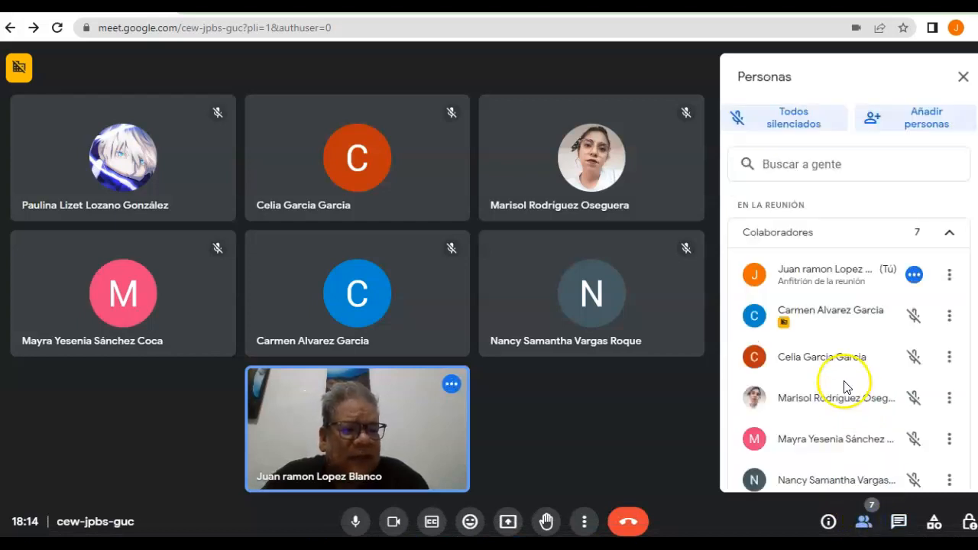
pyautogui.scroll(-3)
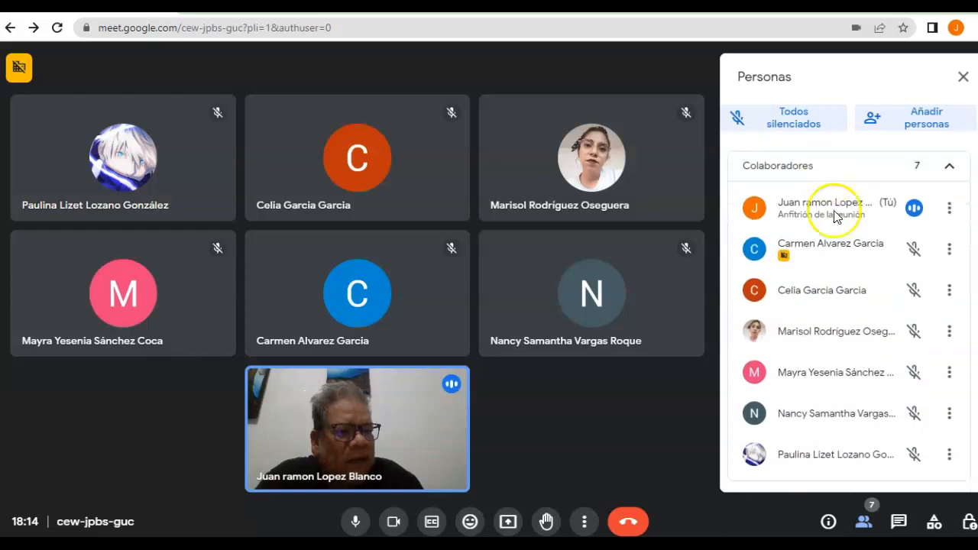
pyautogui.moveTo(893, 352)
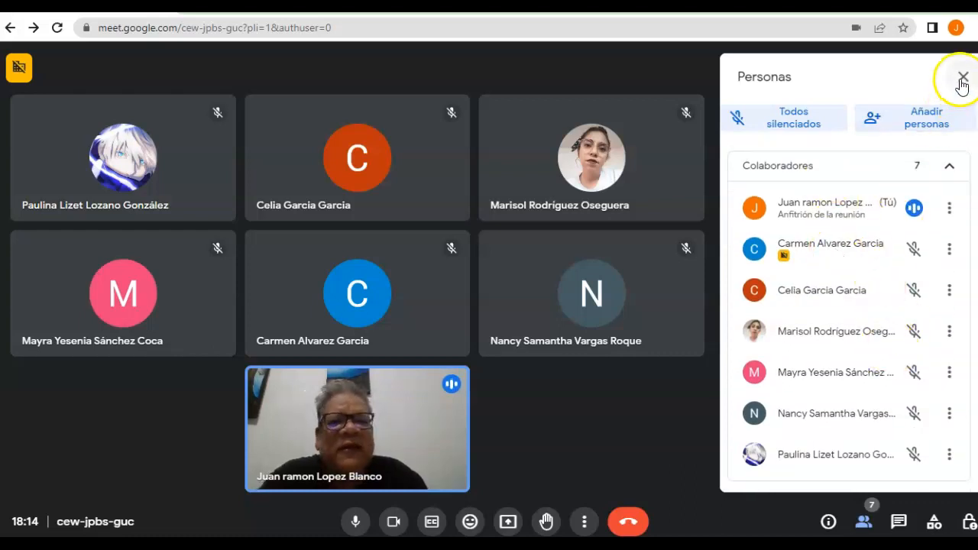
# Close the People panel to reveal the eight-person participant grid.
pyautogui.click(962, 76)
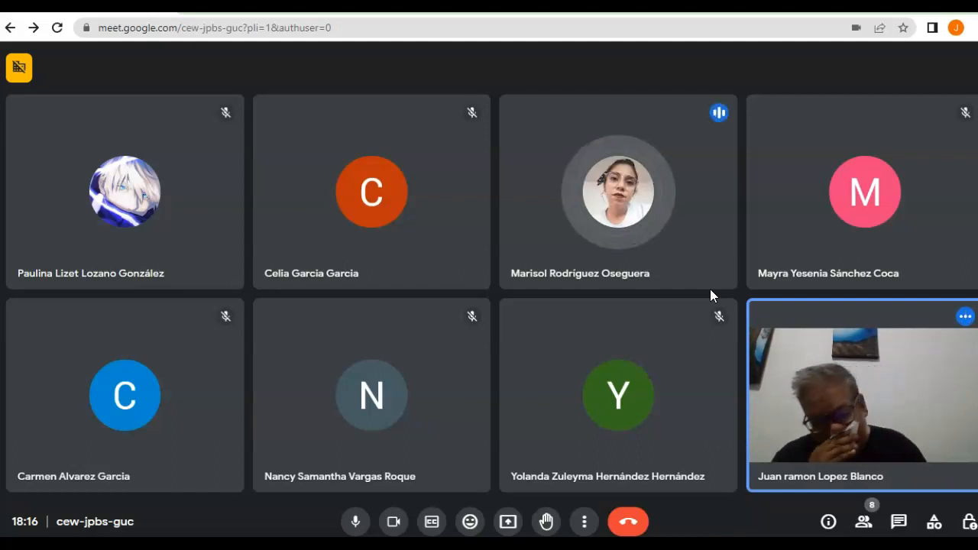
# Present now, sharing the PowerPoint window with the 'Module 6: My world in another language' deck.
pyautogui.click(617, 191)
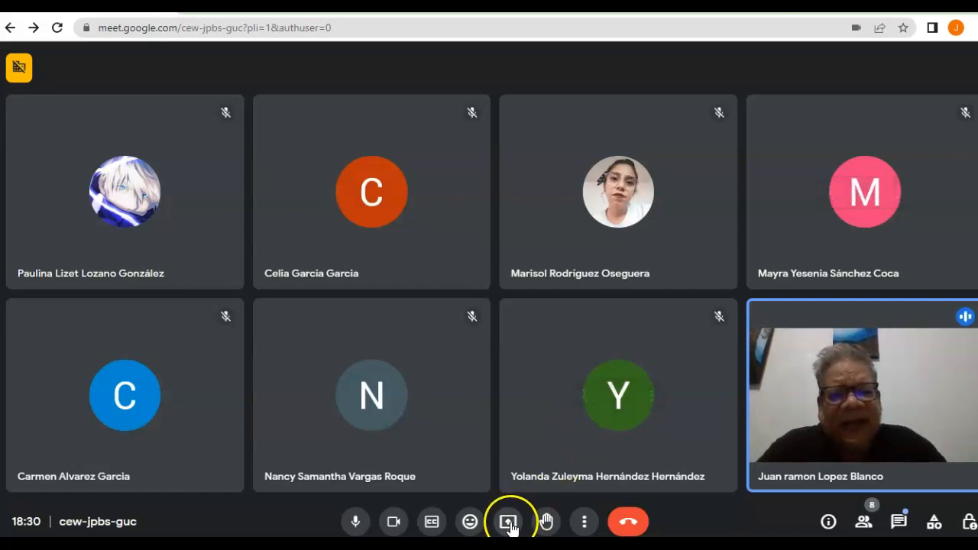
pyautogui.click(508, 521)
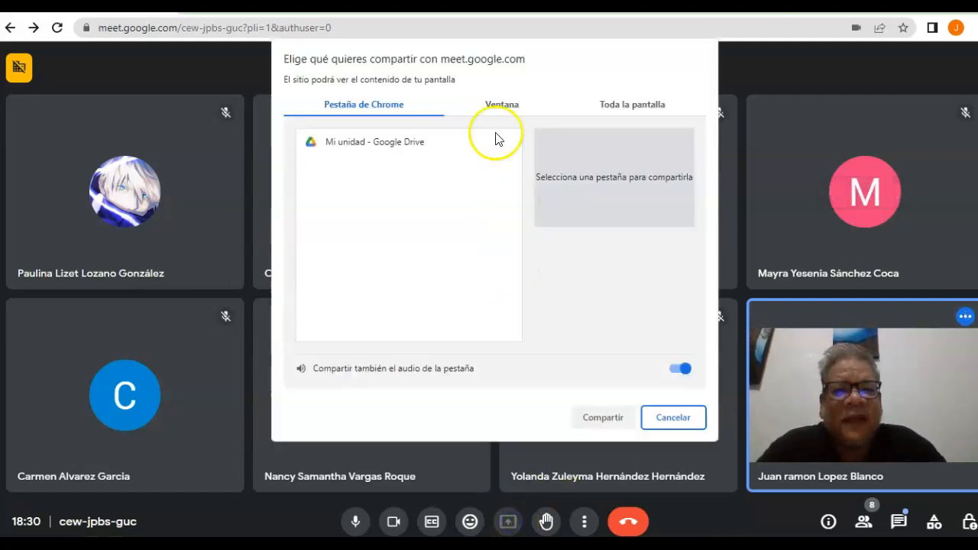
pyautogui.click(502, 104)
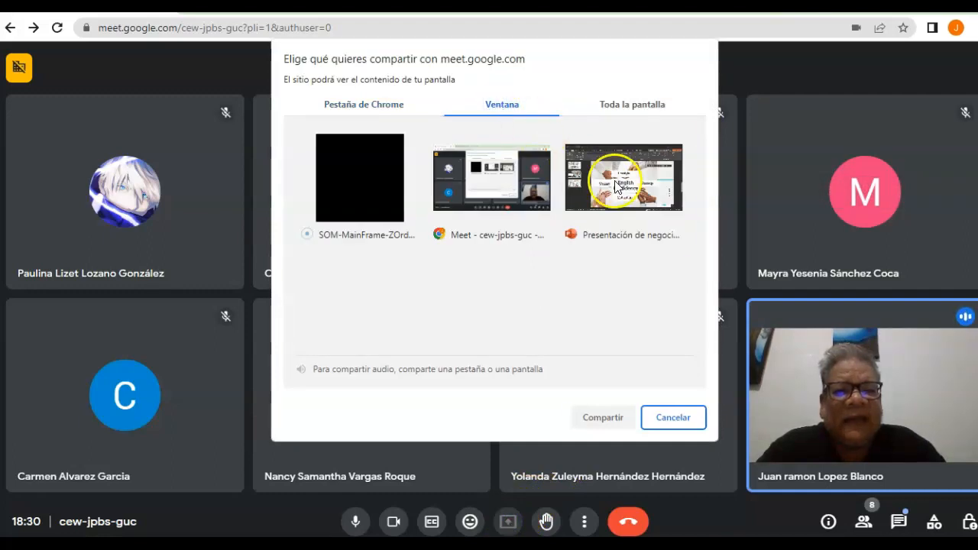
pyautogui.click(602, 417)
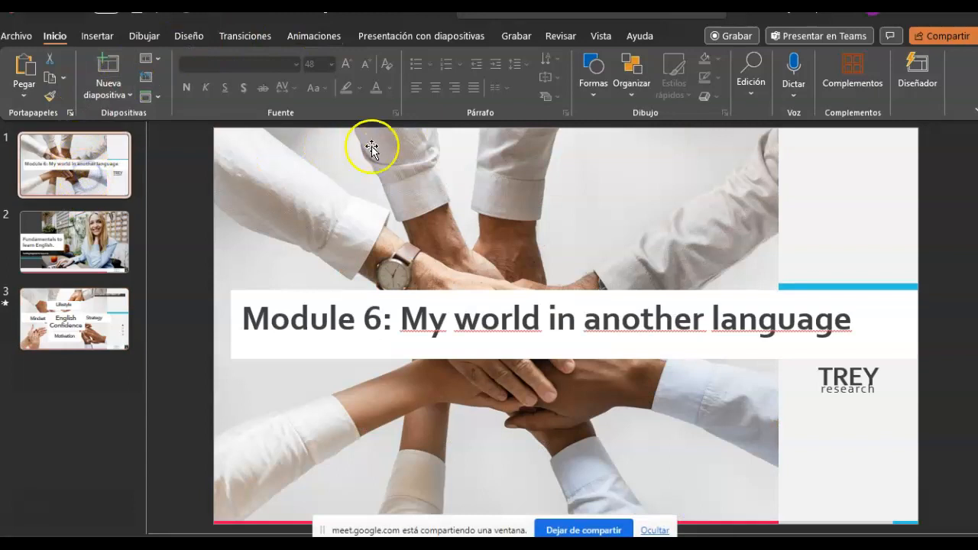
pyautogui.moveTo(443, 64)
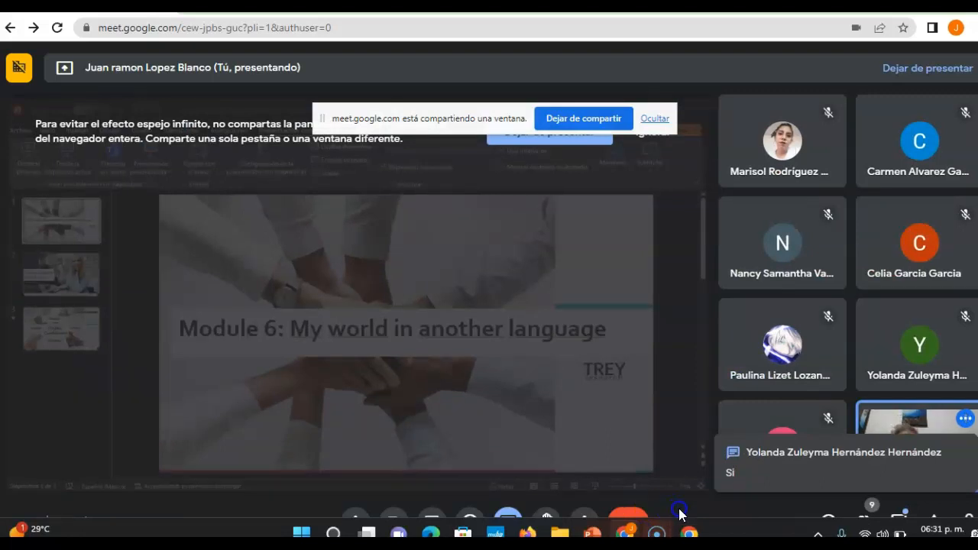
pyautogui.moveTo(709, 468)
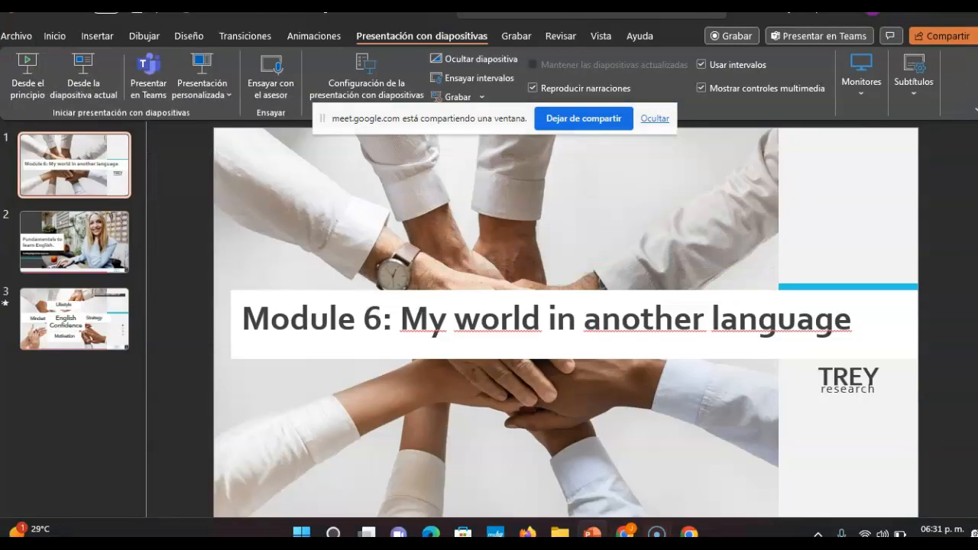
# Display the second slide, 'Fundamentals to learn English', in PowerPoint.
pyautogui.click(73, 242)
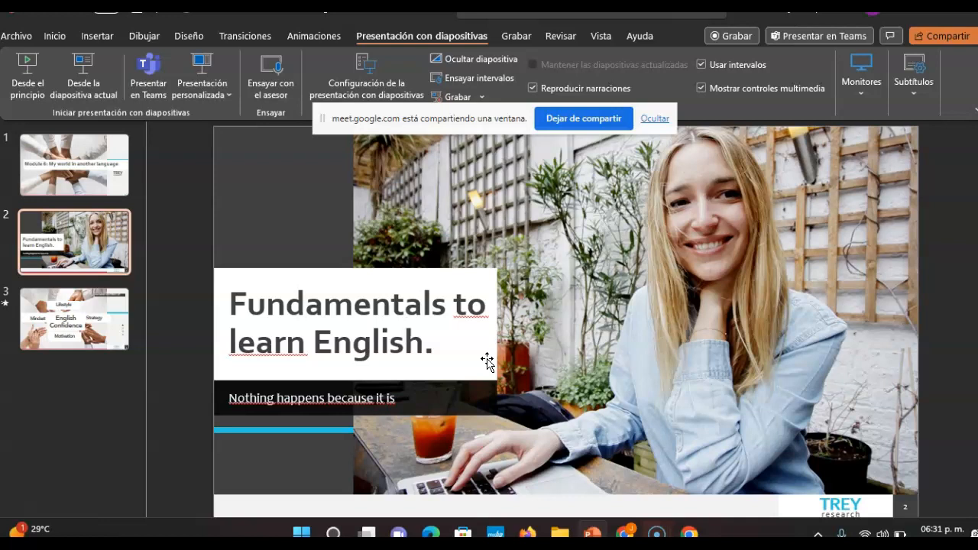
pyautogui.moveTo(680, 532)
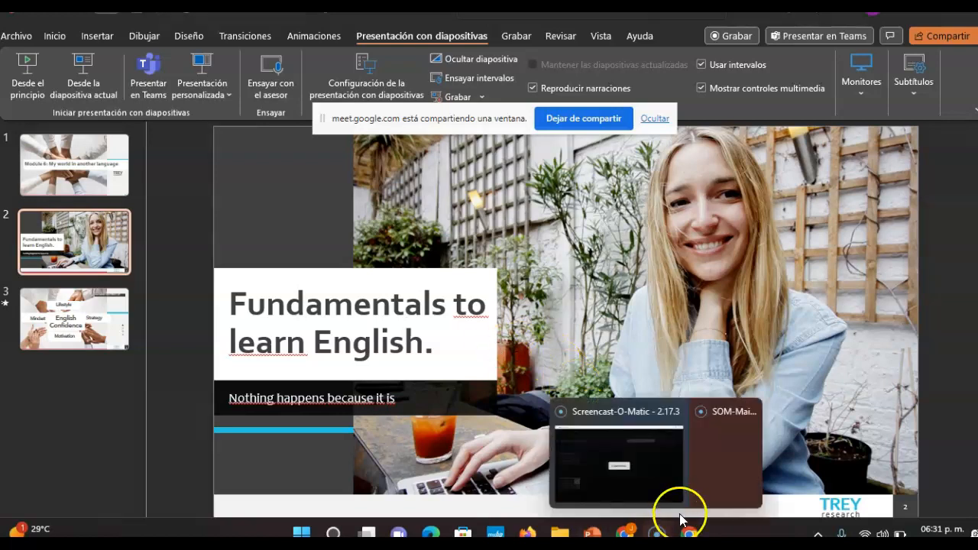
# Switch back to the Meet window and close the messages panel to show the grid.
pyautogui.click(626, 532)
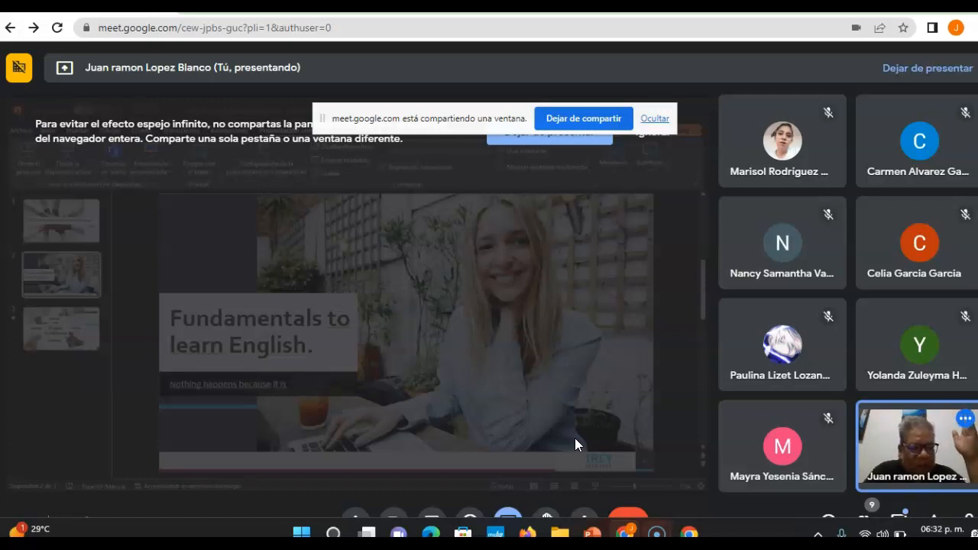
pyautogui.moveTo(623, 446)
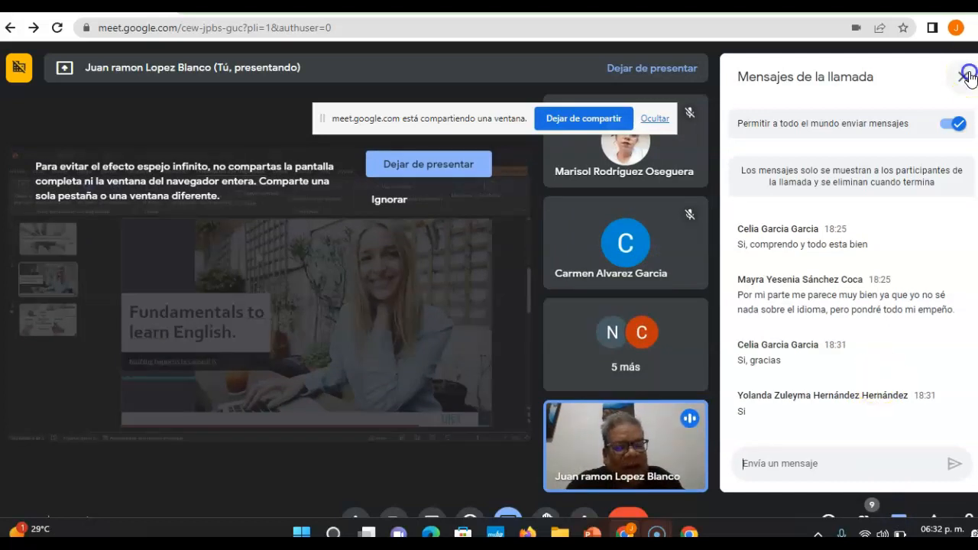
pyautogui.click(964, 77)
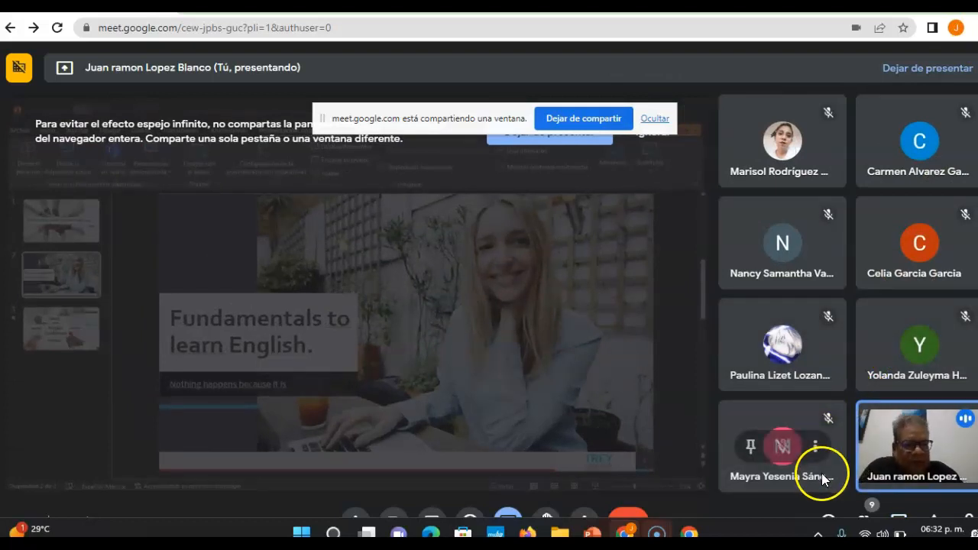
pyautogui.moveTo(772, 517)
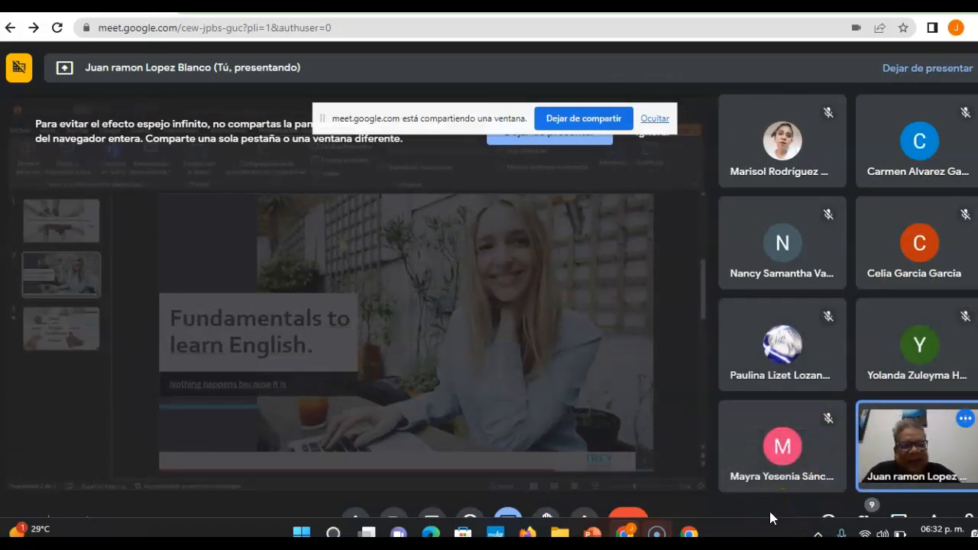
pyautogui.moveTo(711, 519)
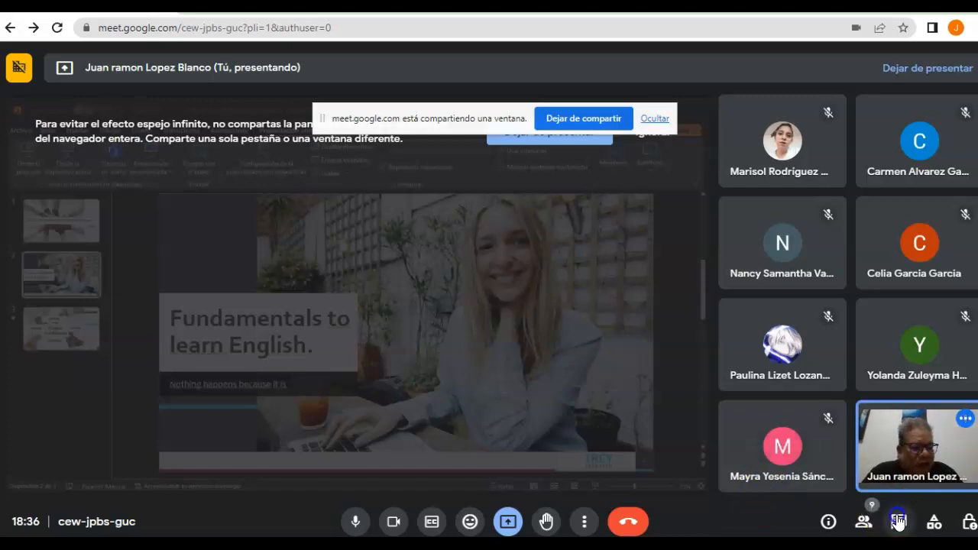
# Read the students' greetings in the call chat, then close the panel.
pyautogui.click(898, 521)
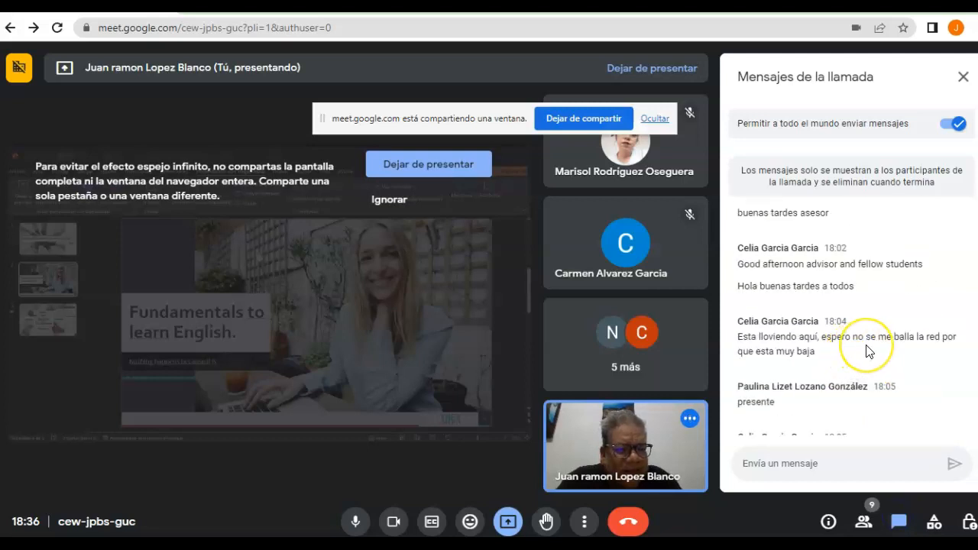
pyautogui.click(963, 76)
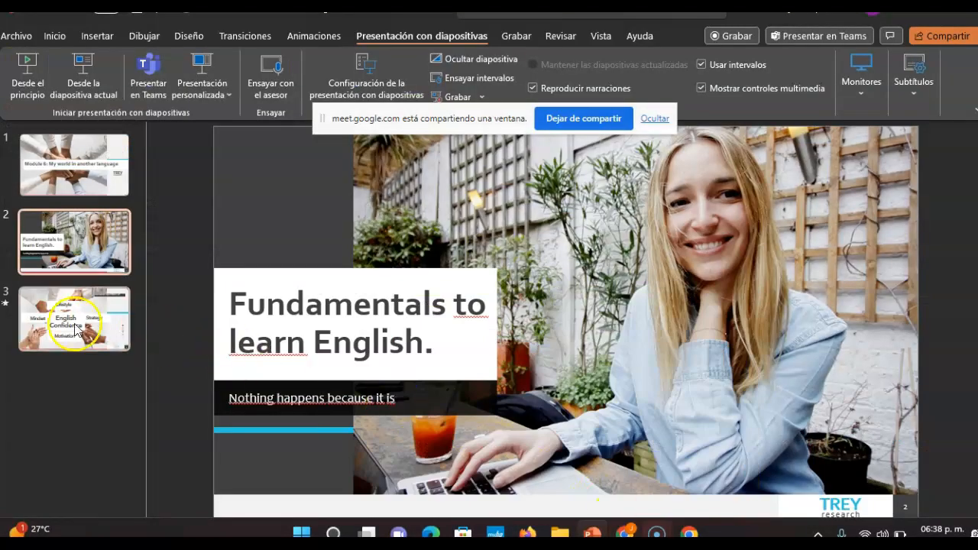
# Start the PowerPoint slide show from the current slide.
pyautogui.click(74, 319)
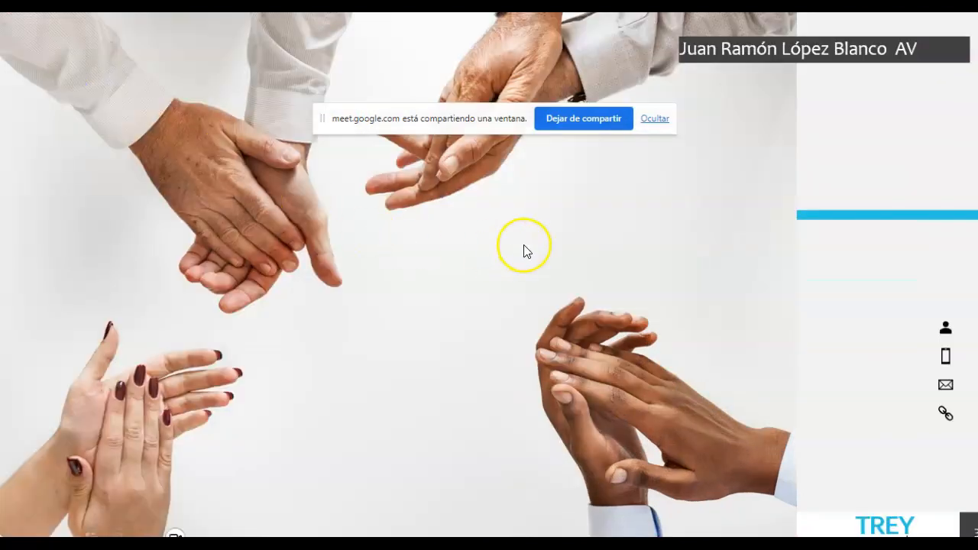
pyautogui.moveTo(526, 247)
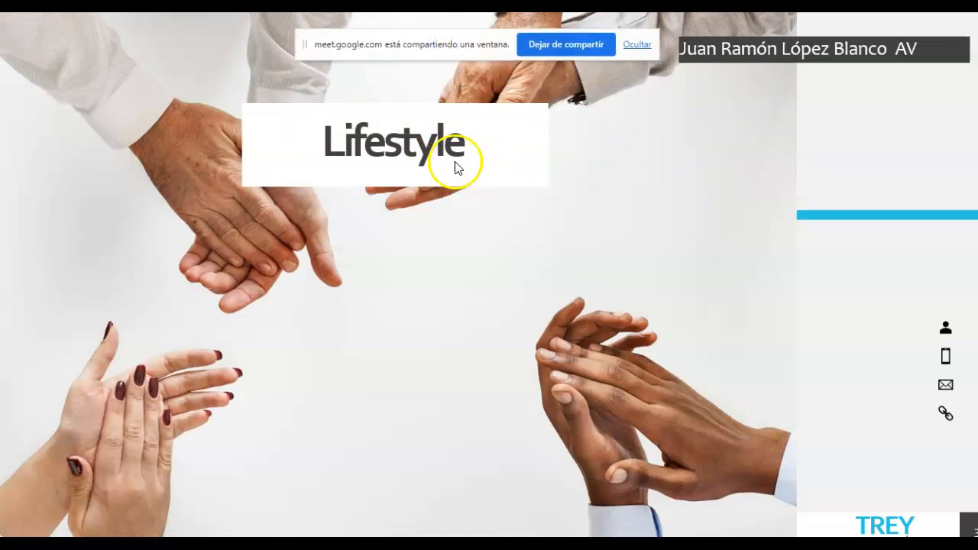
pyautogui.moveTo(449, 167)
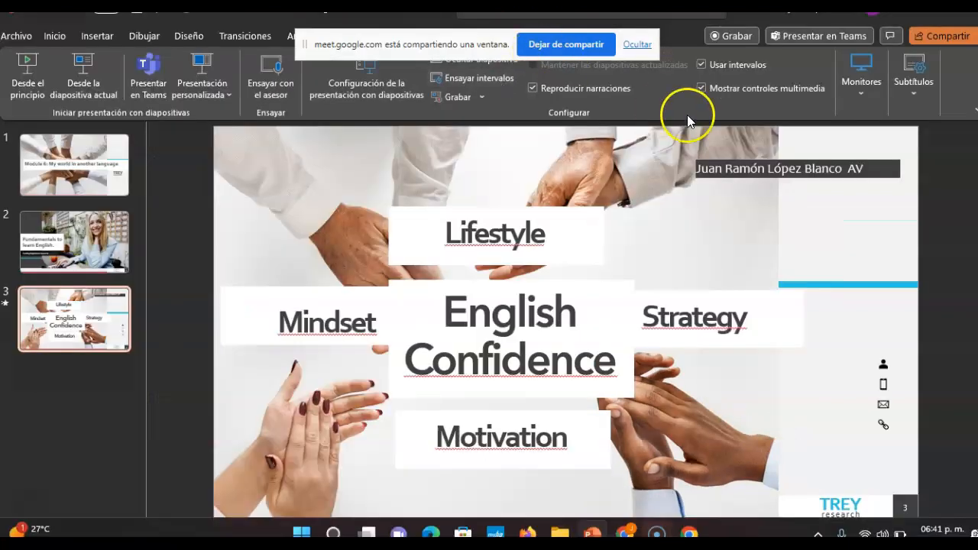
pyautogui.moveTo(686, 115)
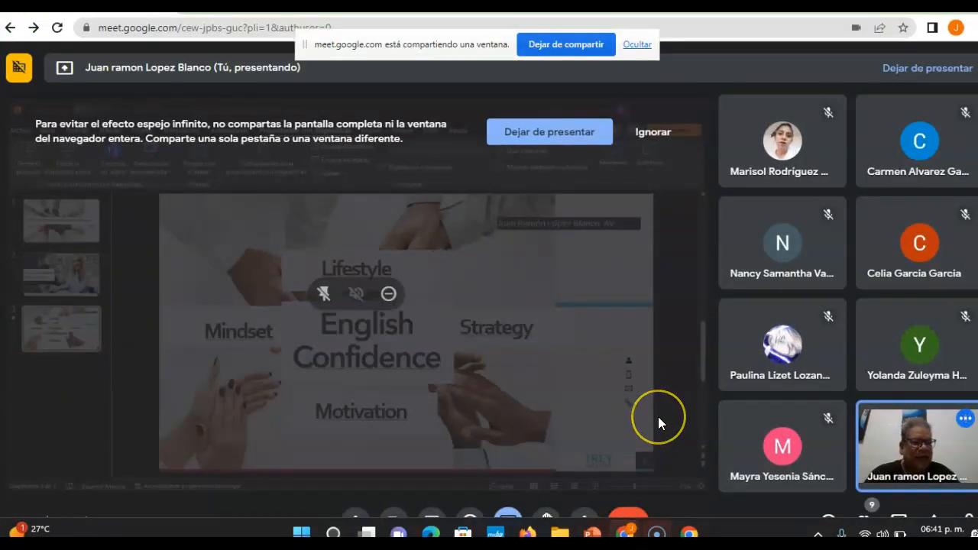
pyautogui.moveTo(660, 425)
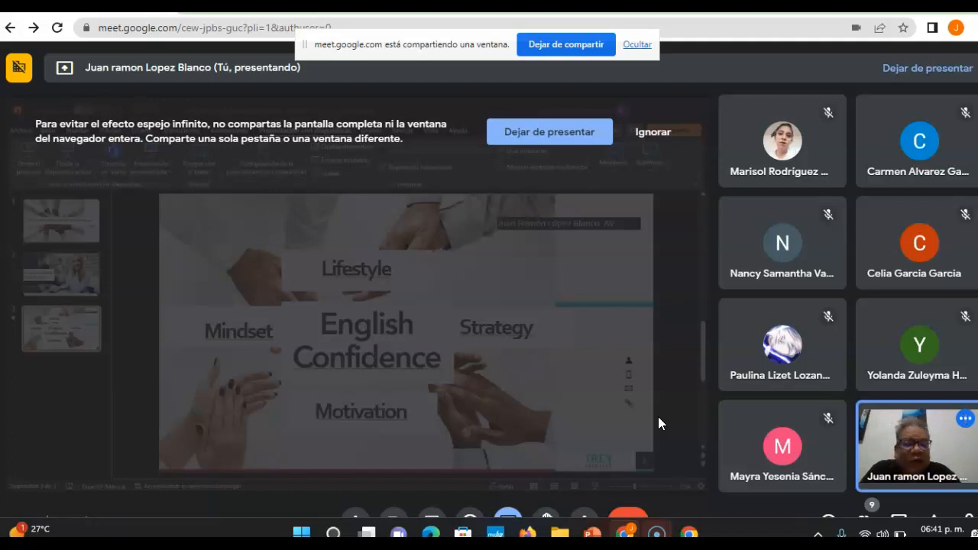
pyautogui.moveTo(801, 199)
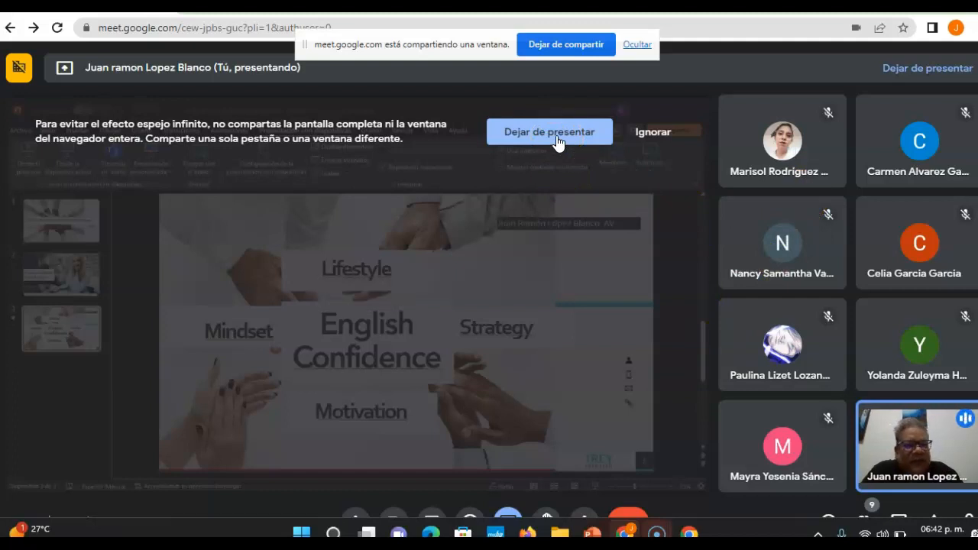
# Stop presenting the PowerPoint window so the eight-participant grid returns.
pyautogui.click(550, 131)
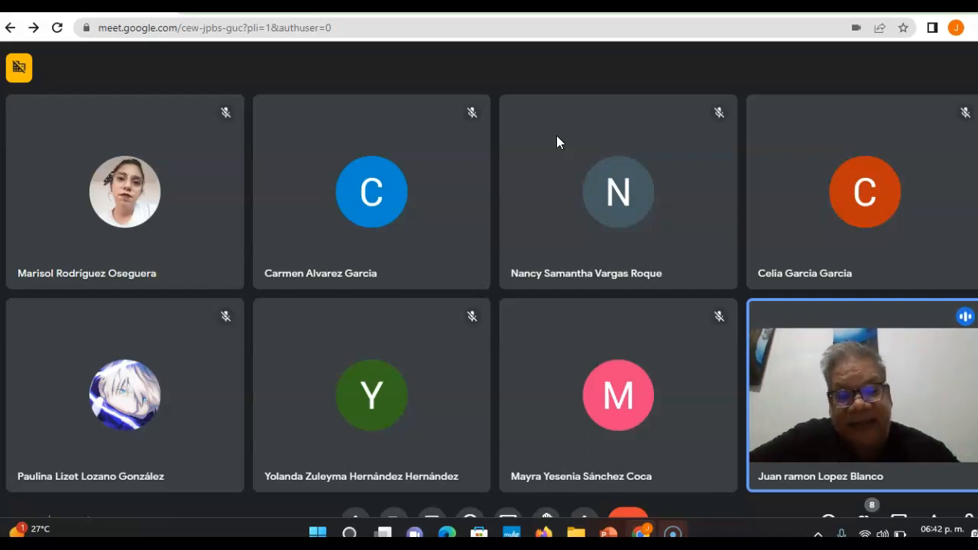
pyautogui.moveTo(676, 532)
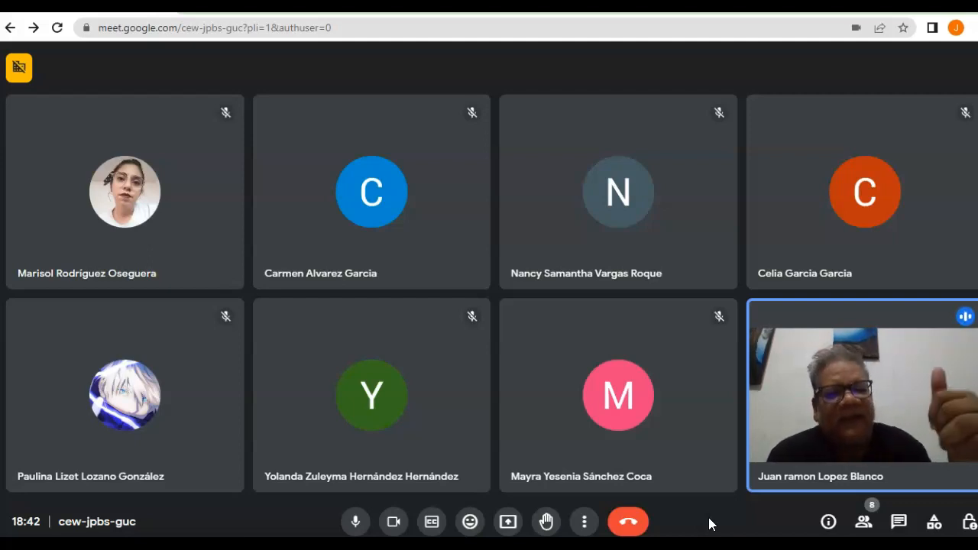
pyautogui.moveTo(709, 508)
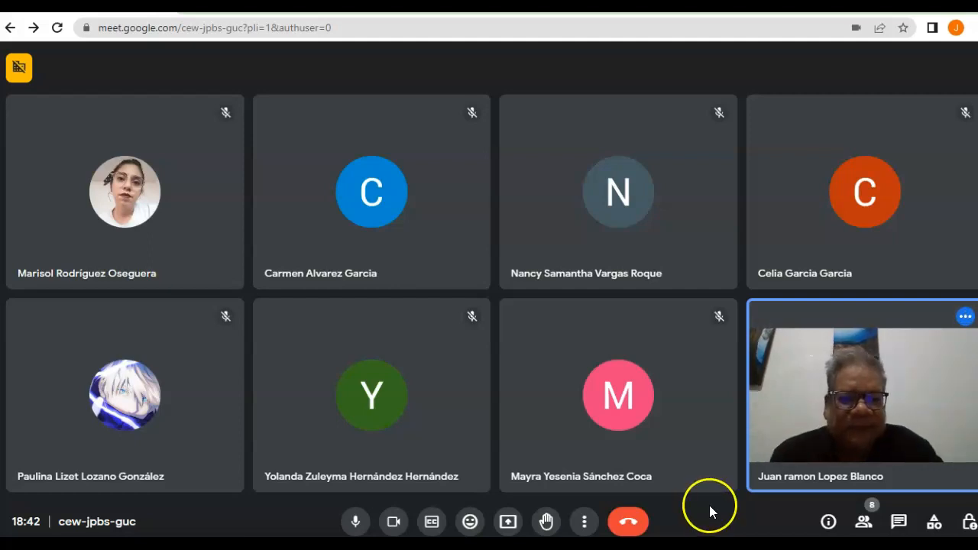
pyautogui.moveTo(526, 68)
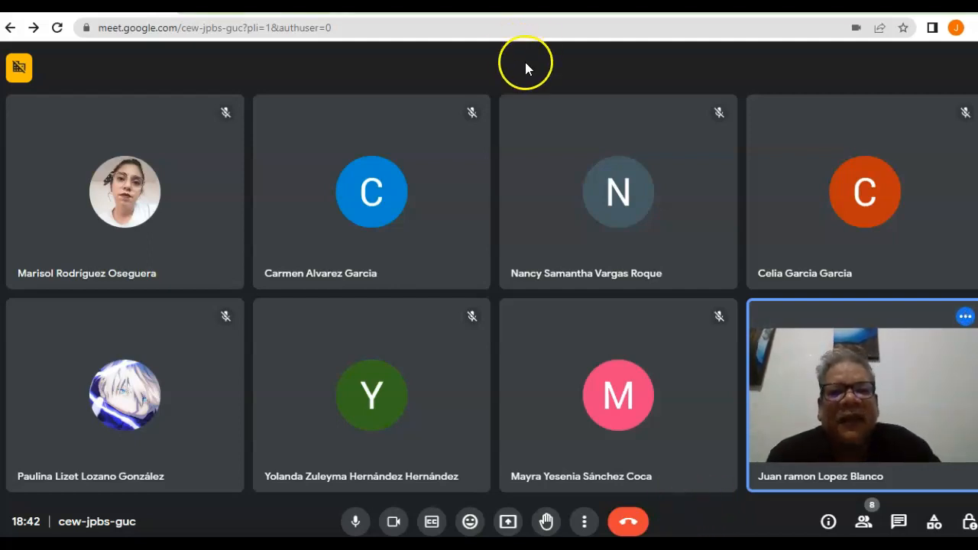
pyautogui.moveTo(525, 70)
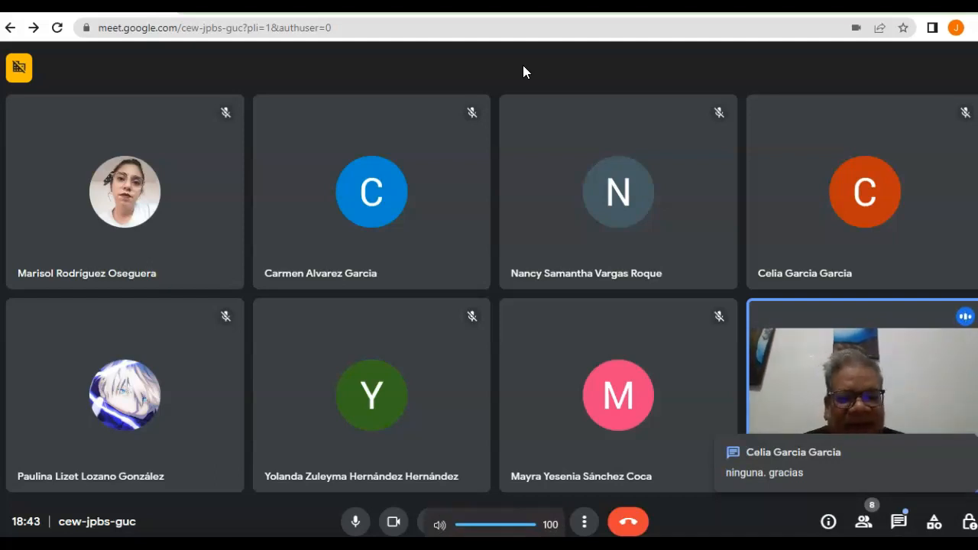
pyautogui.moveTo(471, 359)
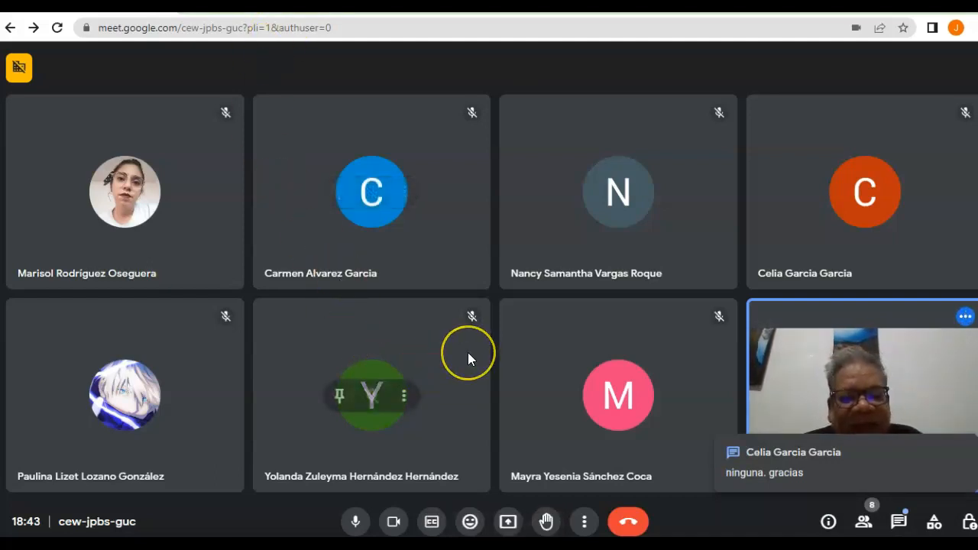
pyautogui.moveTo(523, 358)
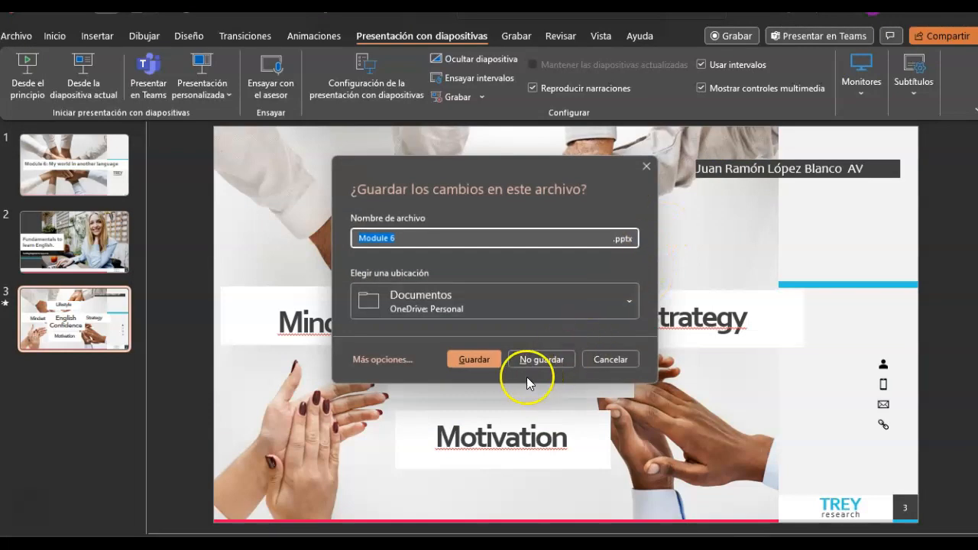
# Close the presentation without saving, launch Word, and start Meet's Present now window chooser.
pyautogui.click(541, 359)
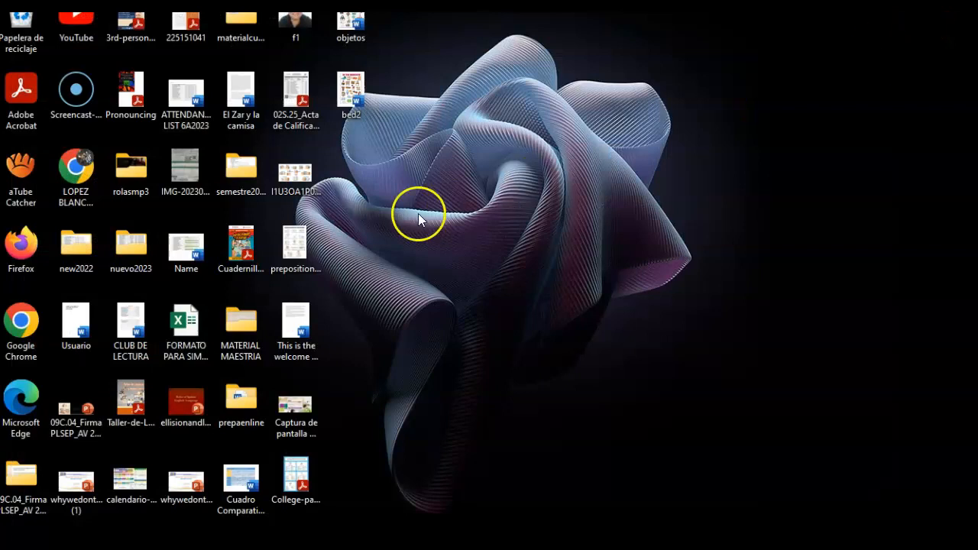
pyautogui.moveTo(339, 486)
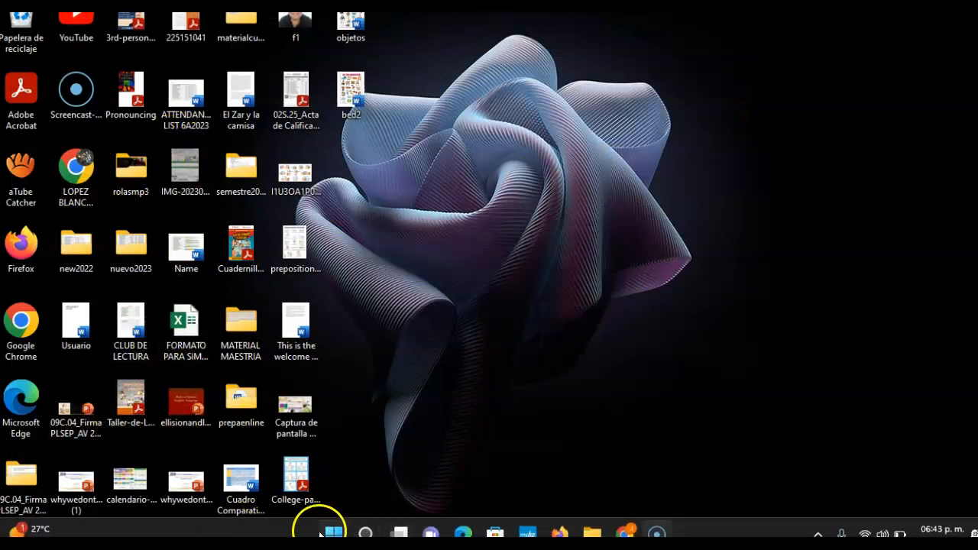
pyautogui.click(333, 532)
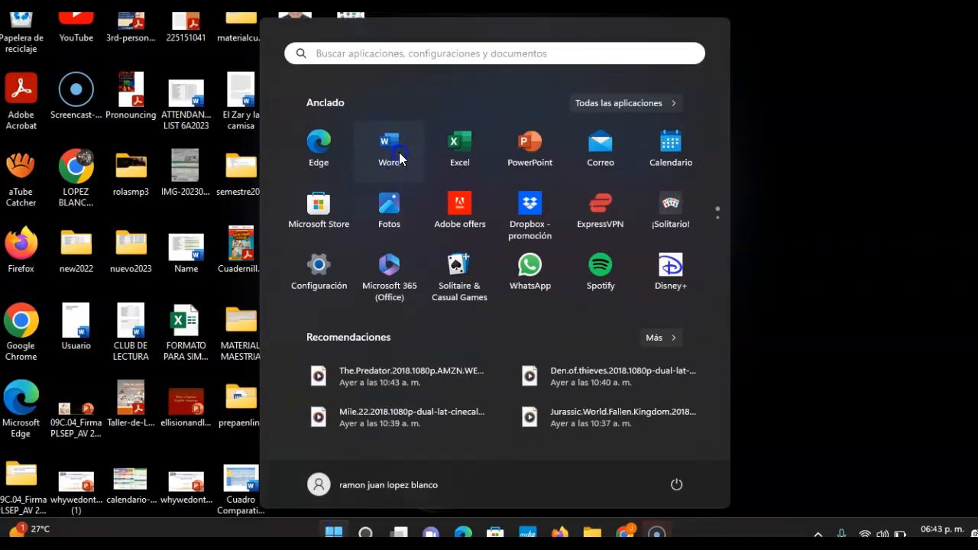
pyautogui.click(388, 145)
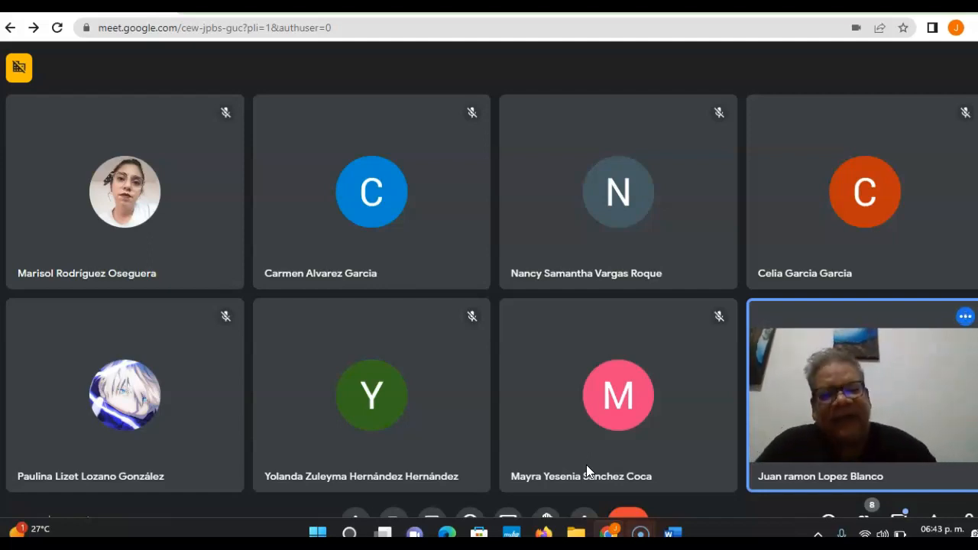
pyautogui.moveTo(640, 532)
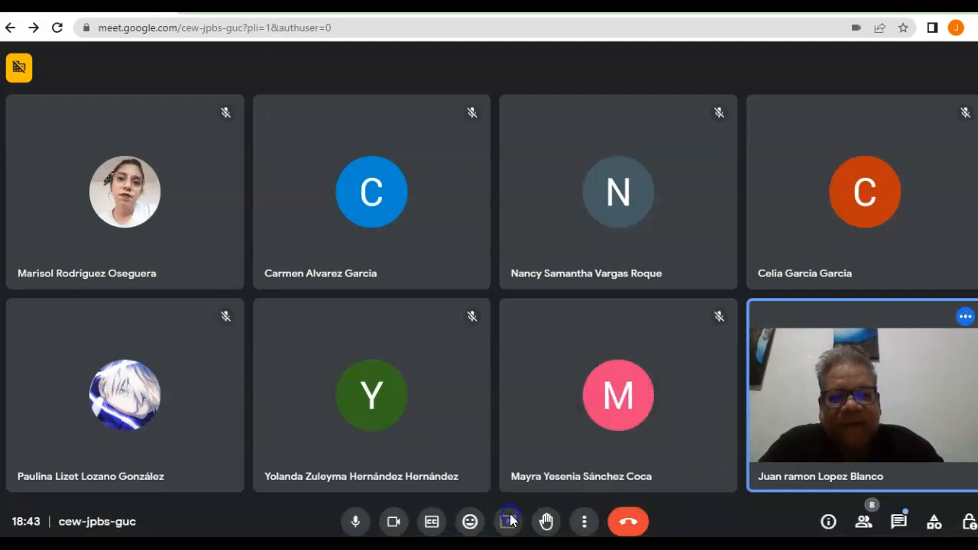
pyautogui.click(507, 521)
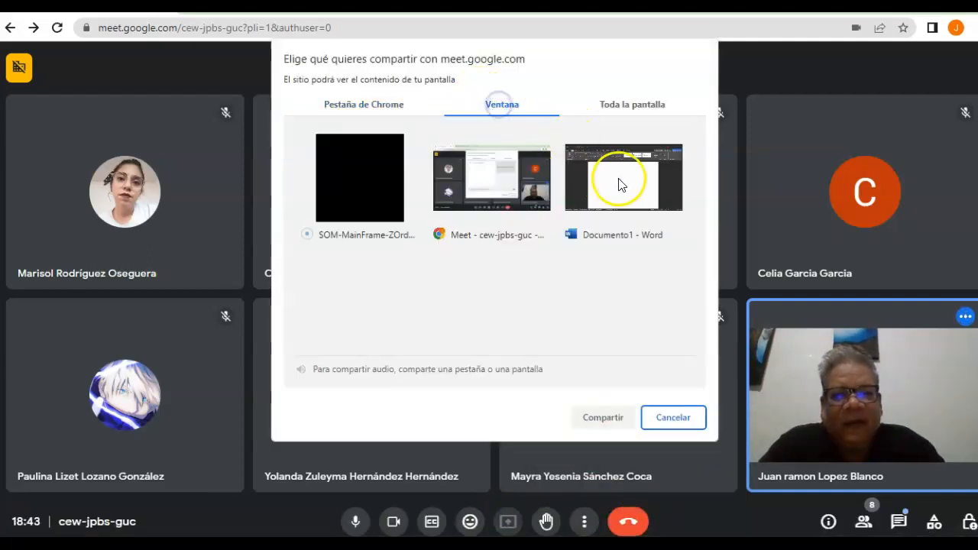
# Share the Documento1 Word window with the call and raise its font size to 18.
pyautogui.click(603, 417)
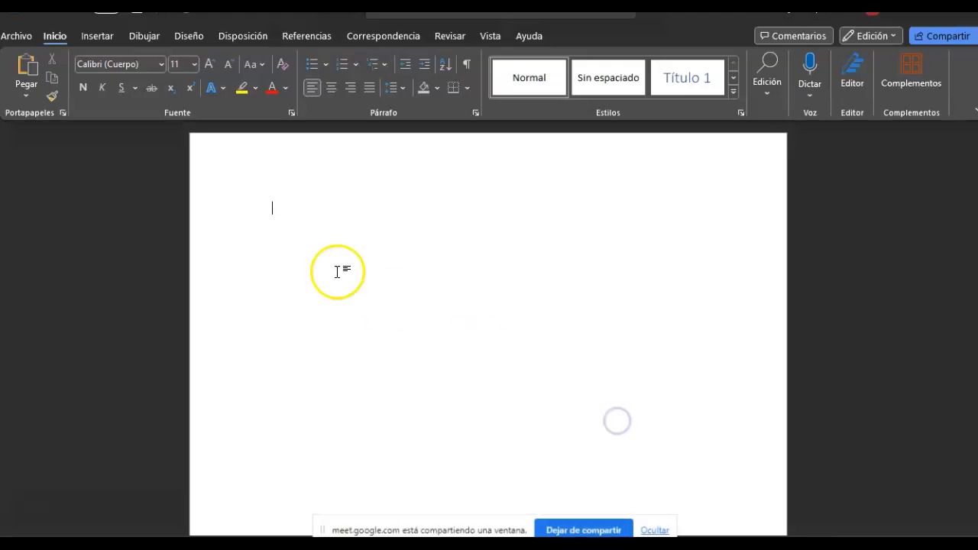
pyautogui.click(208, 64)
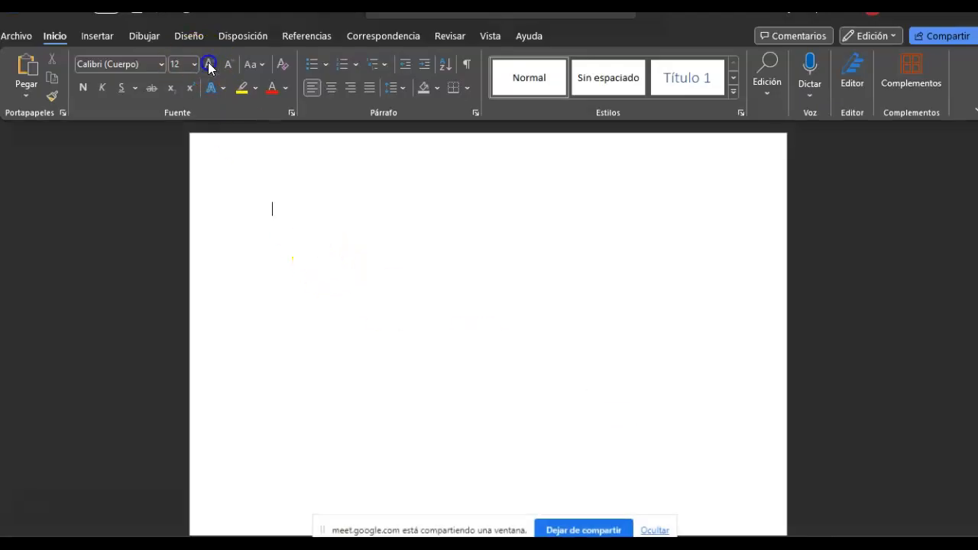
pyautogui.click(226, 64)
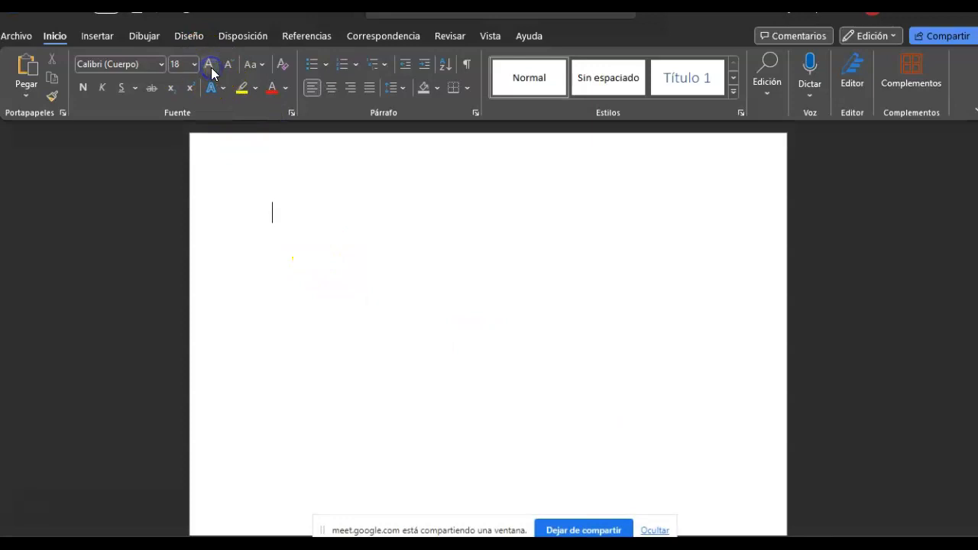
pyautogui.moveTo(246, 144)
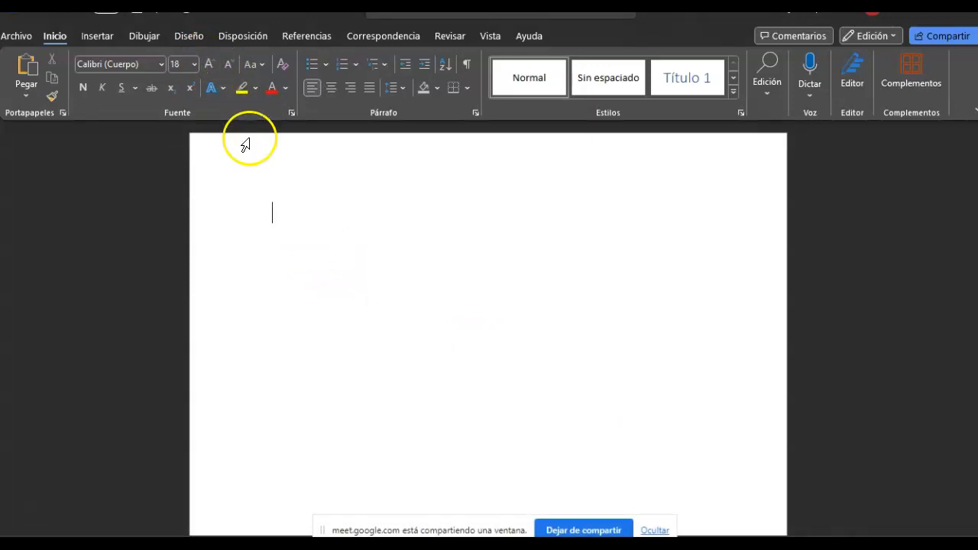
pyautogui.moveTo(306, 217)
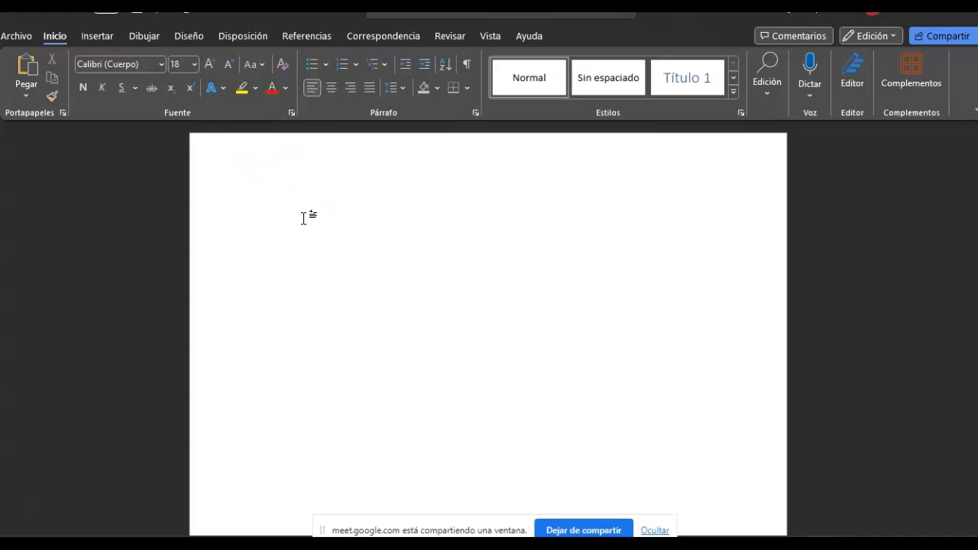
# Write a 'Name:' label and below it the sentence 'My name is Juan López'.
pyautogui.write('My name')
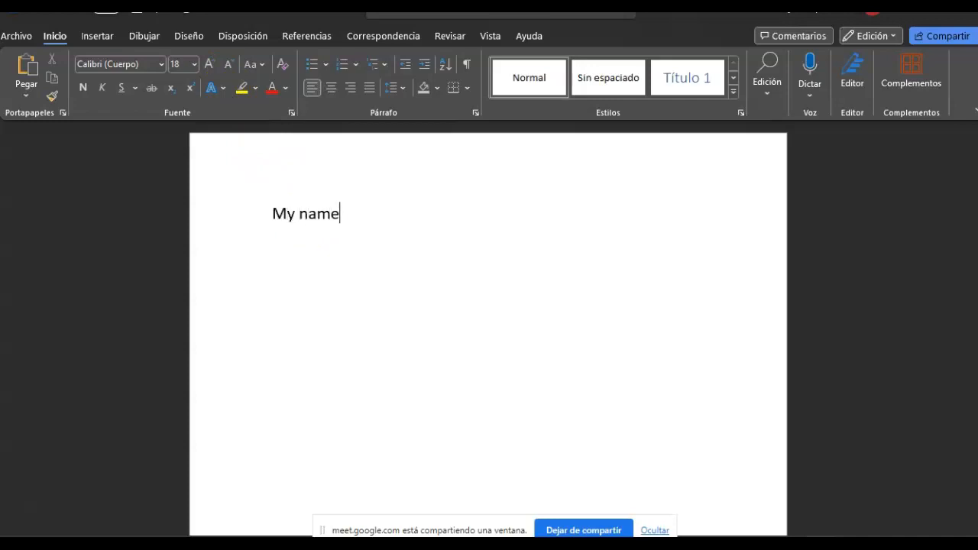
pyautogui.write('is')
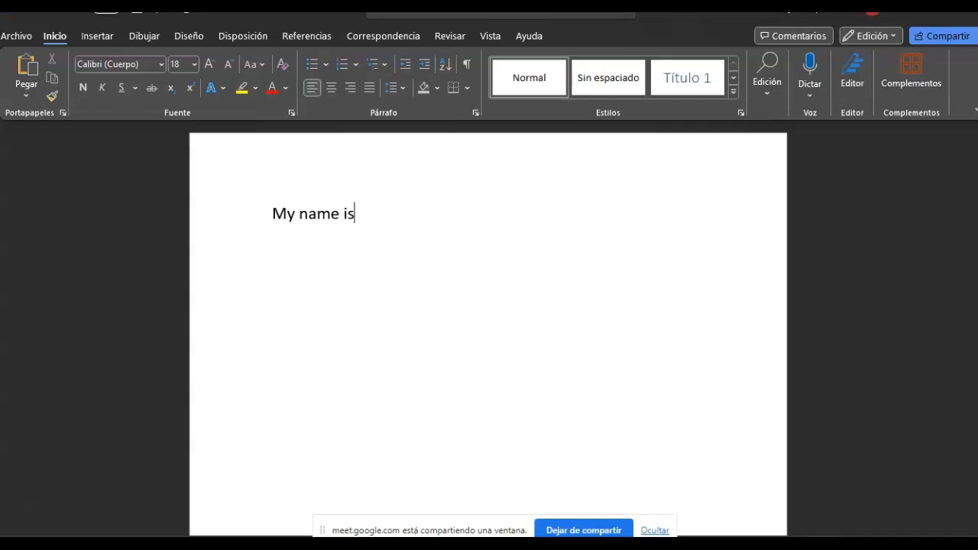
pyautogui.press('backspace')
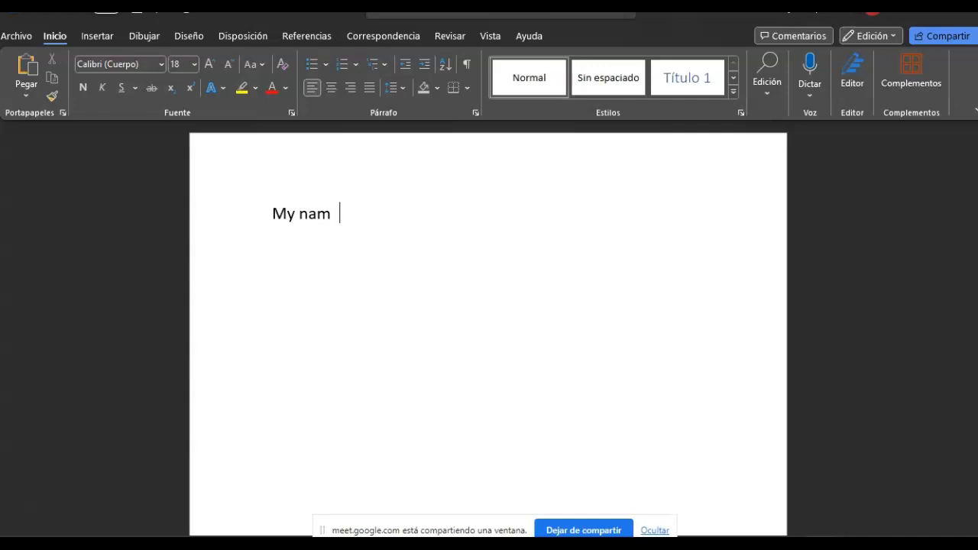
pyautogui.write('Name:')
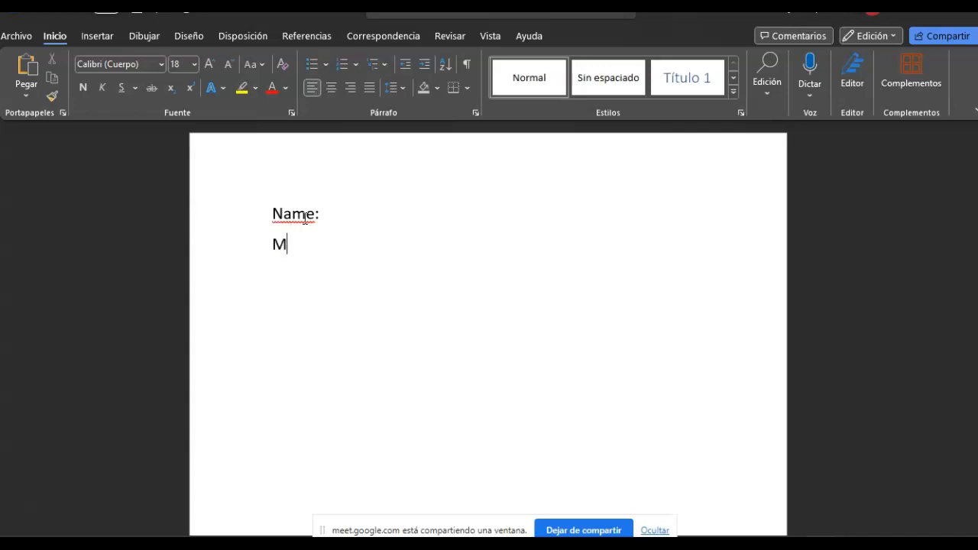
pyautogui.write('y nam')
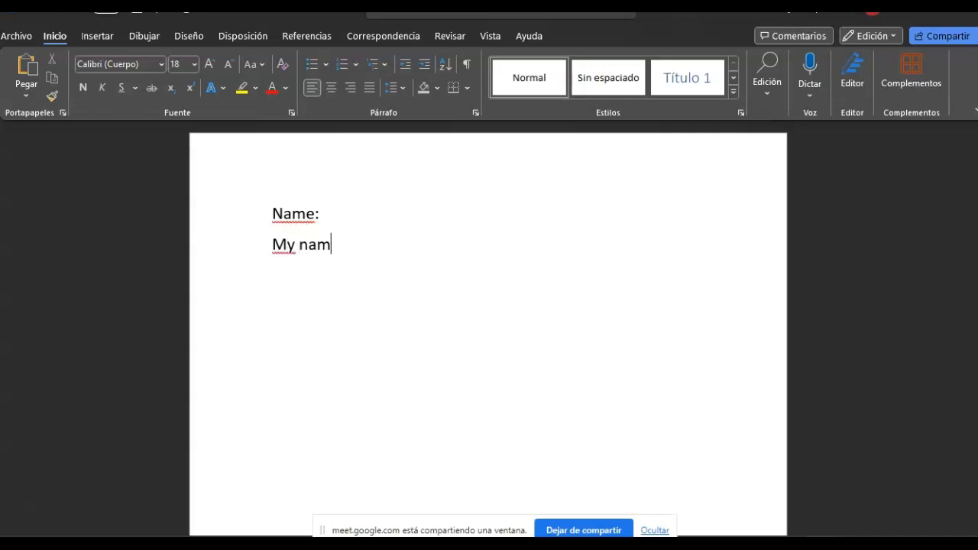
pyautogui.write('e is Ju')
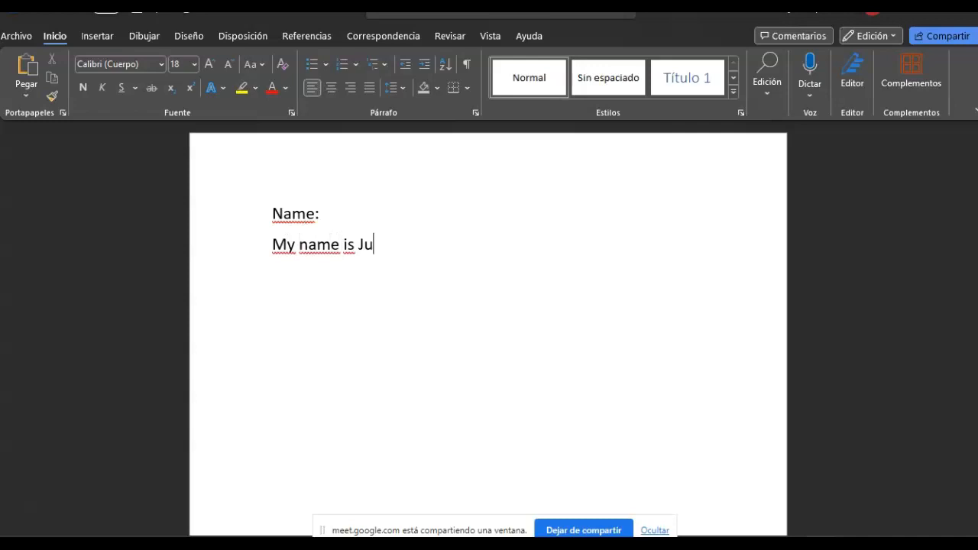
pyautogui.write('an L')
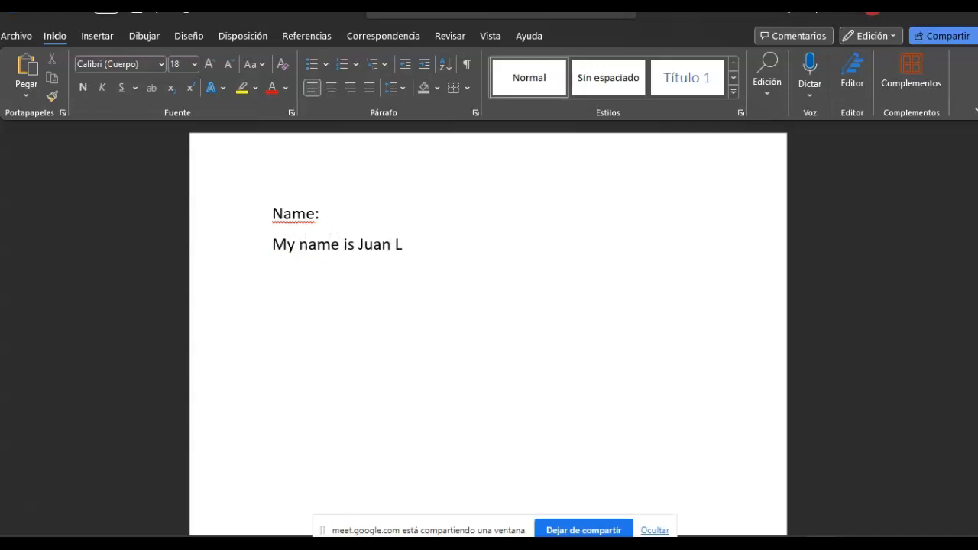
pyautogui.write('ópez')
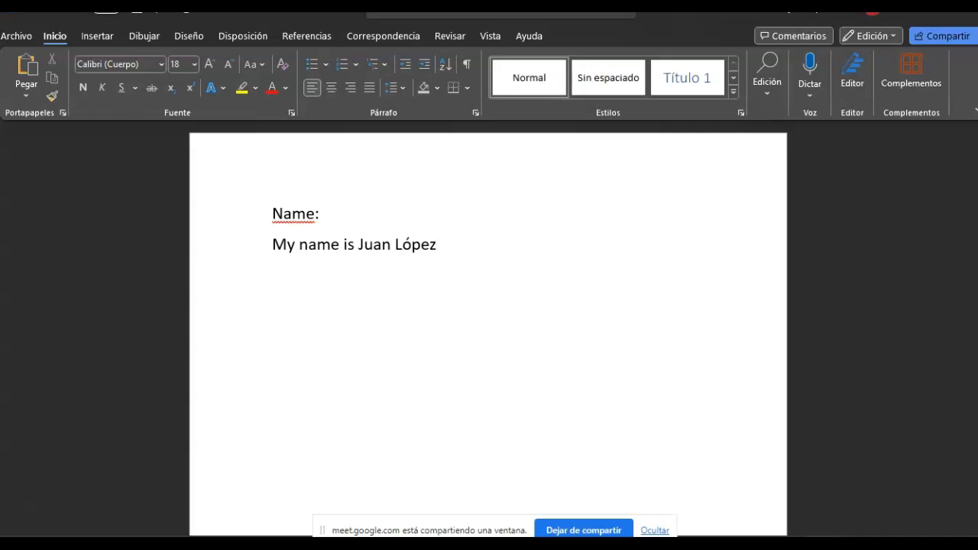
pyautogui.write('A')
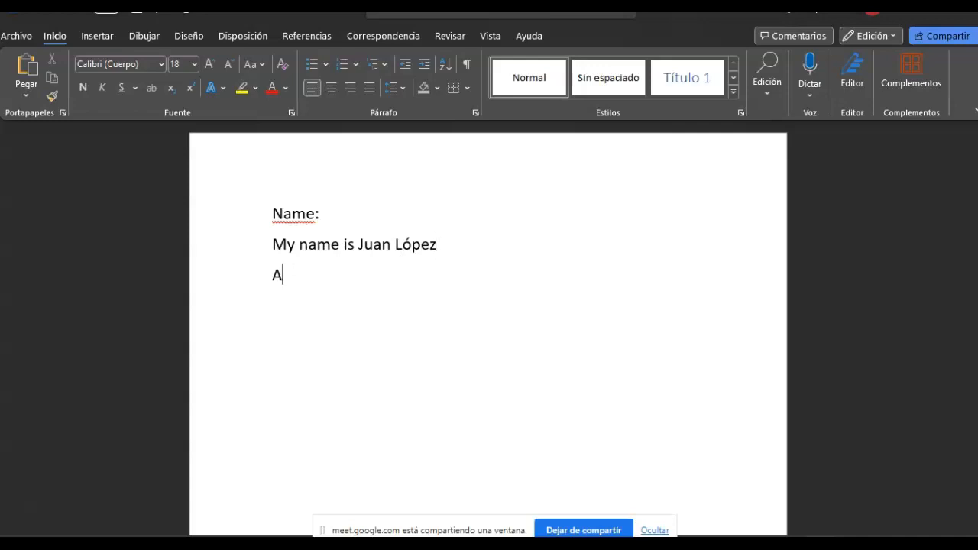
# Add an 'Age:' label with 'I am 42 years old' and start a 'Nationality' line.
pyautogui.write('ge')
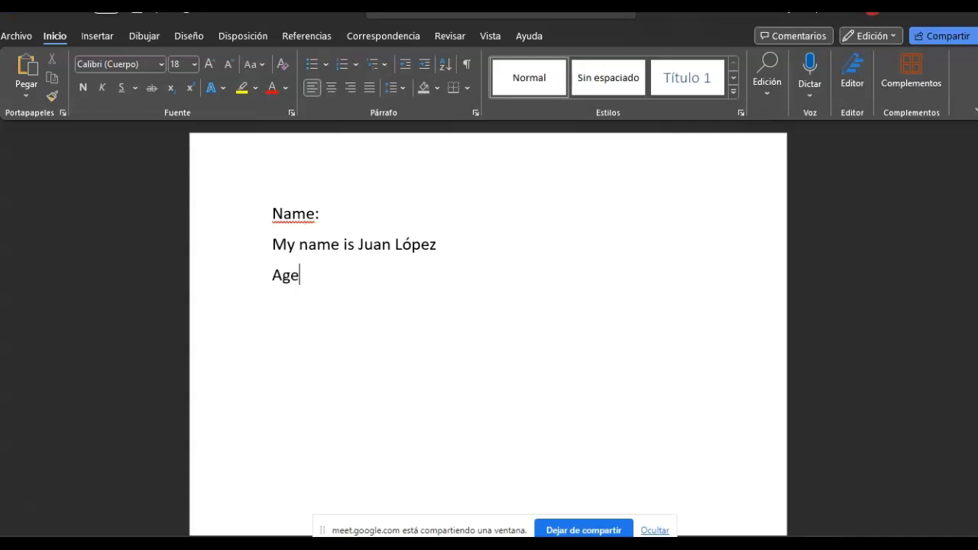
pyautogui.write(':')
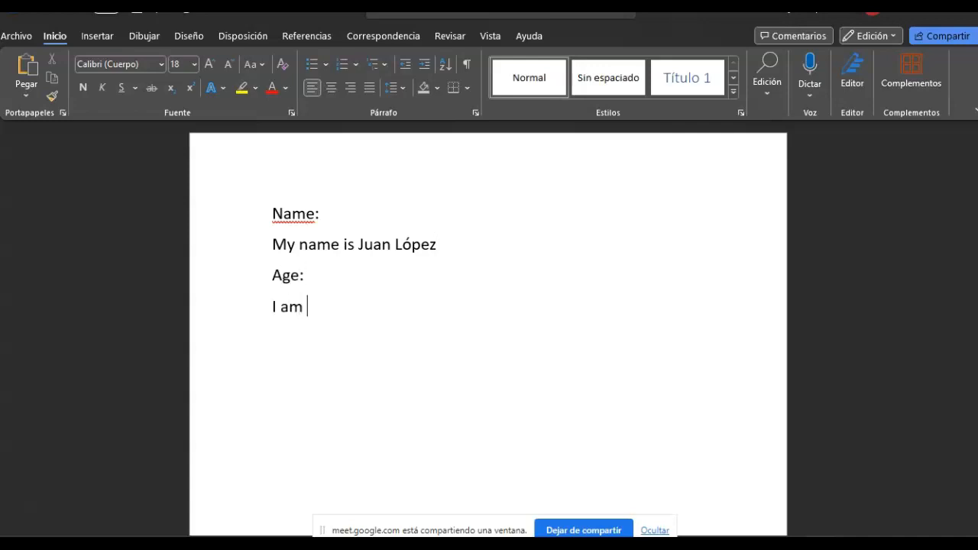
pyautogui.write('42 yera')
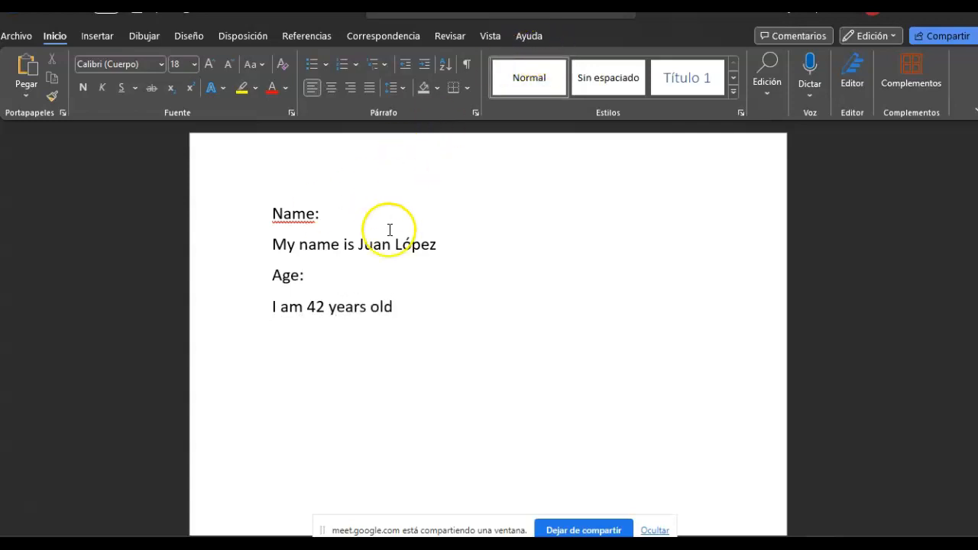
pyautogui.moveTo(462, 272)
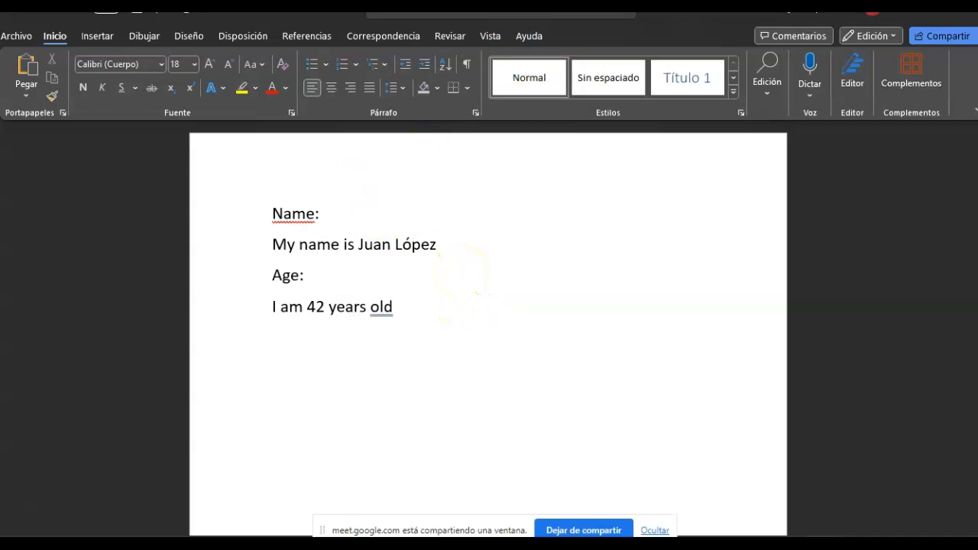
pyautogui.write('Nationa')
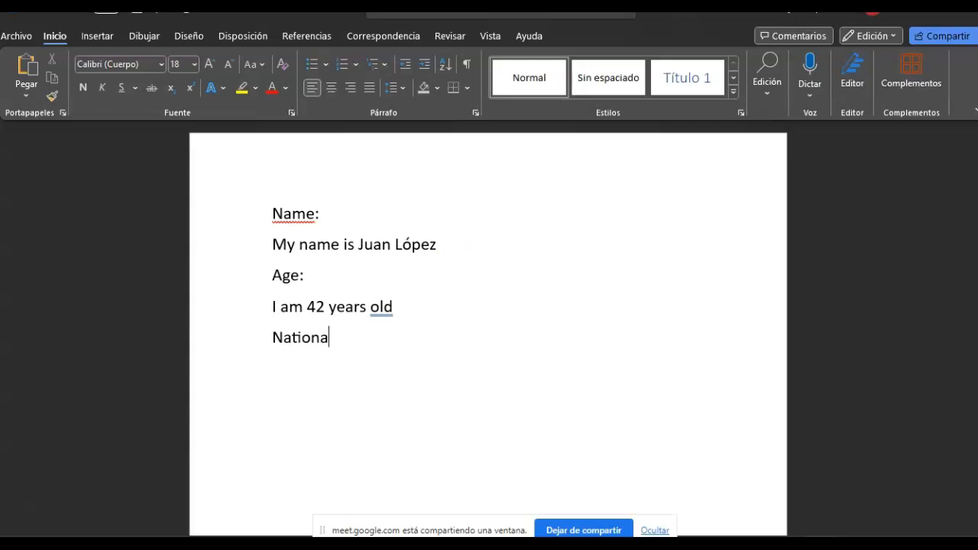
pyautogui.write('lity')
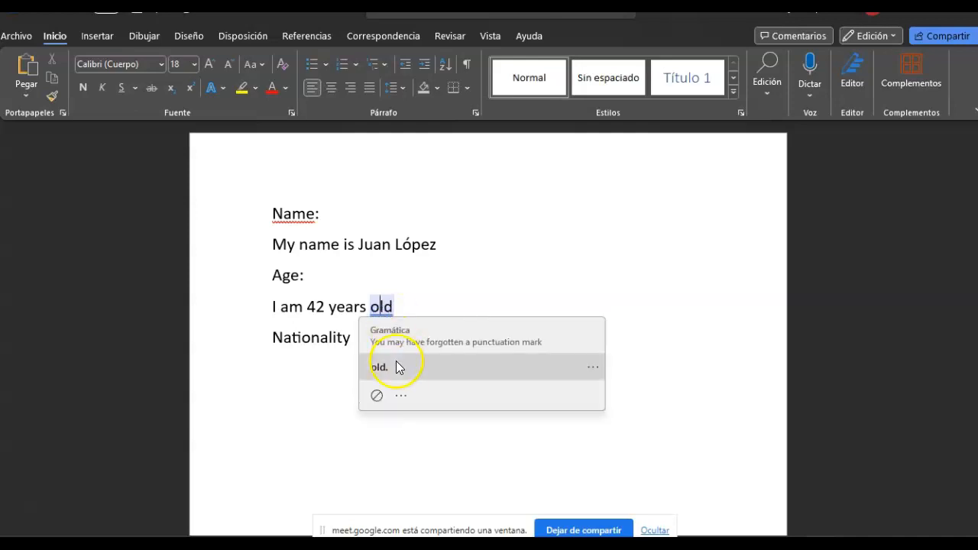
# End the age sentence with a period, add 'I am Mexican' and a 'Zip code:' line reading 28140.
pyautogui.click(379, 367)
pyautogui.write('I am me')
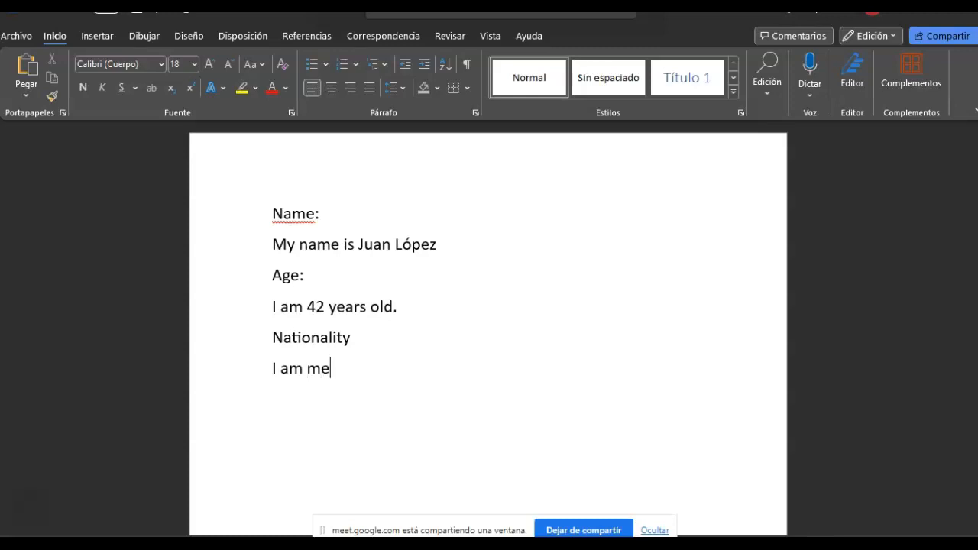
pyautogui.write('xican')
pyautogui.write('Z')
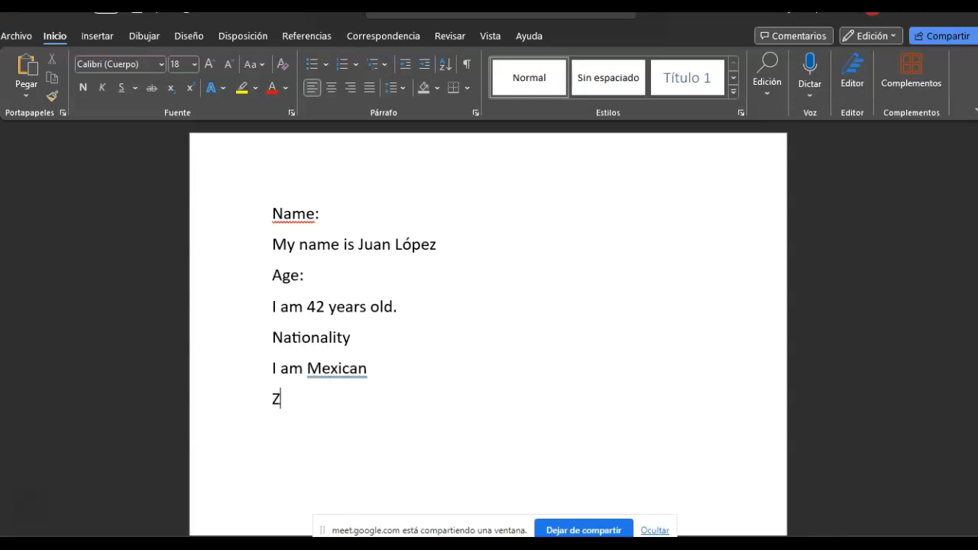
pyautogui.write('ip co')
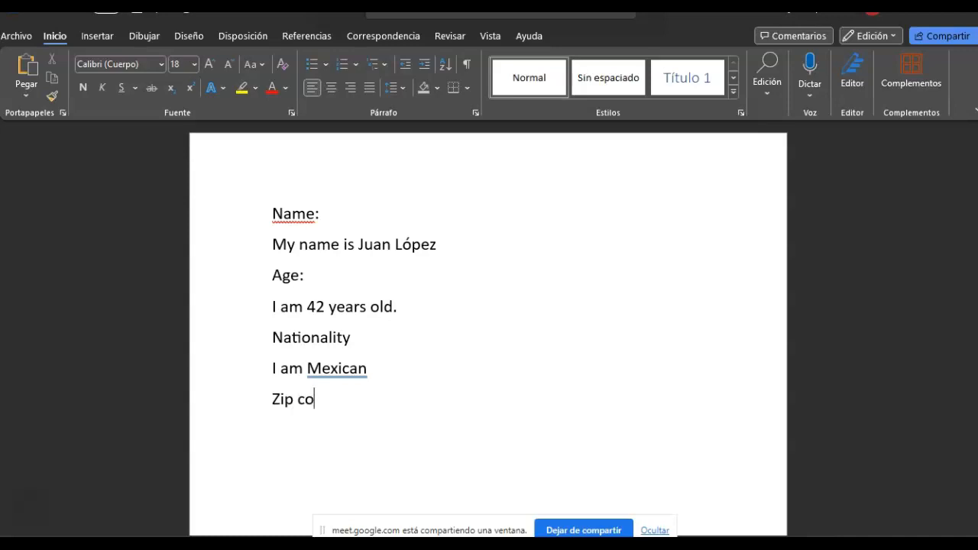
pyautogui.write('de:')
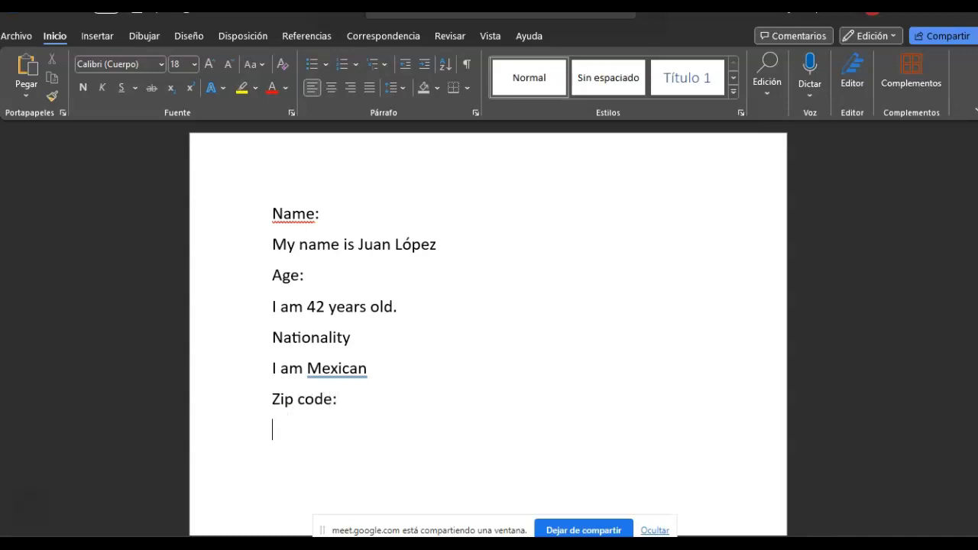
pyautogui.write('28140')
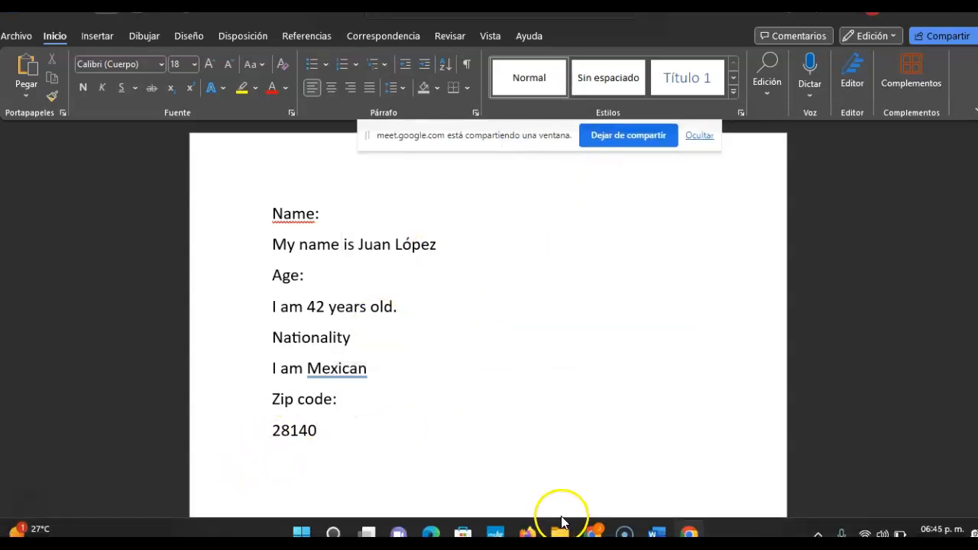
# Bring the Google Meet call to the front with the shared document beside the tiles.
pyautogui.click(590, 530)
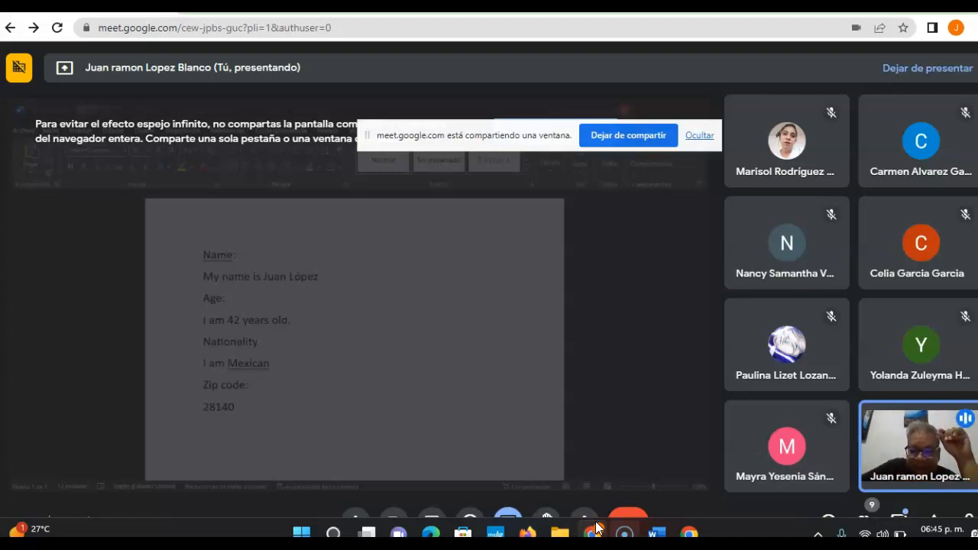
pyautogui.moveTo(584, 512)
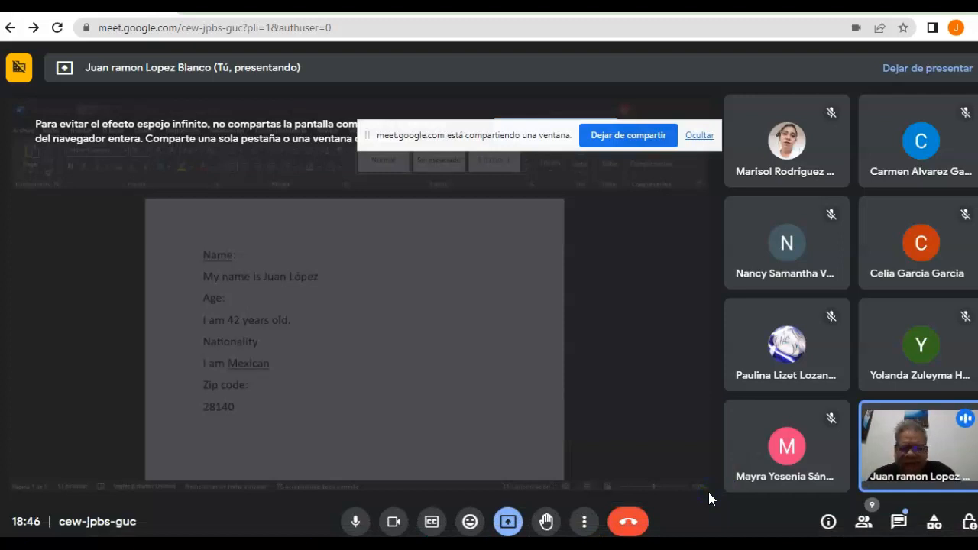
pyautogui.moveTo(899, 521)
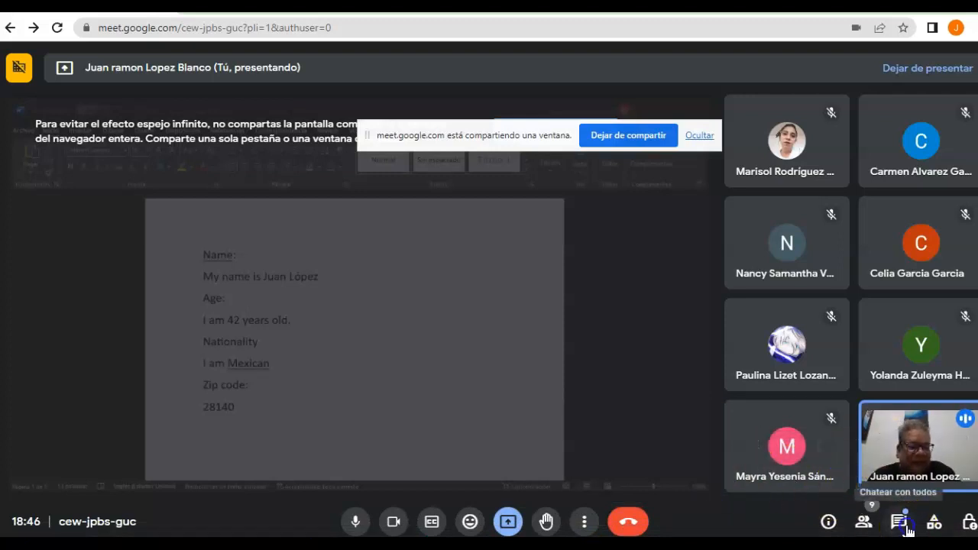
pyautogui.click(899, 521)
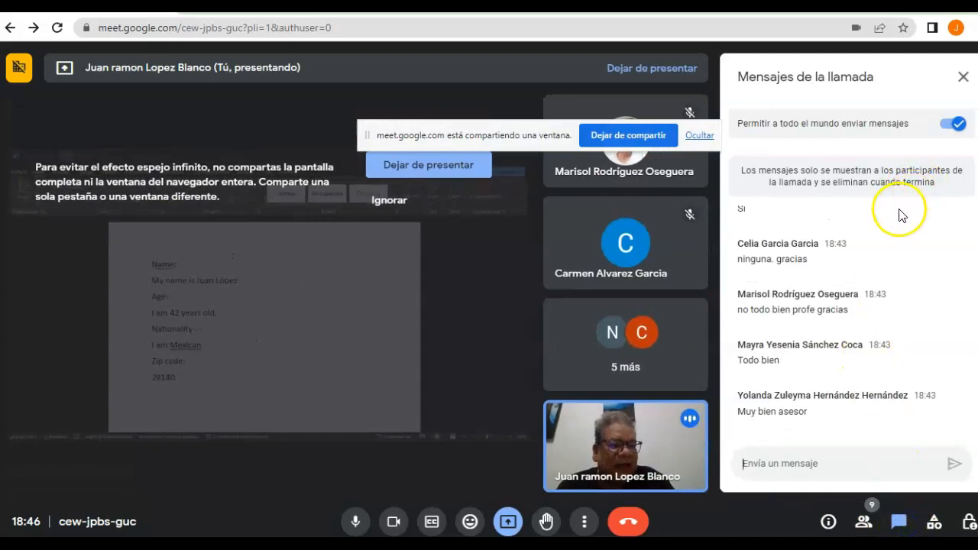
pyautogui.click(963, 76)
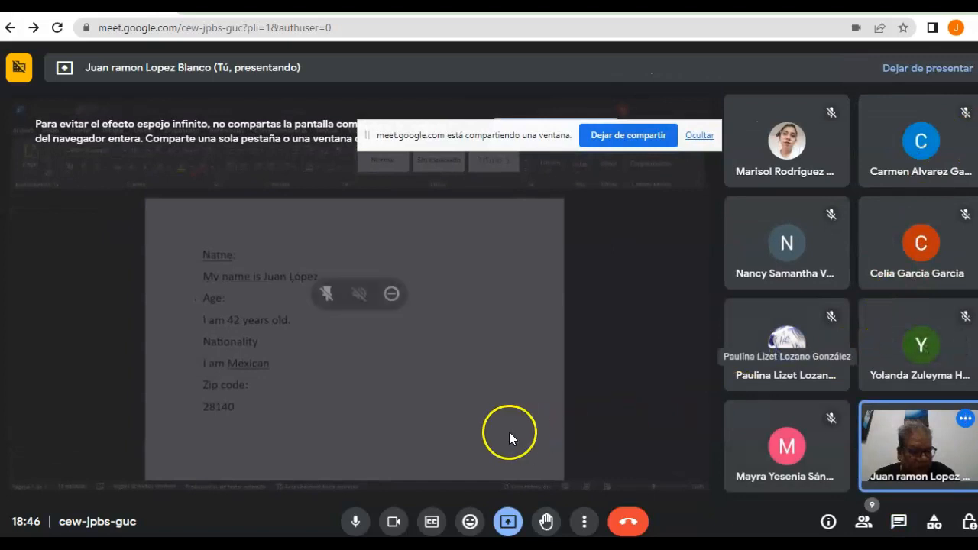
pyautogui.moveTo(535, 419)
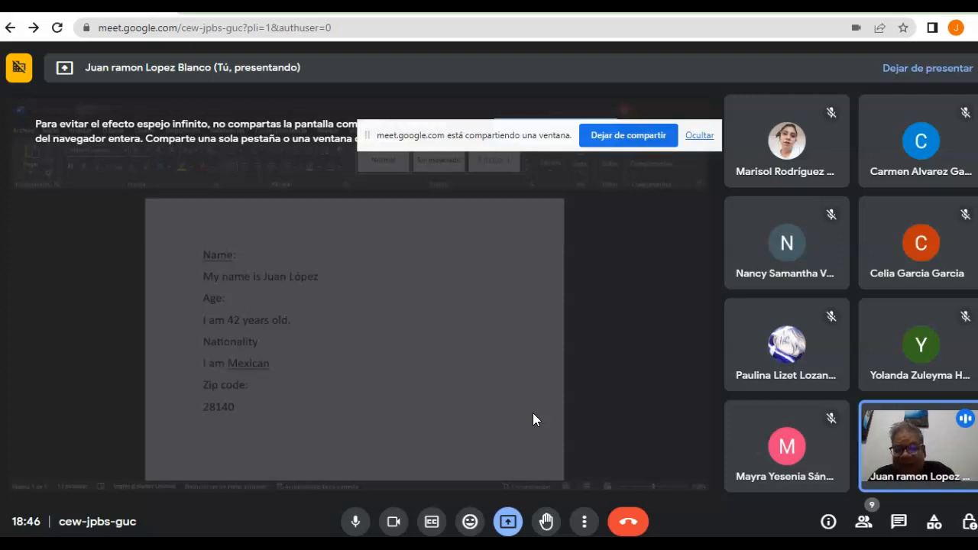
pyautogui.moveTo(533, 418)
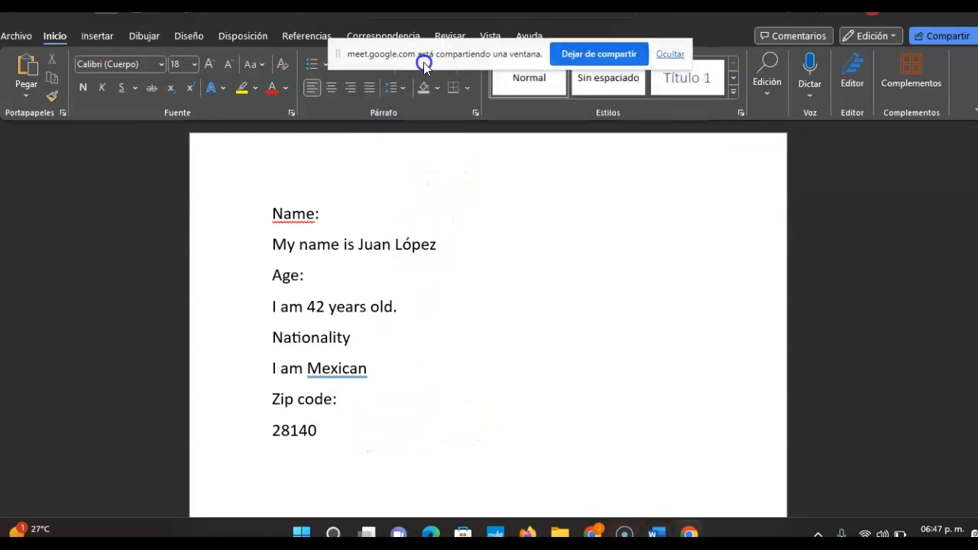
# Select the personal-details text and shrink its font size down to 16.
pyautogui.click(321, 429)
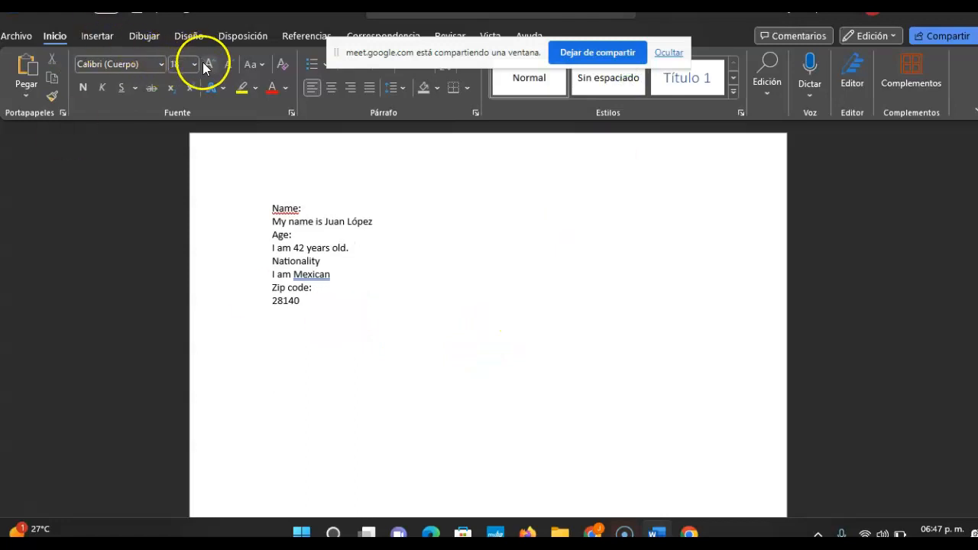
pyautogui.moveTo(228, 71)
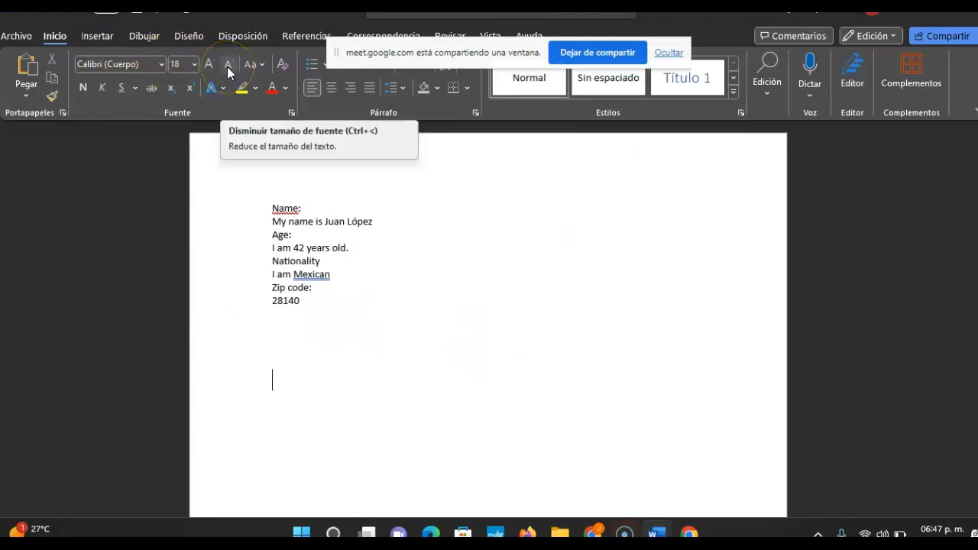
pyautogui.click(228, 64)
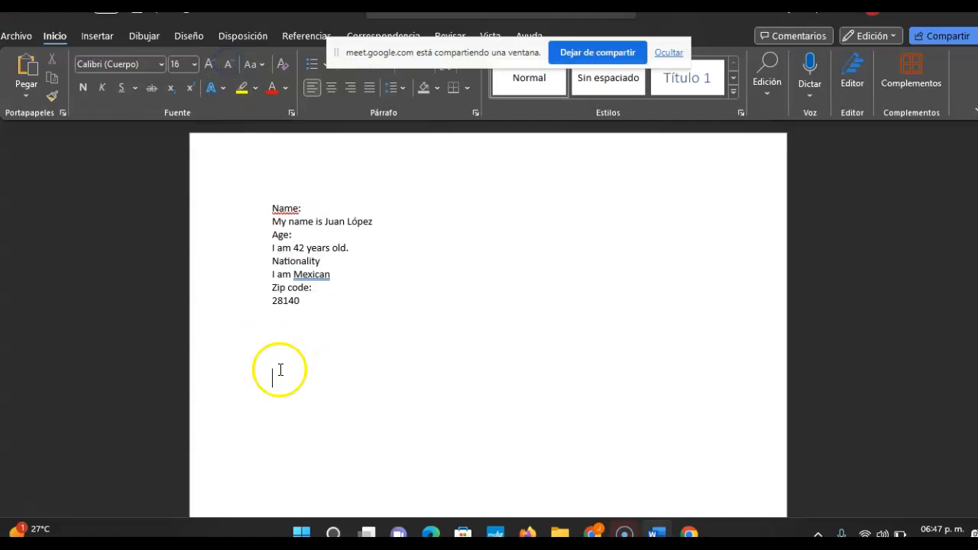
# Write 'I am Juan Lopez. I am brunette and I have straight hair with brown eyes.'.
pyautogui.write('I')
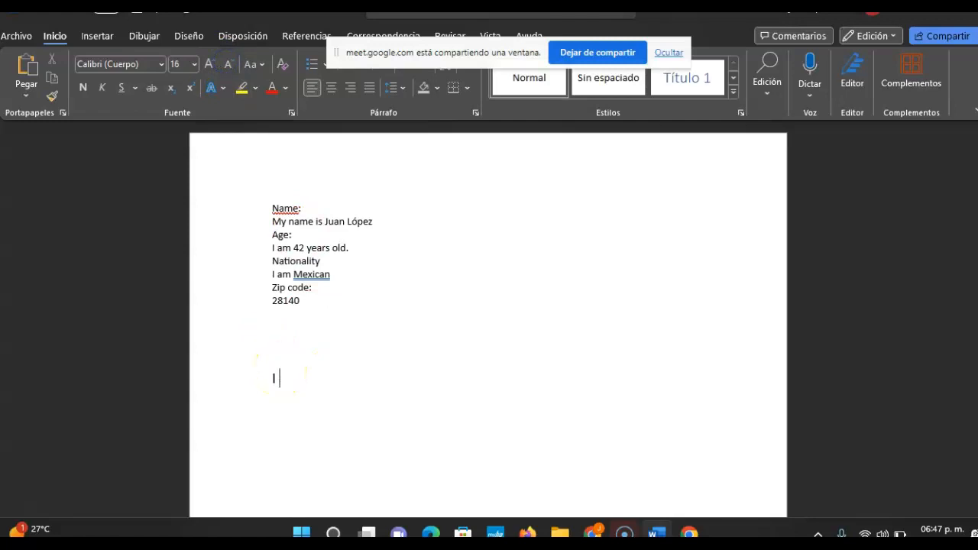
pyautogui.write('am')
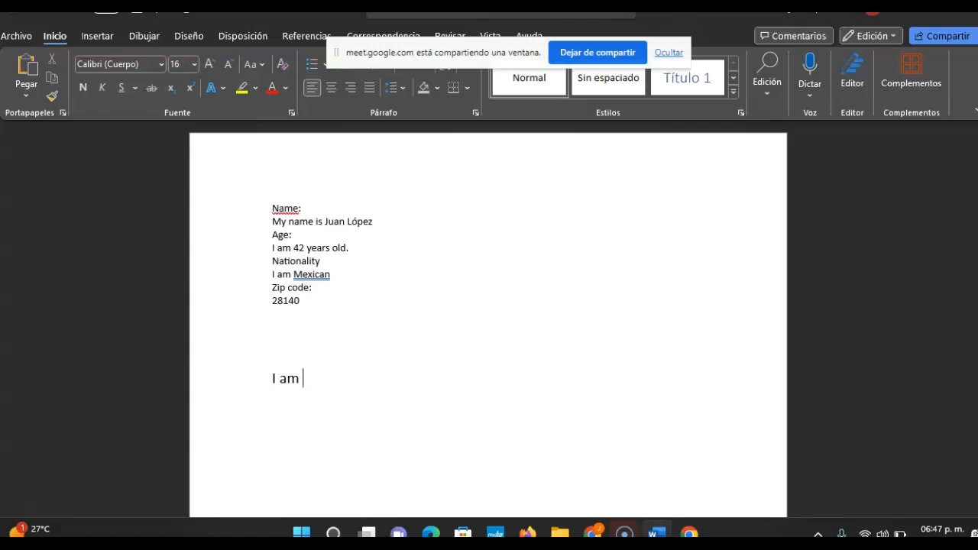
pyautogui.write('Juan L')
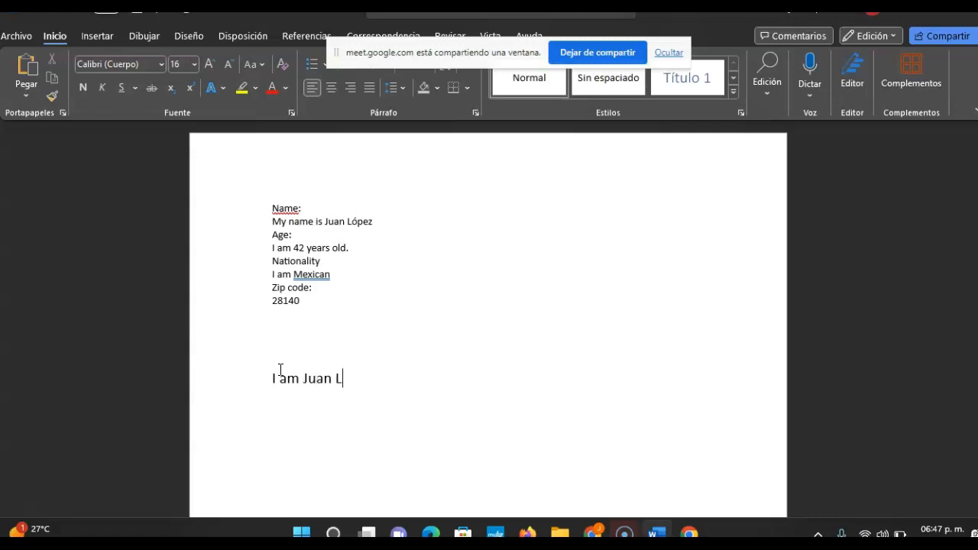
pyautogui.write('opez. I')
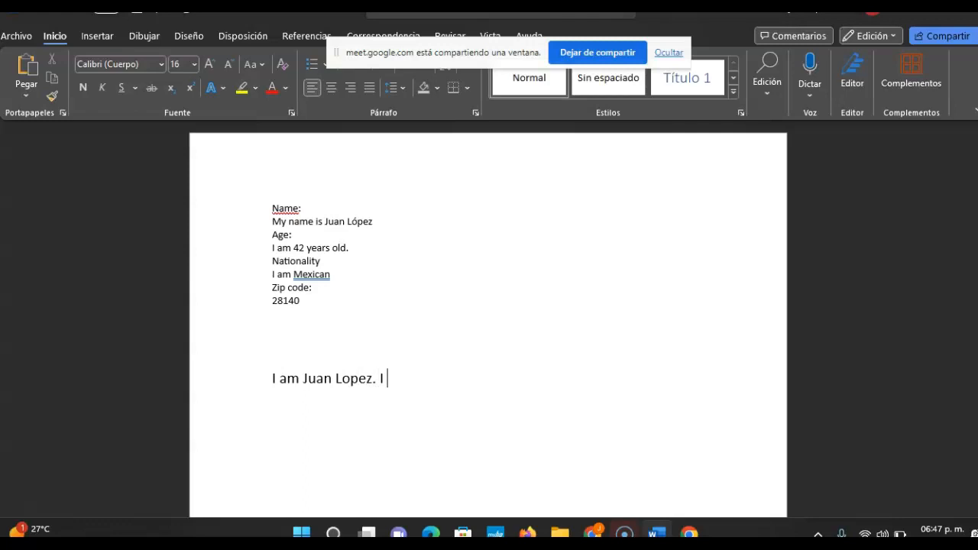
pyautogui.write('a')
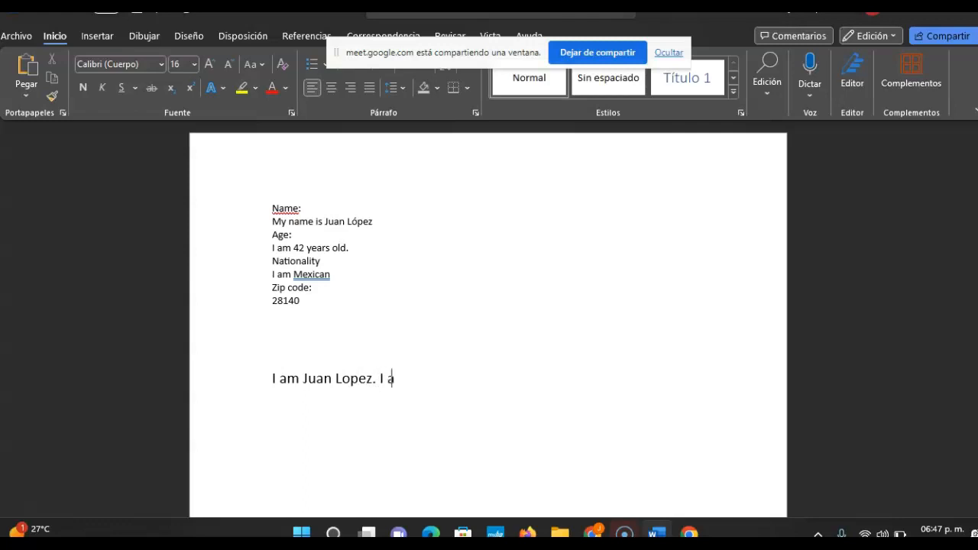
pyautogui.write('m')
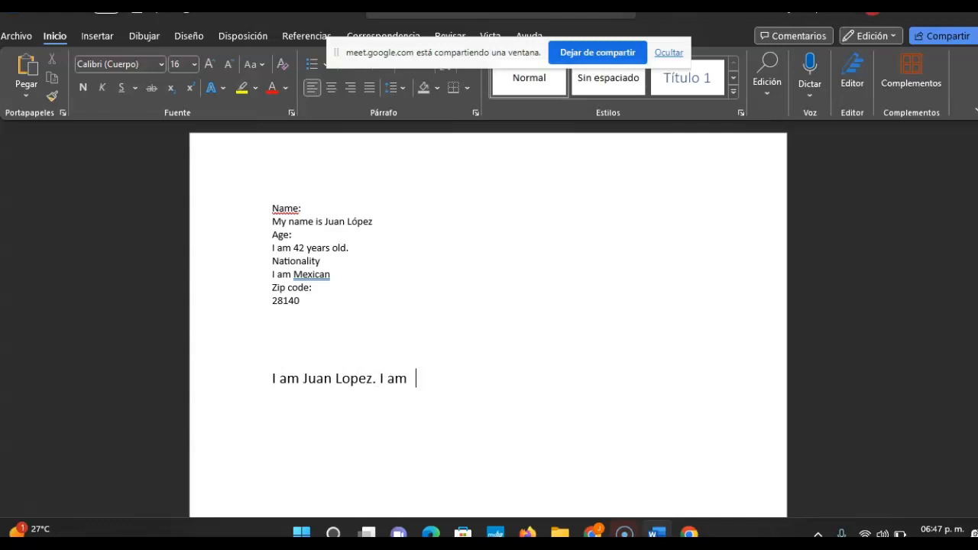
pyautogui.write('brunett')
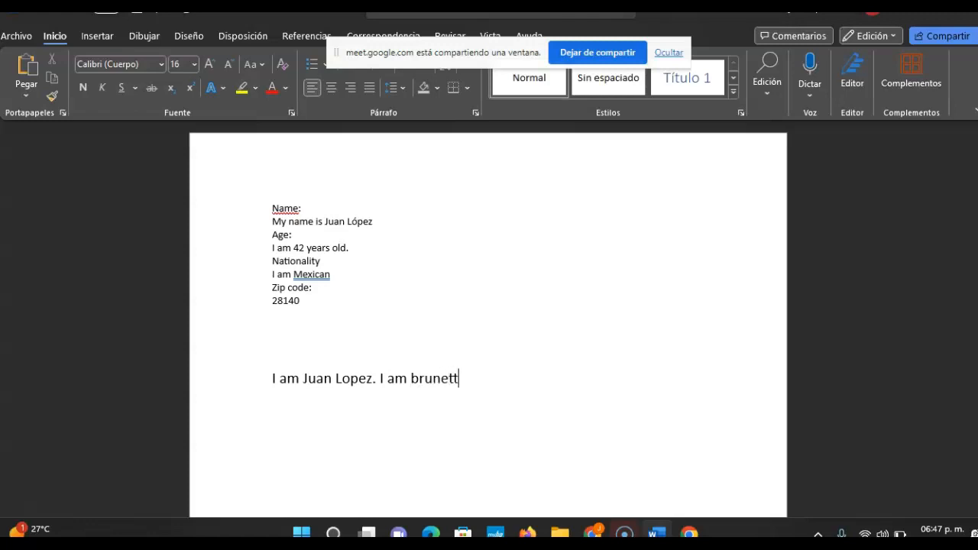
pyautogui.write('e and')
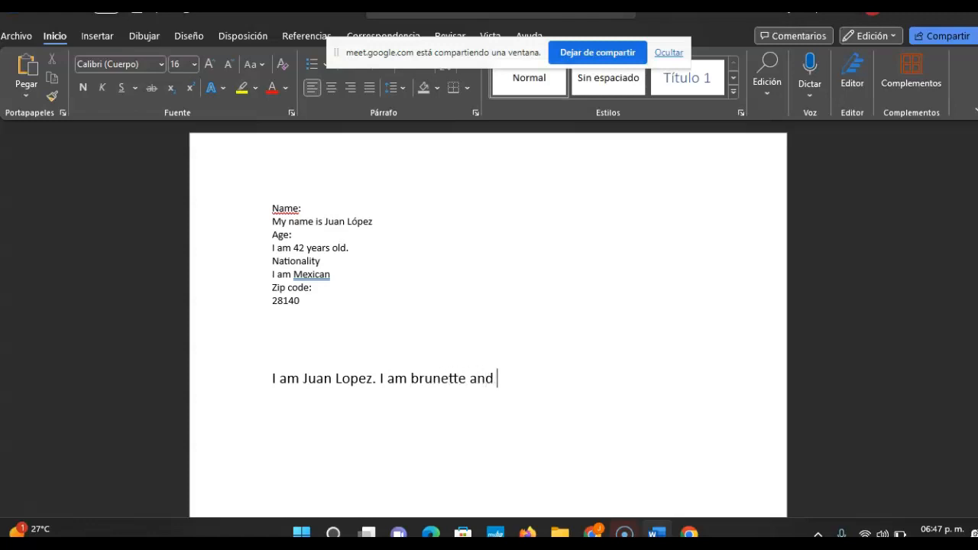
pyautogui.write('I have')
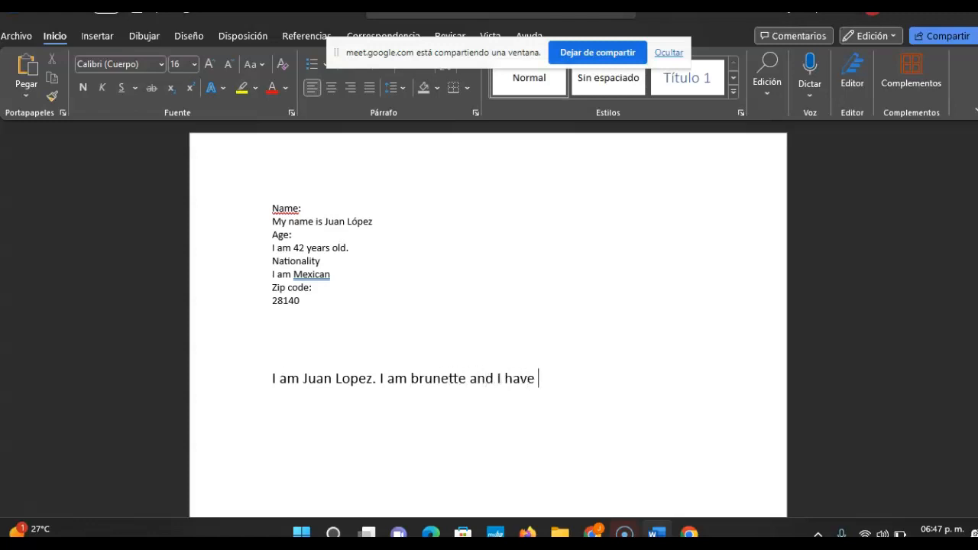
pyautogui.write('straight ha')
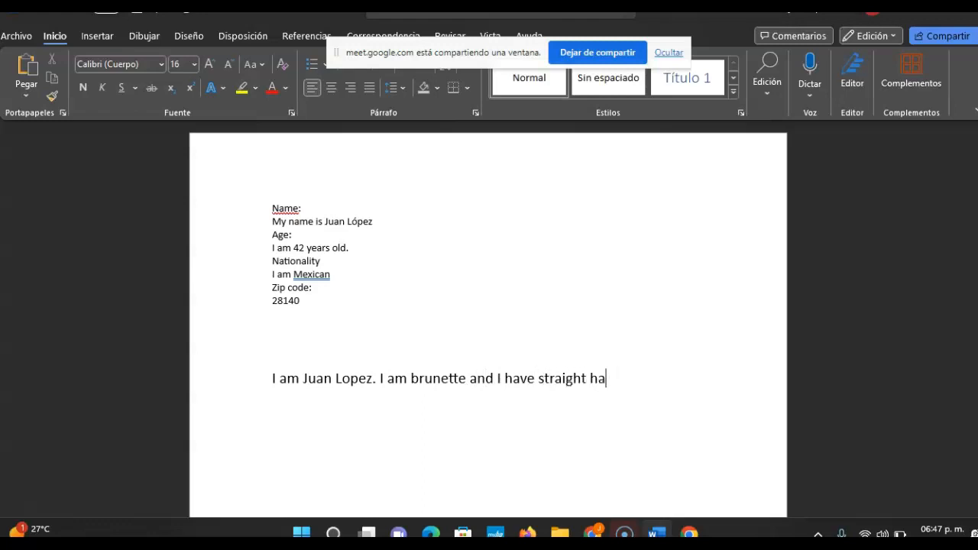
pyautogui.write('ir with')
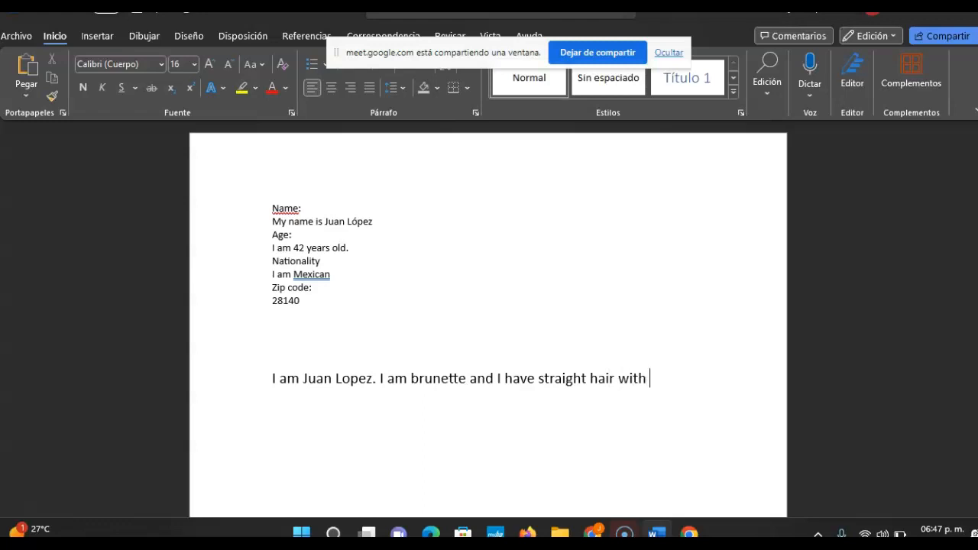
pyautogui.write('brown e')
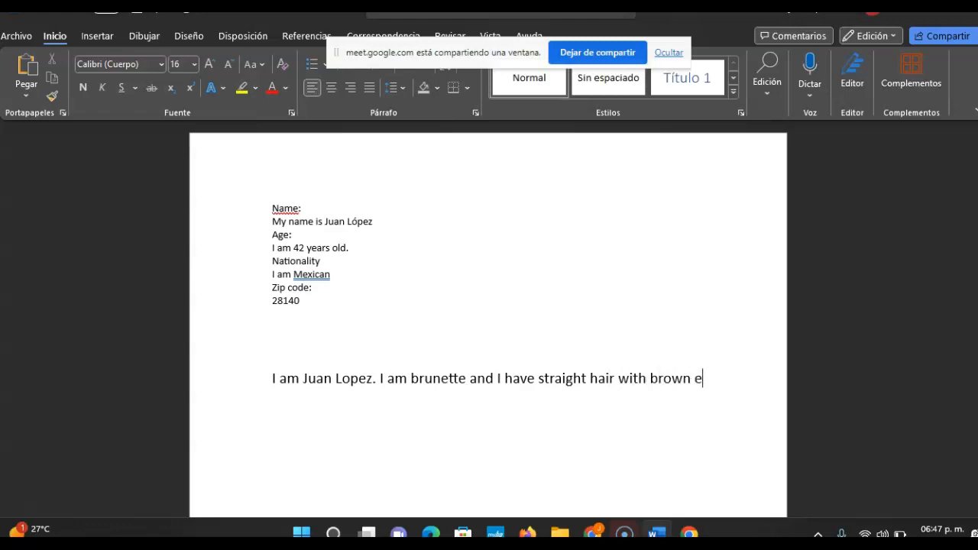
pyautogui.write('yes. I am')
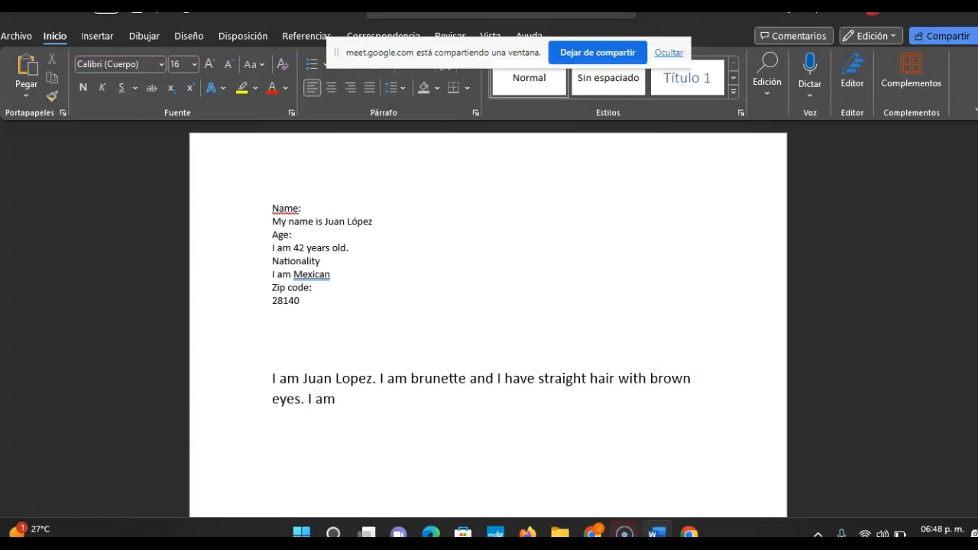
# Continue with 'I am medium height and chubby' and end the paragraph with 'I am a happy person.'.
pyautogui.write('medium')
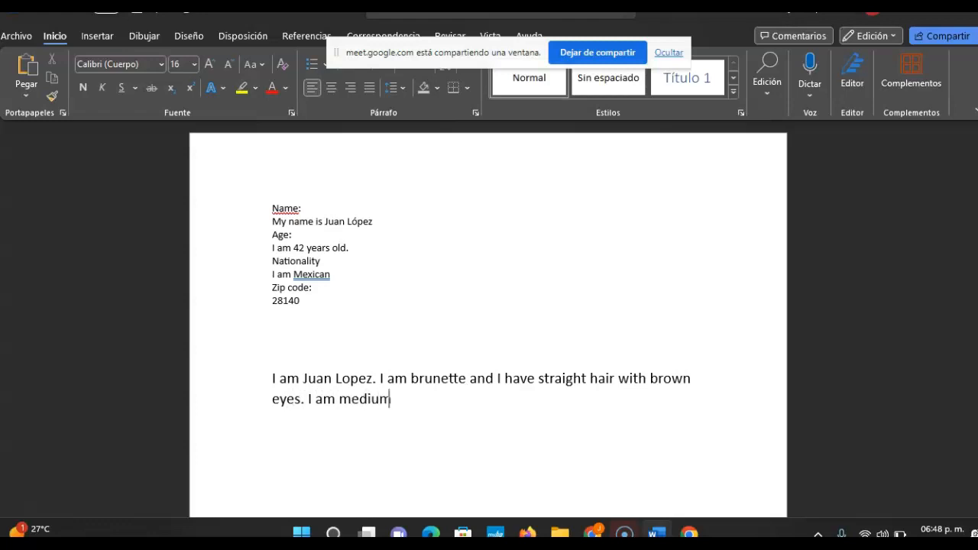
pyautogui.write('hight')
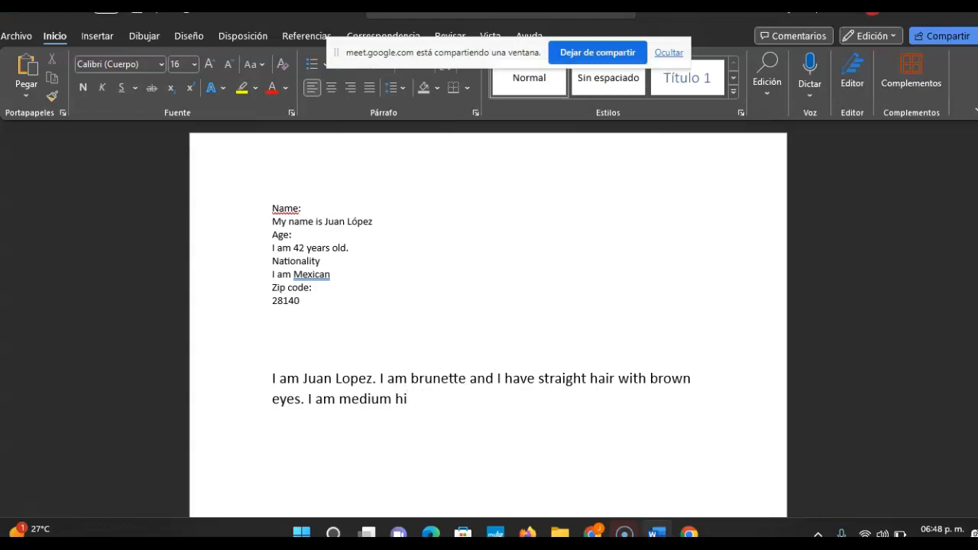
pyautogui.write('ght')
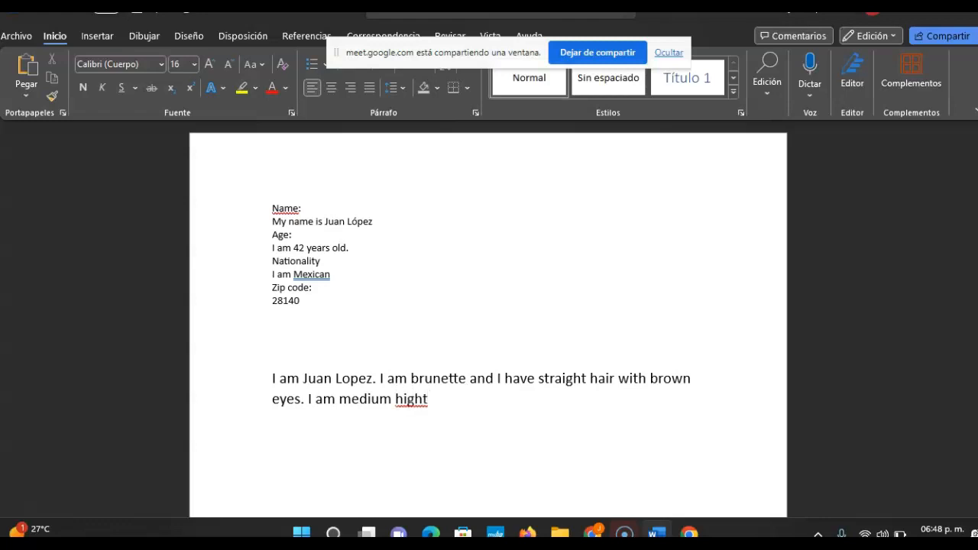
pyautogui.press('Backspace')
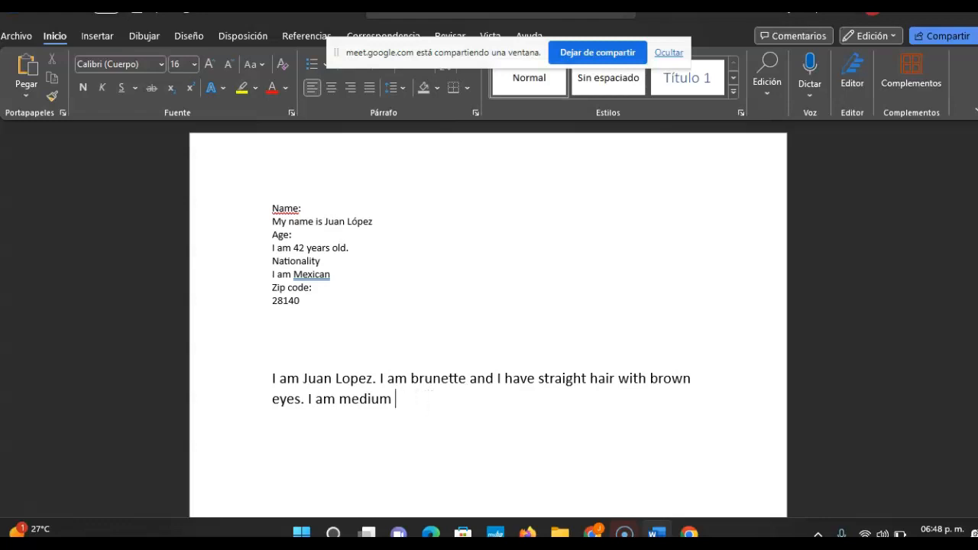
pyautogui.write('height')
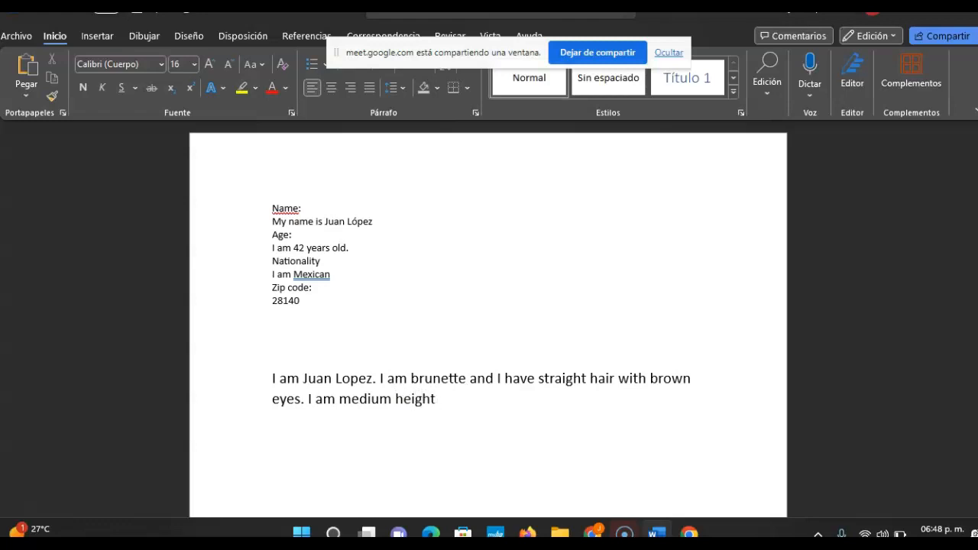
pyautogui.write('and bu')
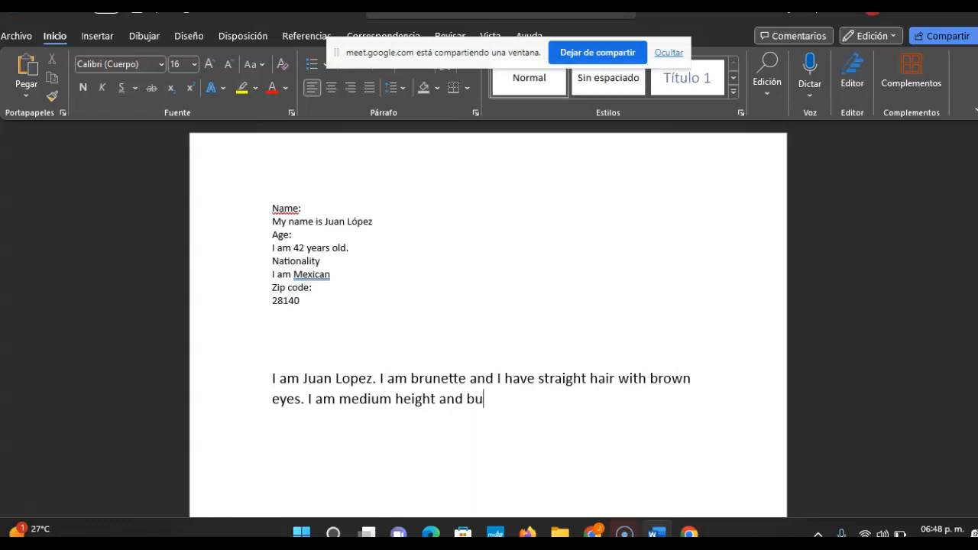
pyautogui.press('Backspace')
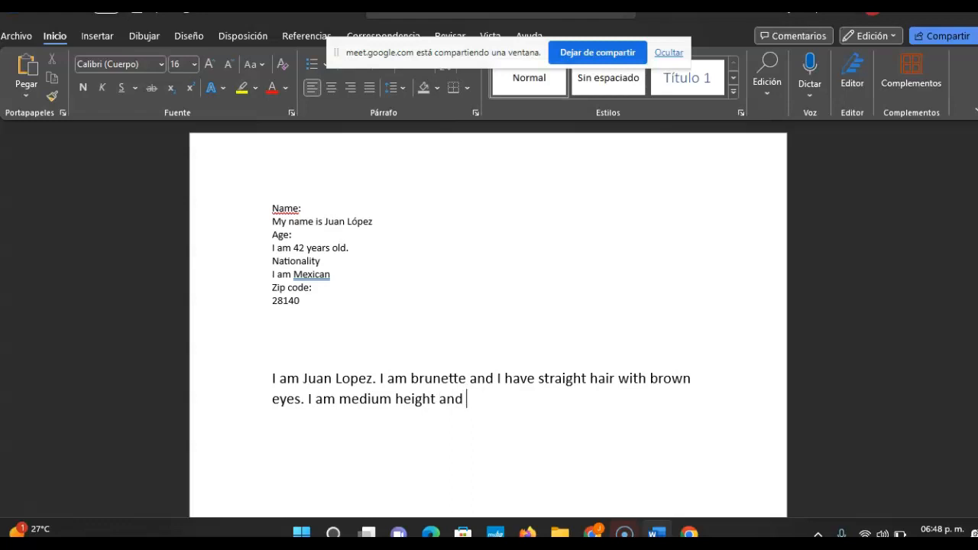
pyautogui.write('chubby. I am')
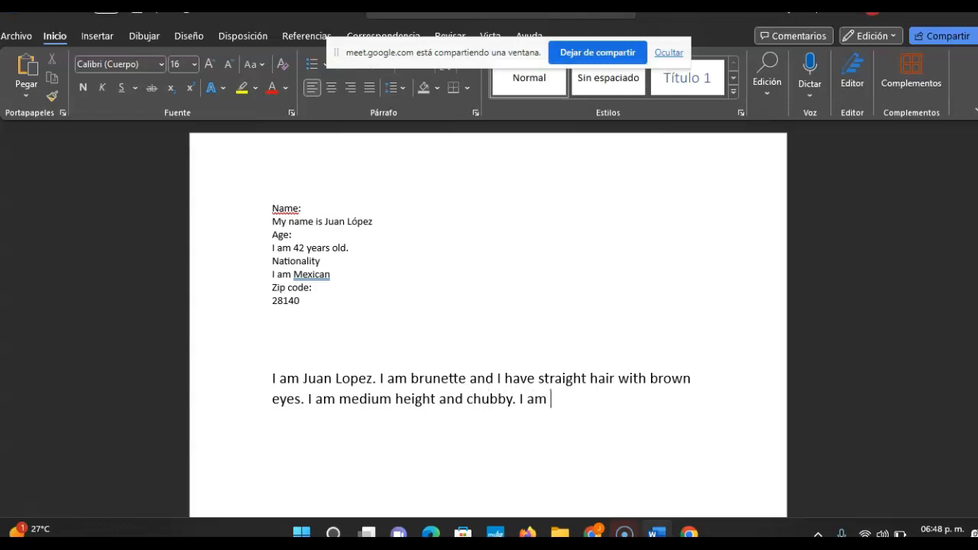
pyautogui.write('a h')
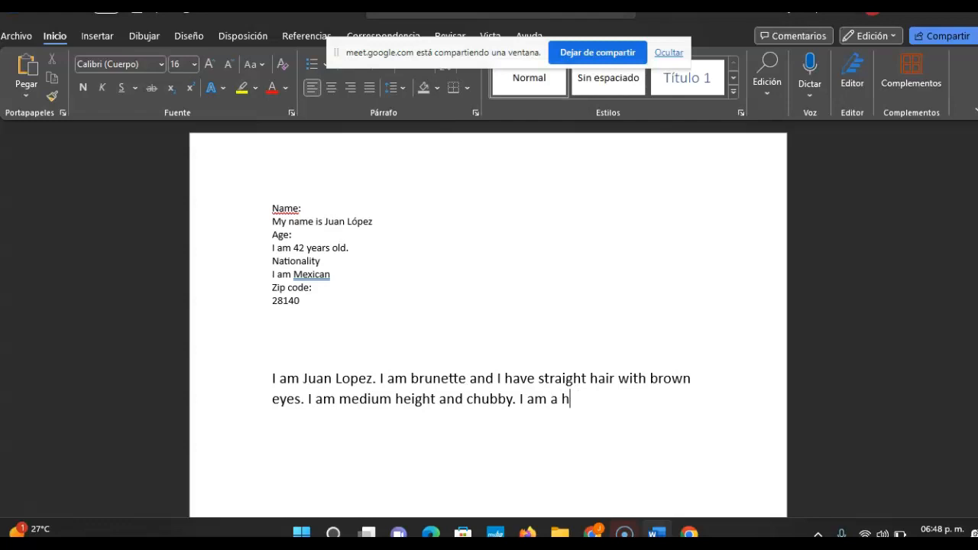
pyautogui.write('appy per')
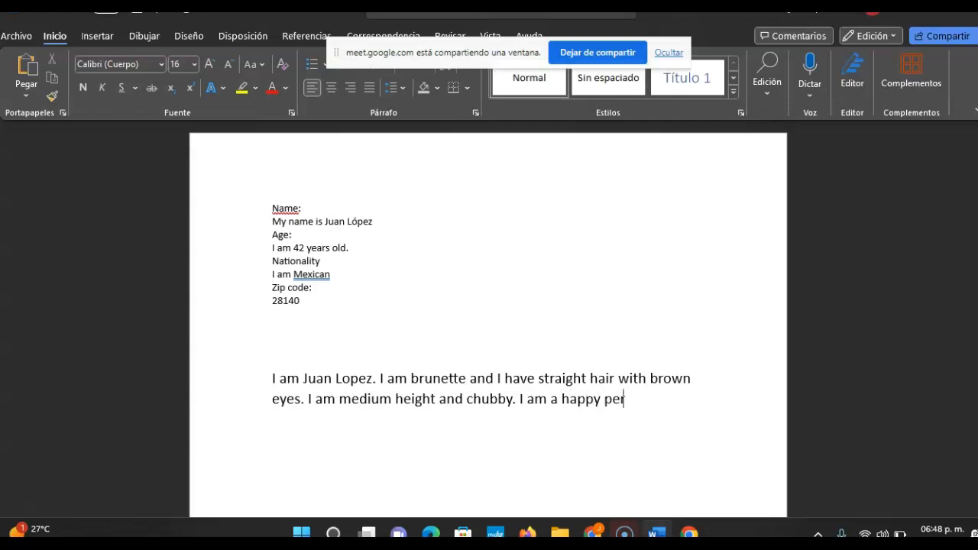
pyautogui.write('son.')
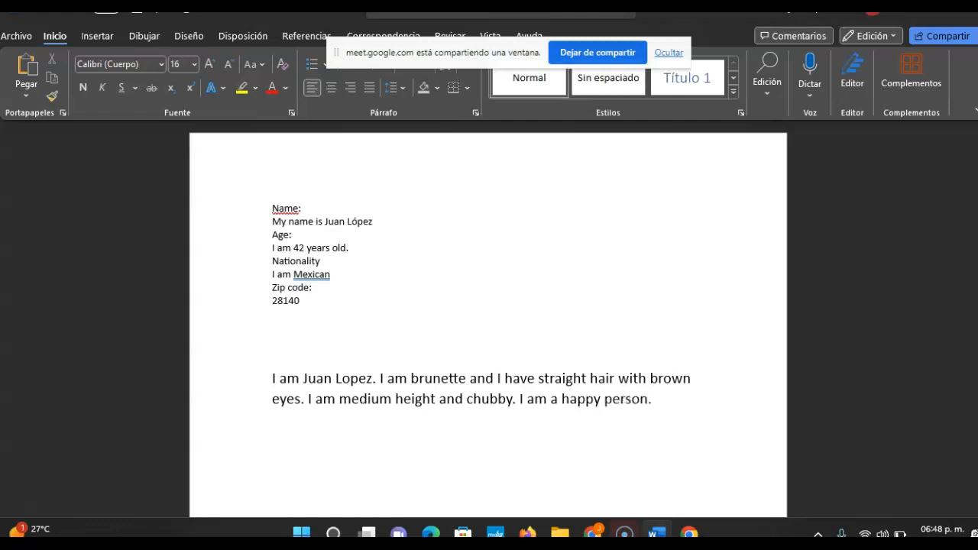
pyautogui.click(651, 398)
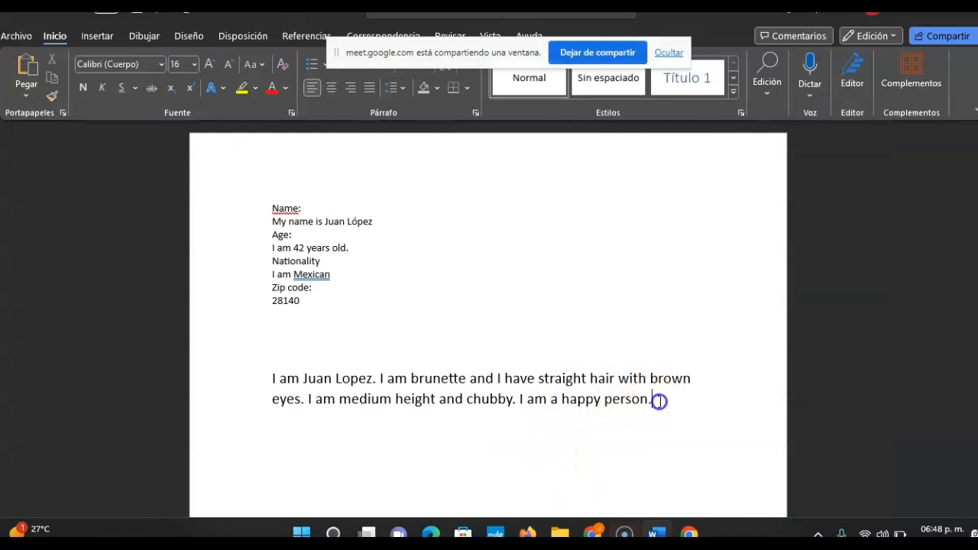
# Write the house paragraph: 3 bedrooms and 2 bathrooms, painted in brown with beige.
pyautogui.write('I live in a big')
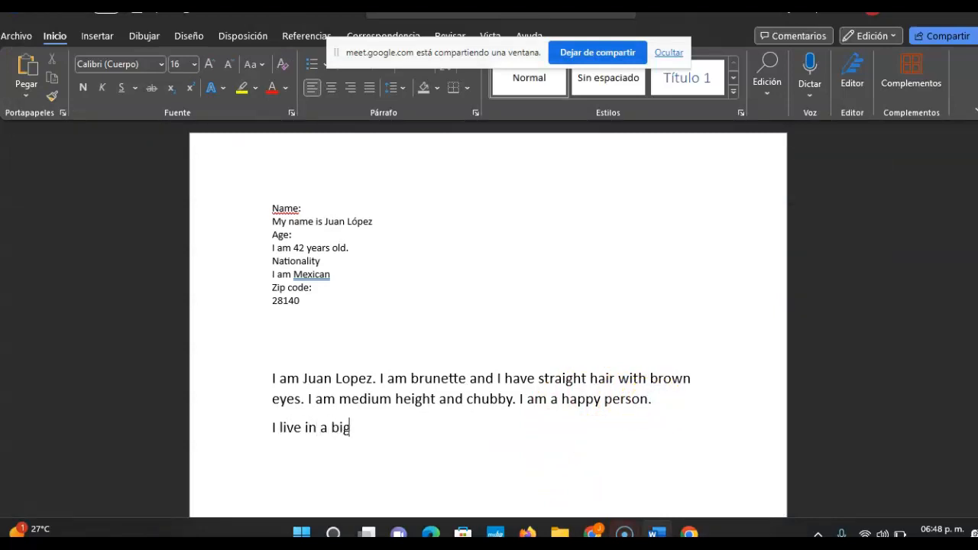
pyautogui.write('house. It ha')
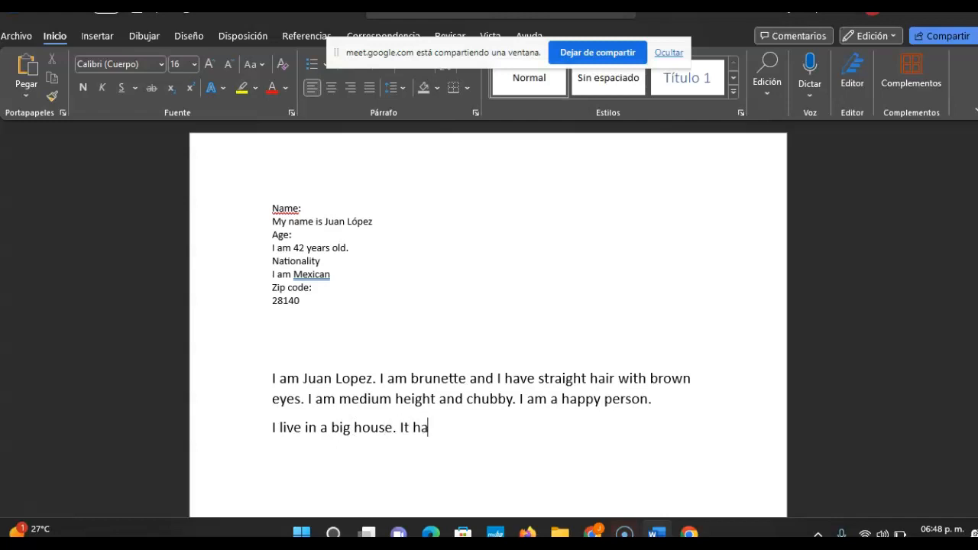
pyautogui.write('s 3 b')
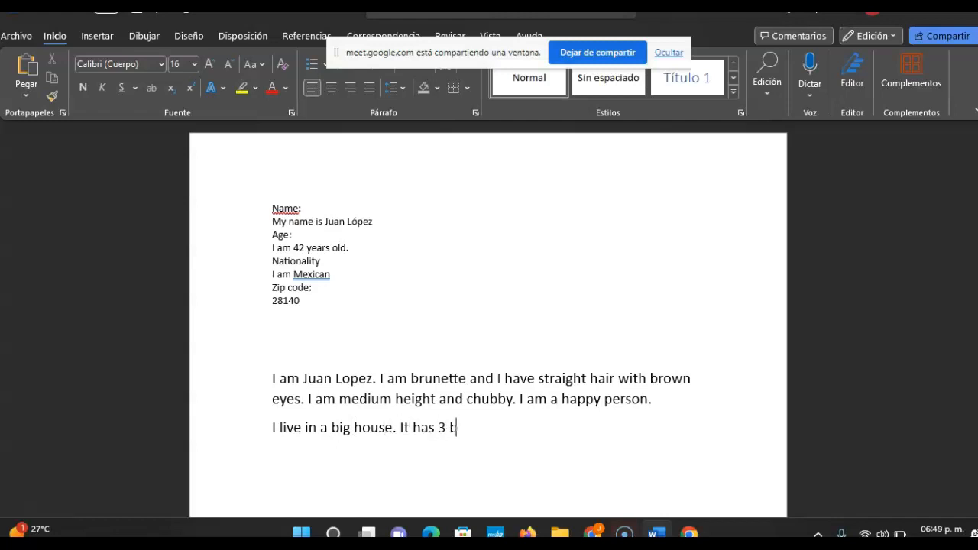
pyautogui.write('edroom')
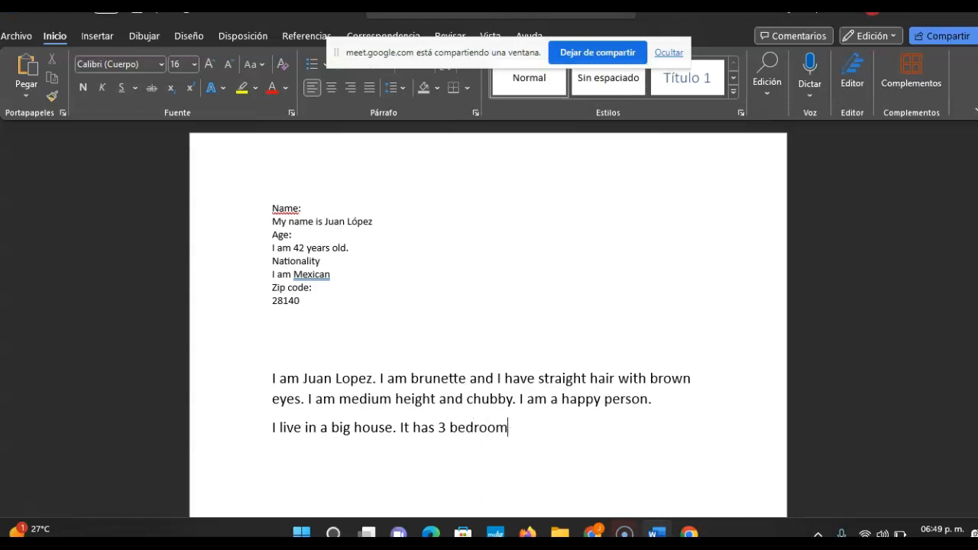
pyautogui.write('s and')
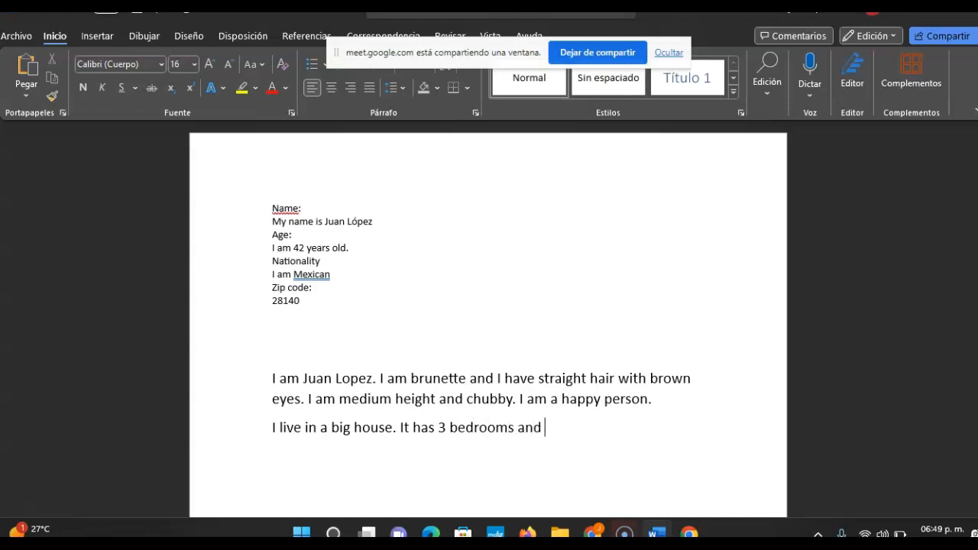
pyautogui.write('2 bath')
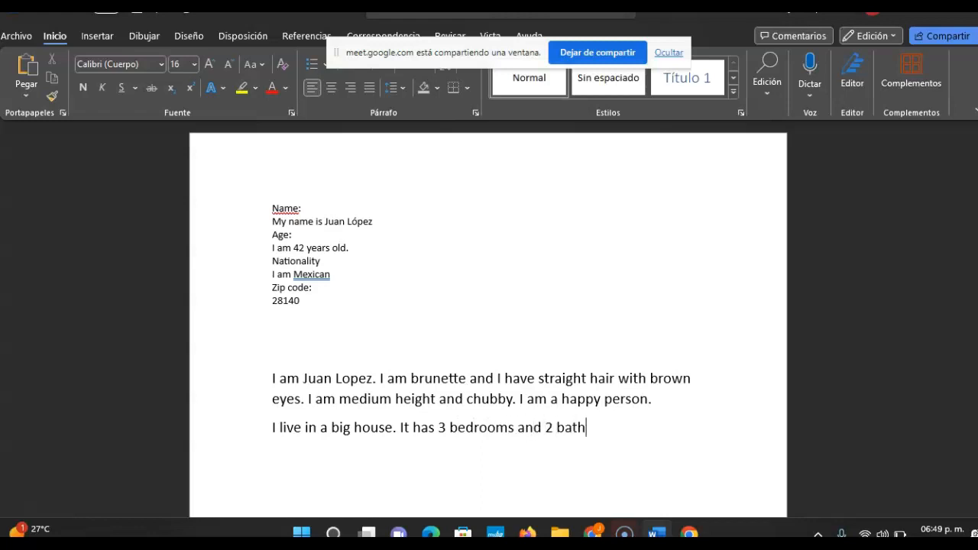
pyautogui.write('rooms.')
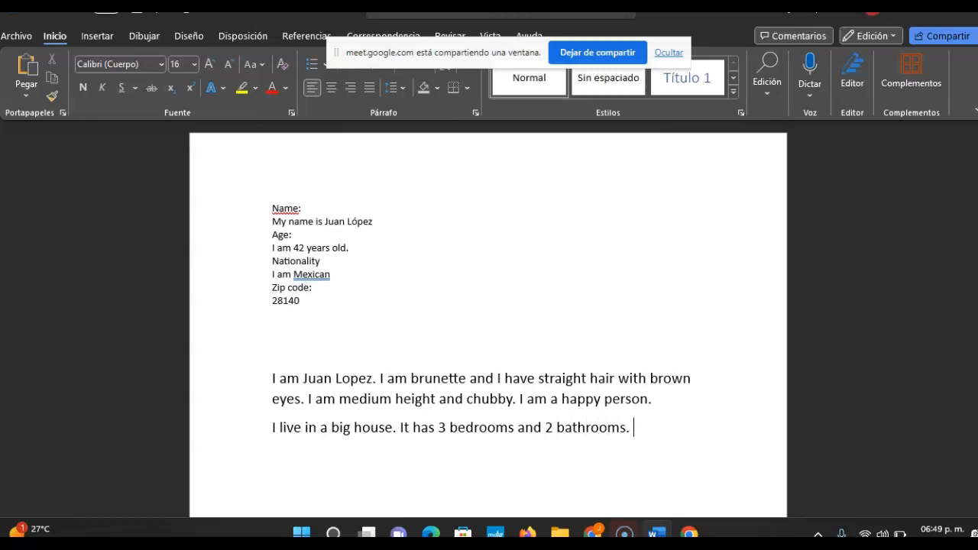
pyautogui.write('It is painted')
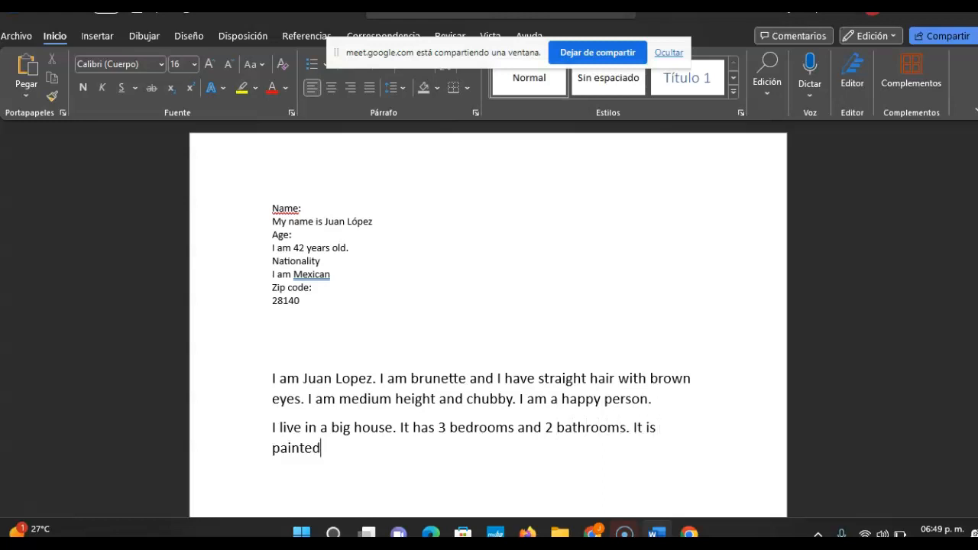
pyautogui.write('in brown')
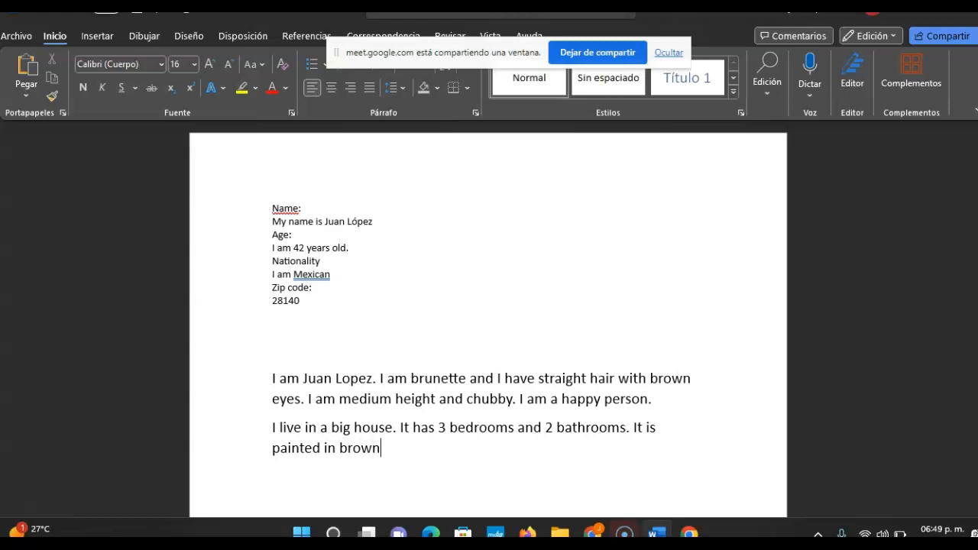
pyautogui.write('with')
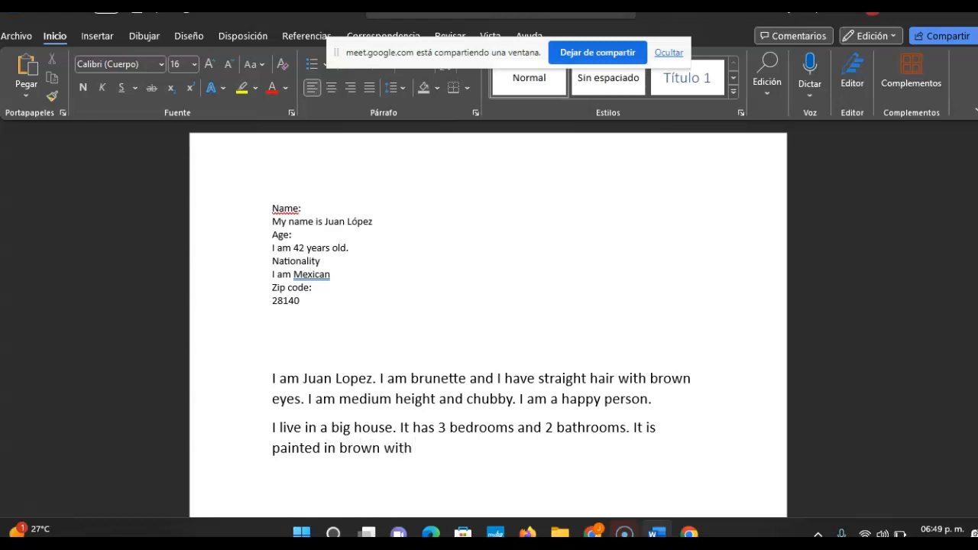
pyautogui.write('creme')
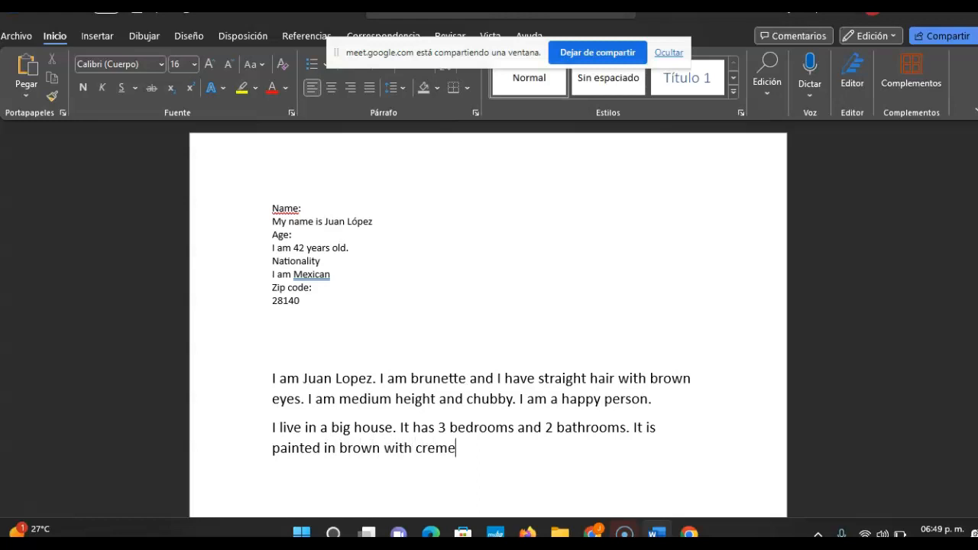
pyautogui.press('Backspace')
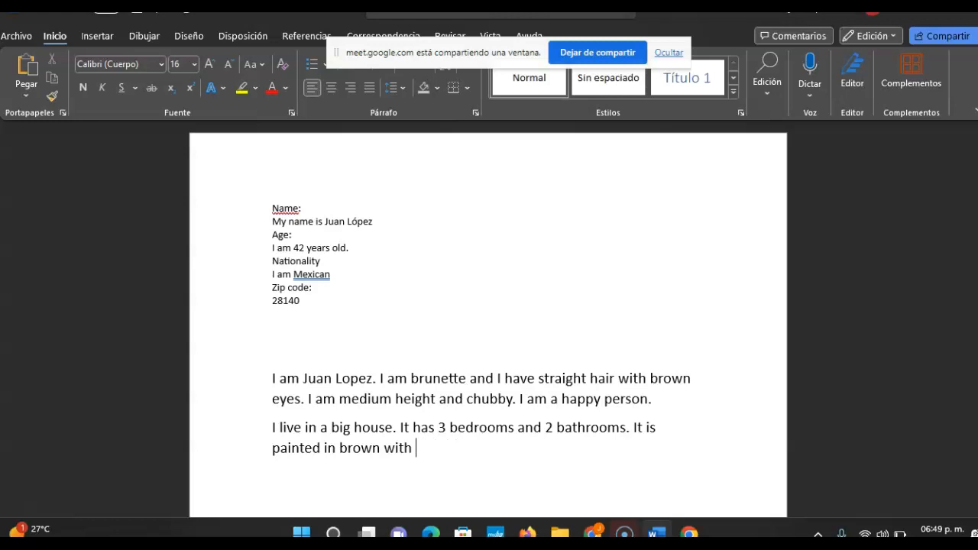
pyautogui.write('beg')
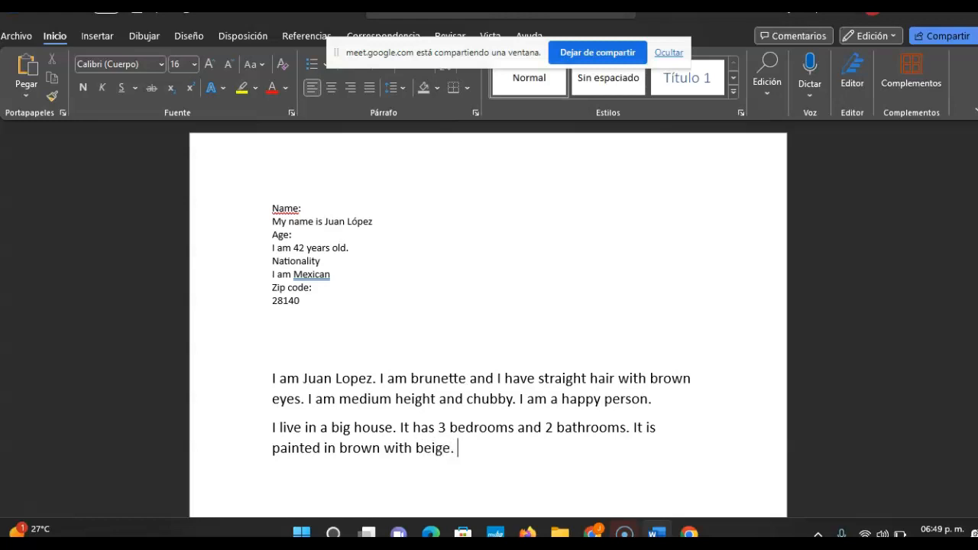
# Finish with 'It is warm with one tree in the backyard. I like it.' and return to the Meet call.
pyautogui.write('It')
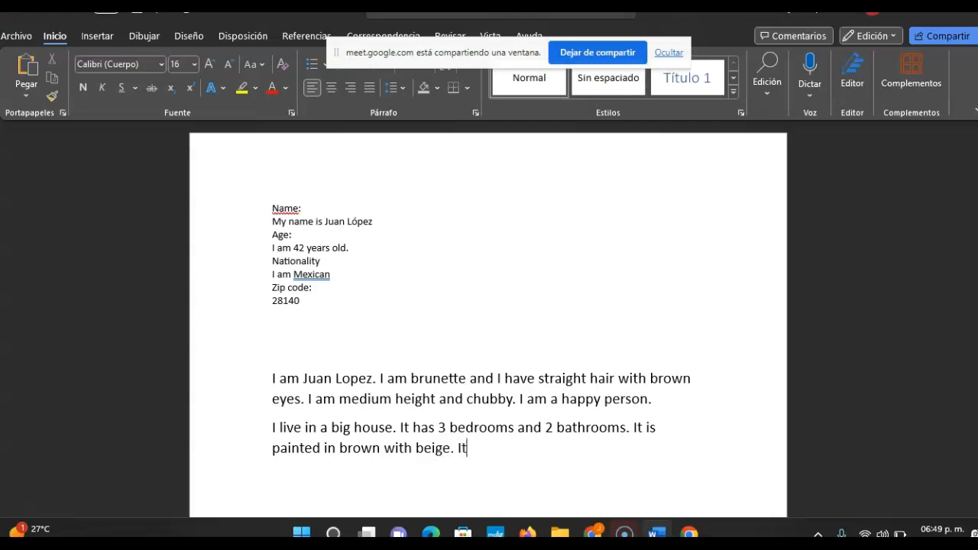
pyautogui.write('is')
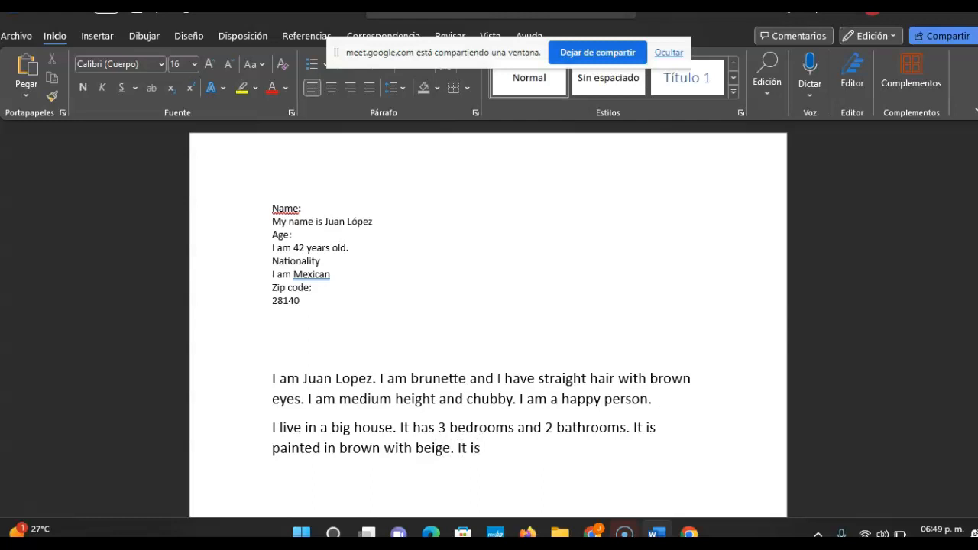
pyautogui.write('war')
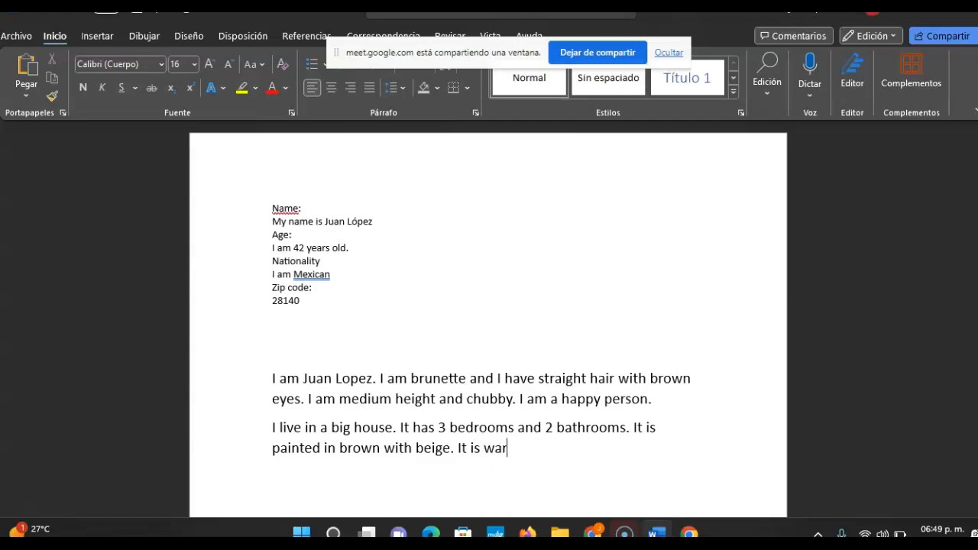
pyautogui.write('m')
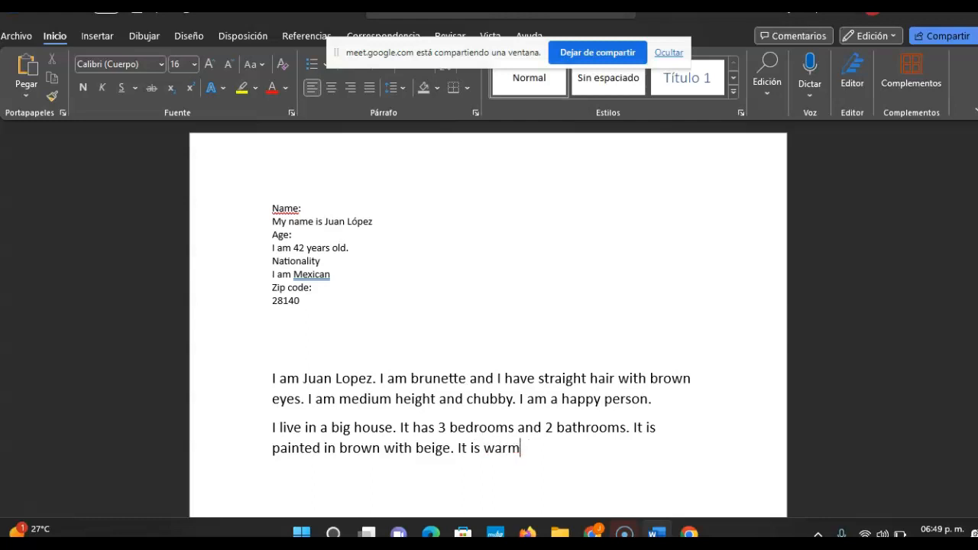
pyautogui.write('with')
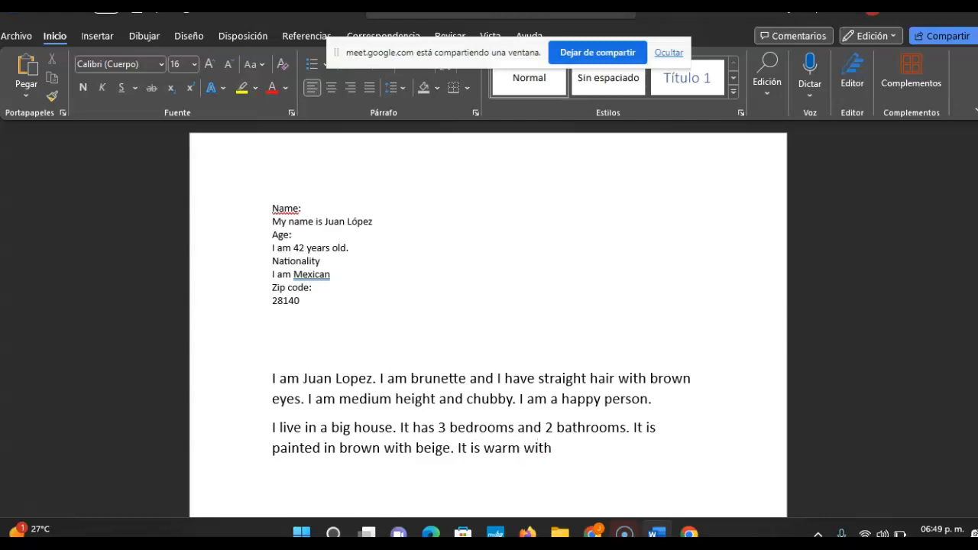
pyautogui.write('one')
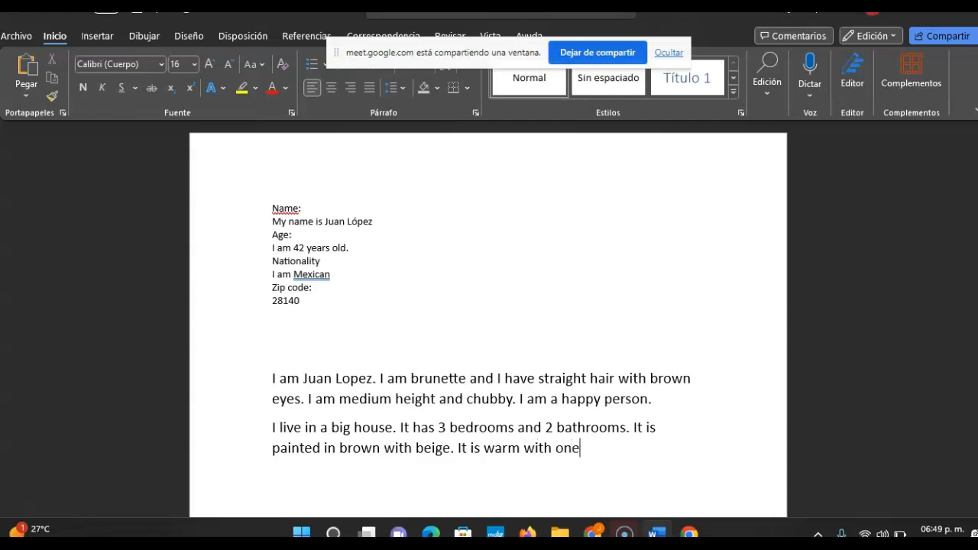
pyautogui.write('tree')
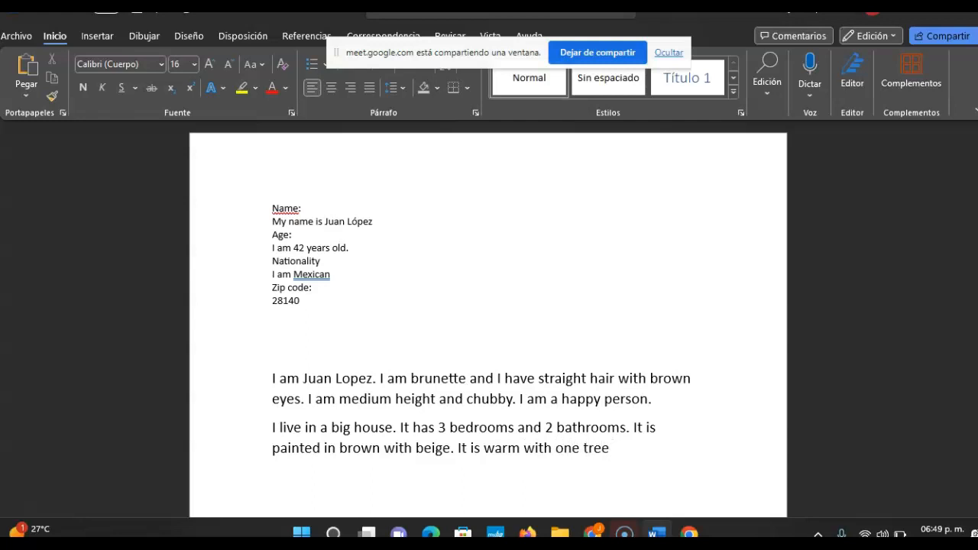
pyautogui.write('in the backyar')
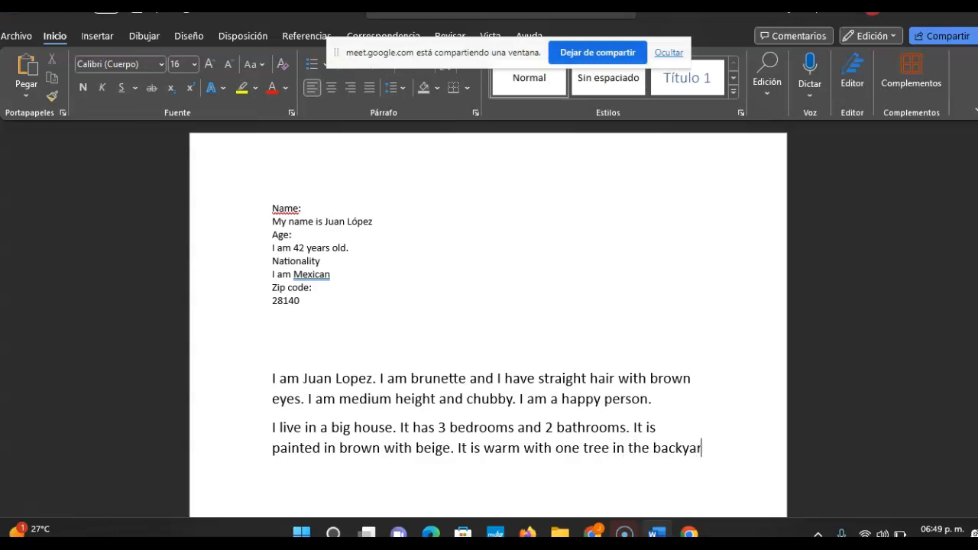
pyautogui.write('d. I lik')
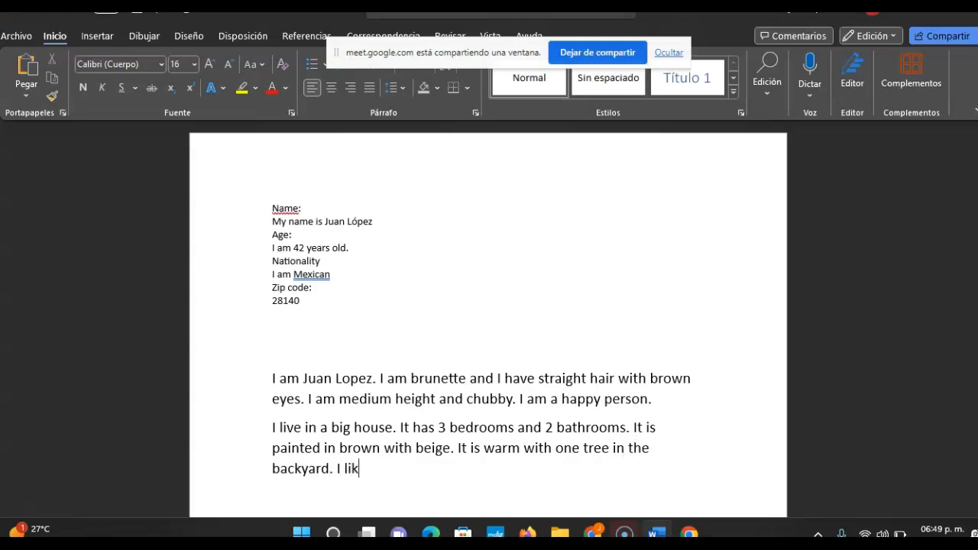
pyautogui.write('e it.')
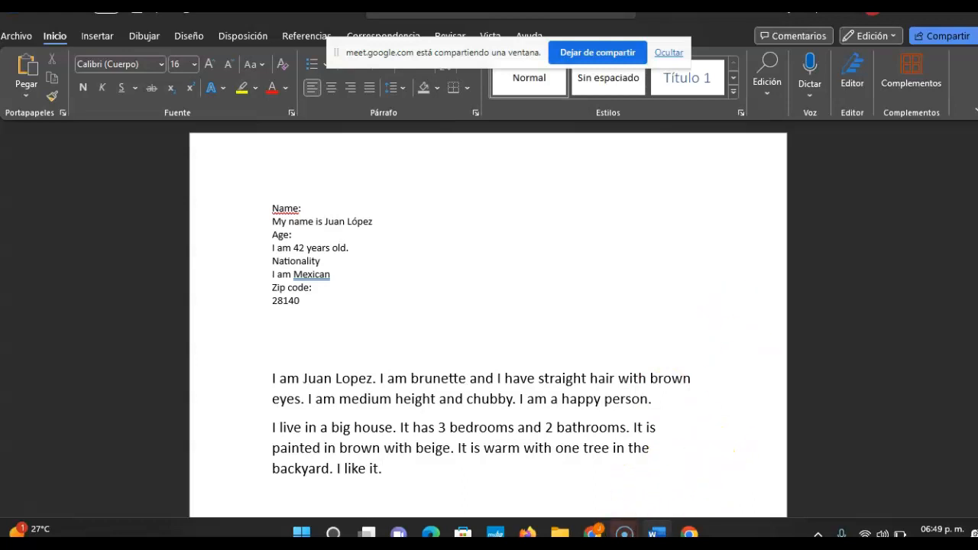
pyautogui.click(688, 532)
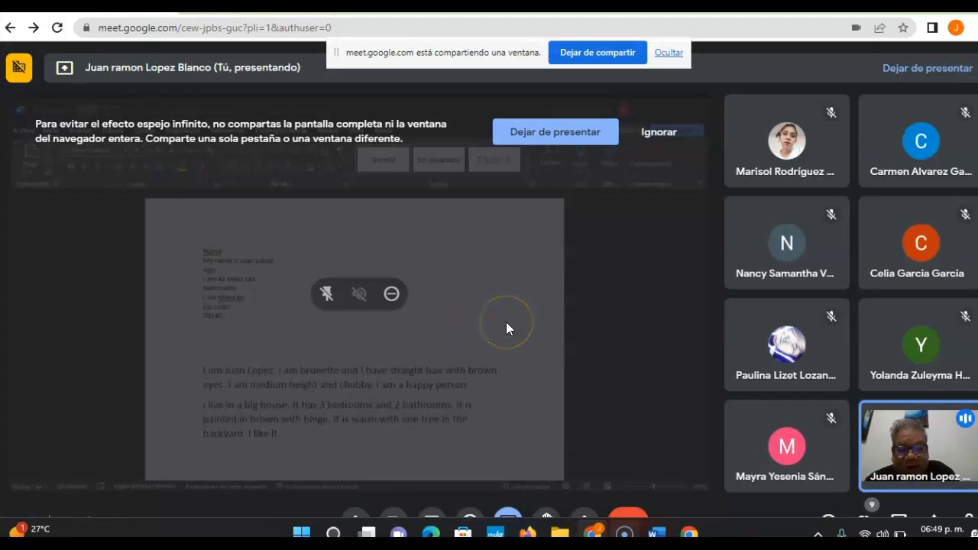
pyautogui.moveTo(578, 324)
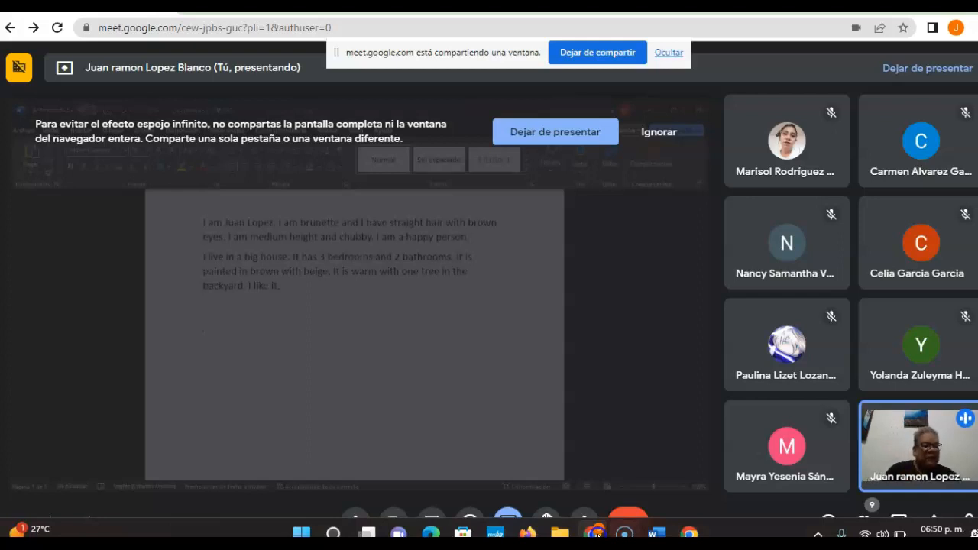
pyautogui.moveTo(849, 517)
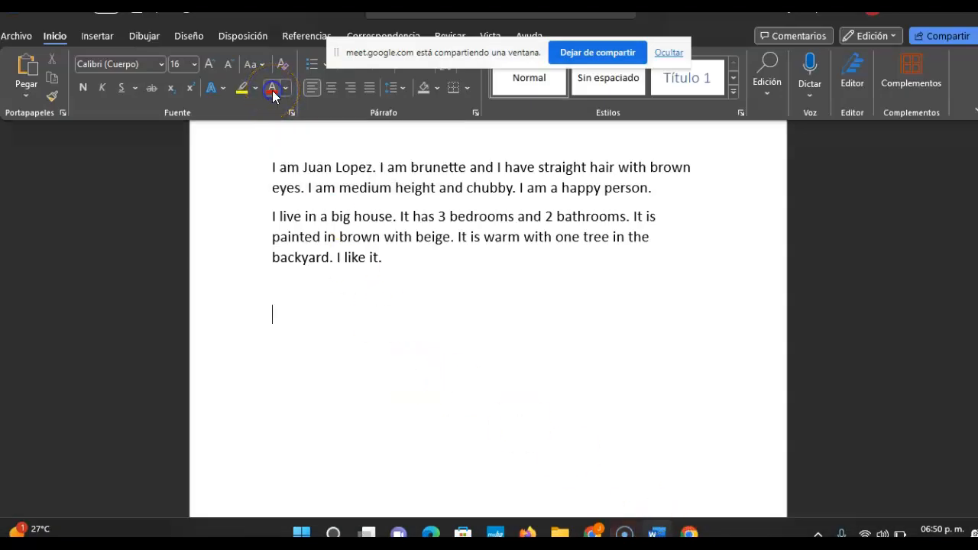
# Type the red lines 'I am ramon and I am brunette.' and 'I live in a big house and cold.'.
pyautogui.write('I a')
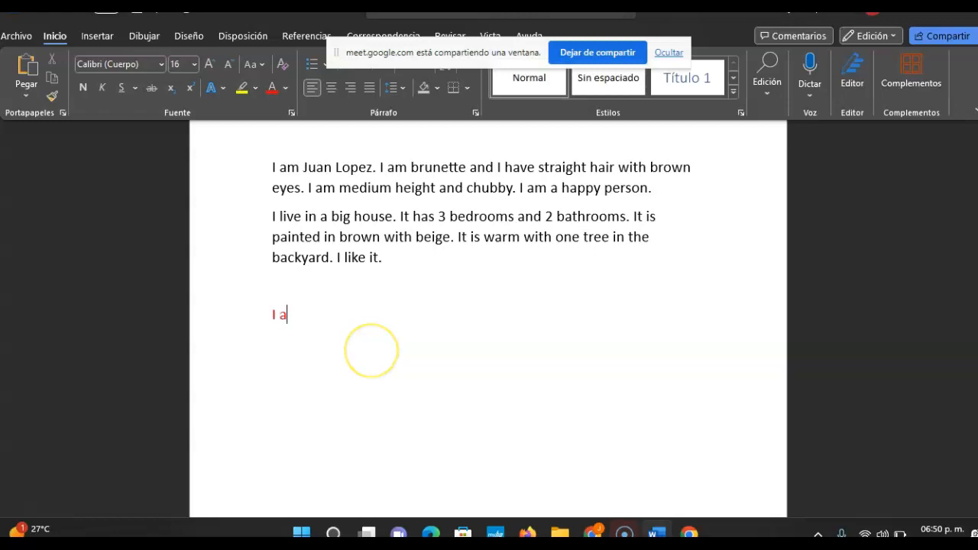
pyautogui.write('m ramon an')
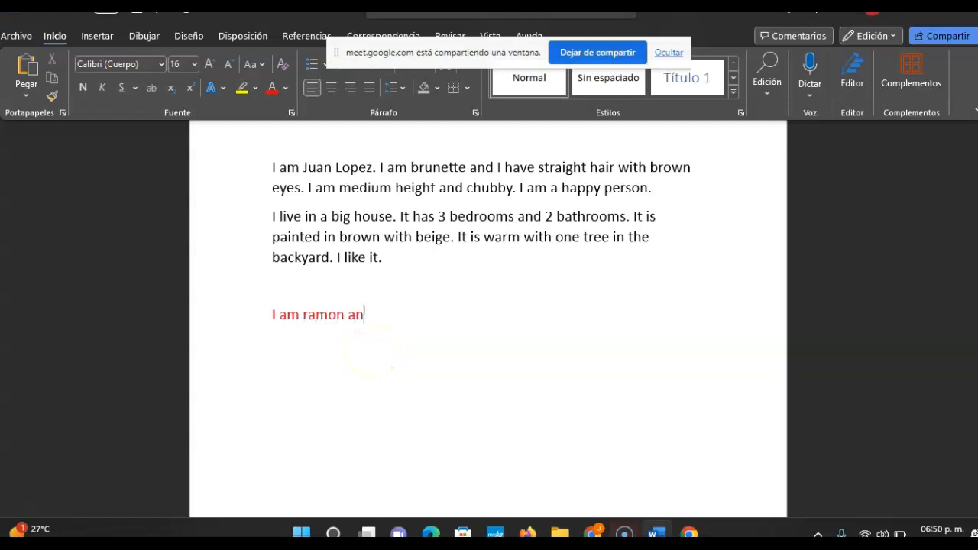
pyautogui.write('d I am')
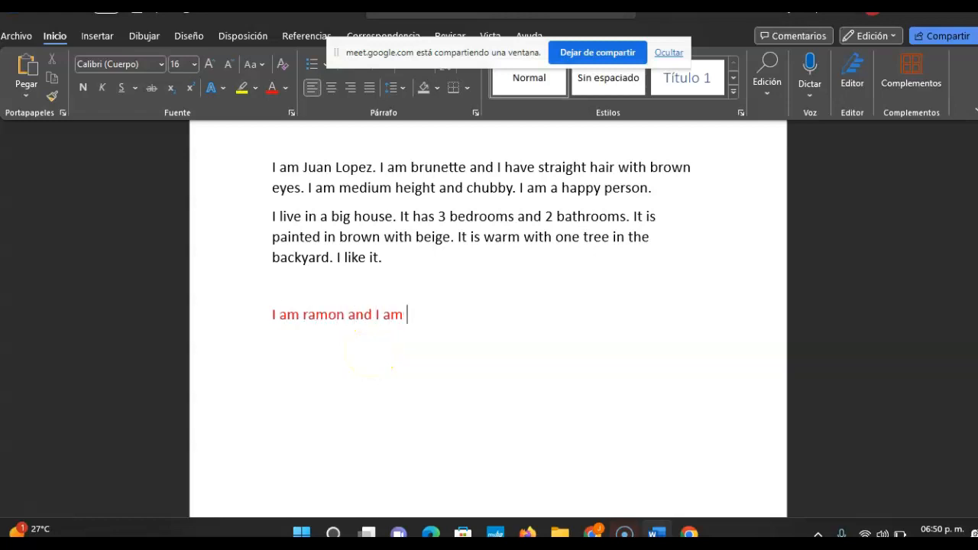
pyautogui.write('brunette.')
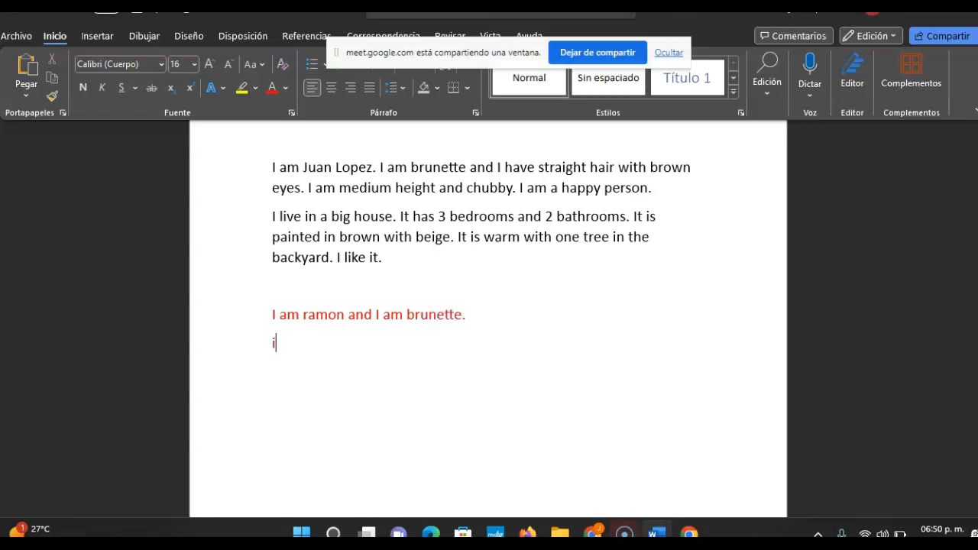
pyautogui.write('I live ina bi')
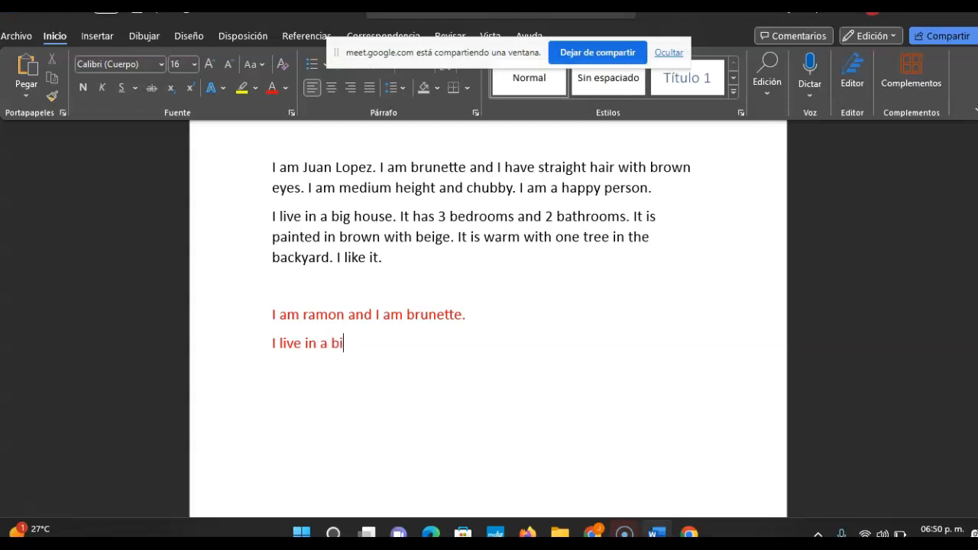
pyautogui.write('g house and cold.')
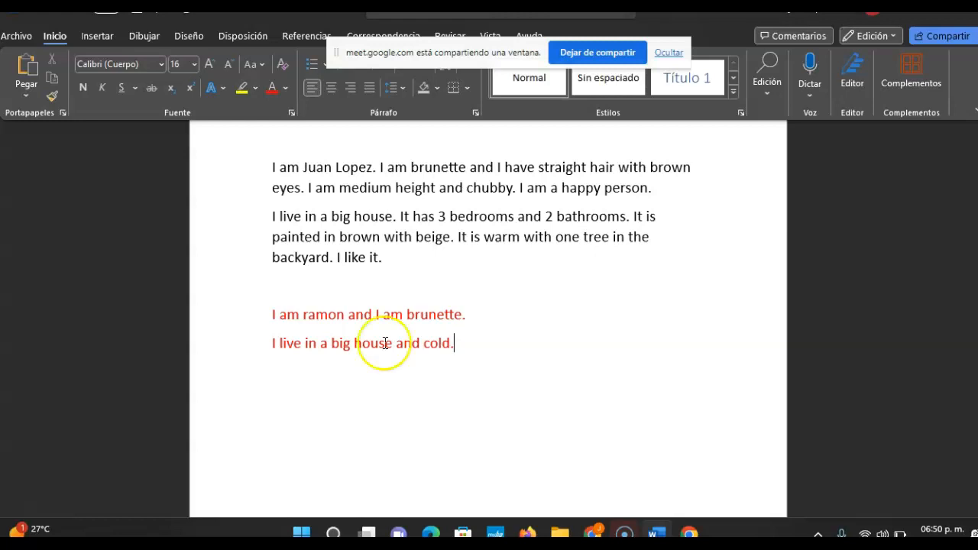
pyautogui.moveTo(599, 532)
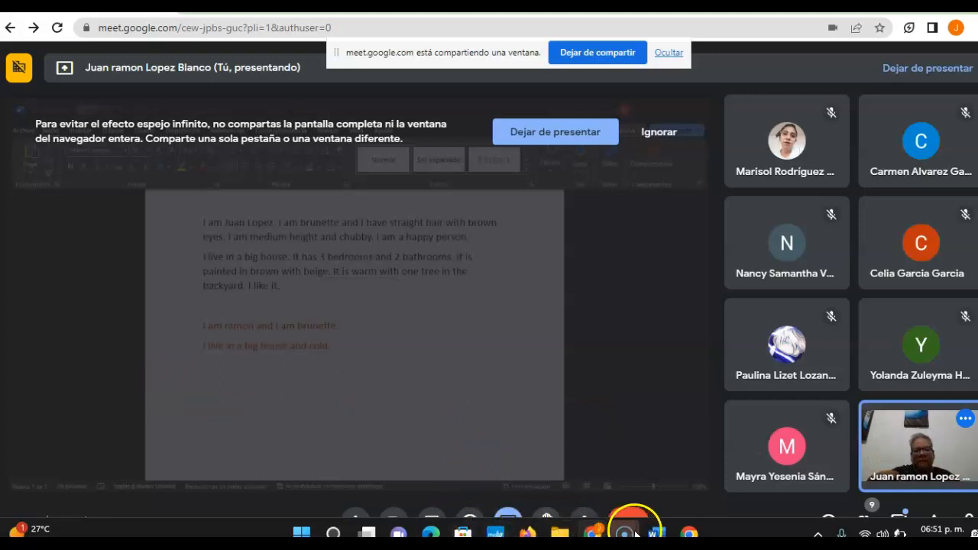
pyautogui.moveTo(354, 480)
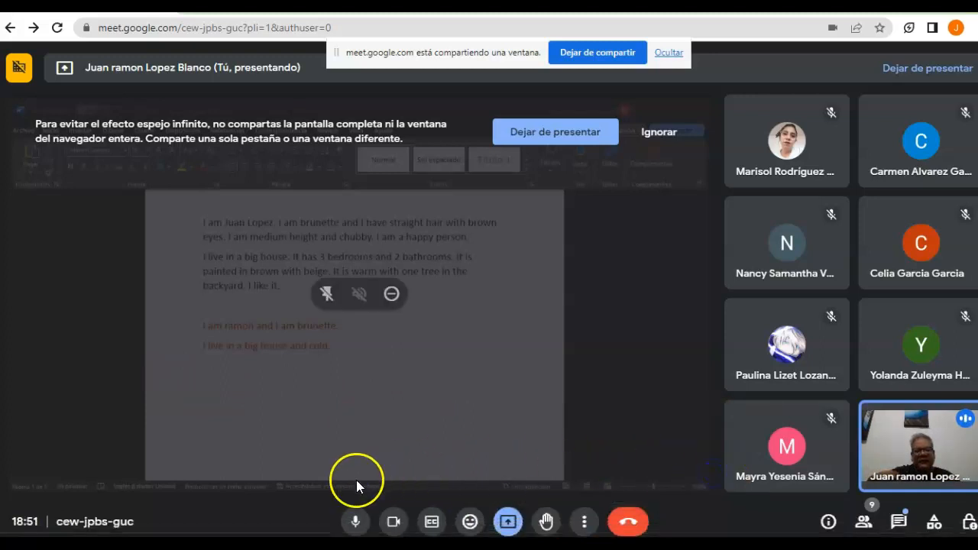
pyautogui.moveTo(394, 522)
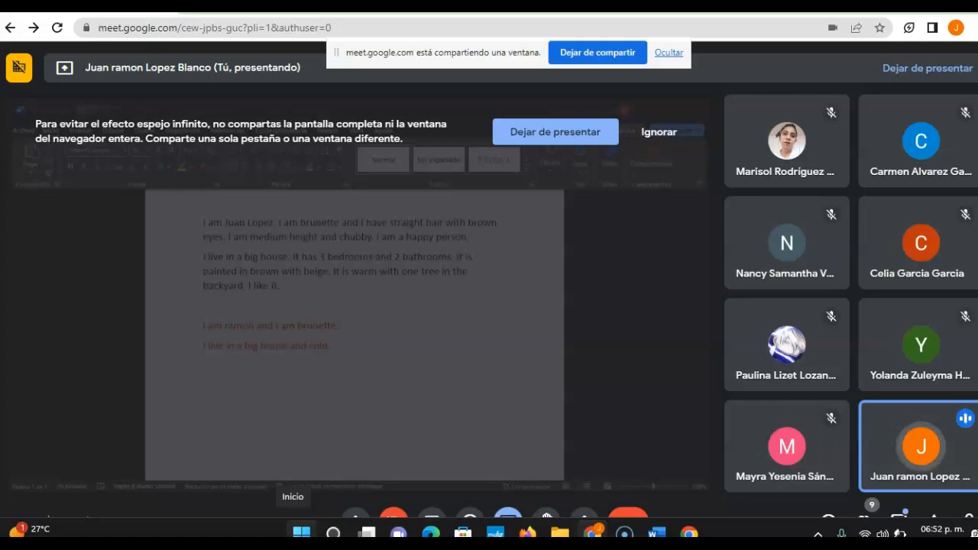
pyautogui.moveTo(810, 507)
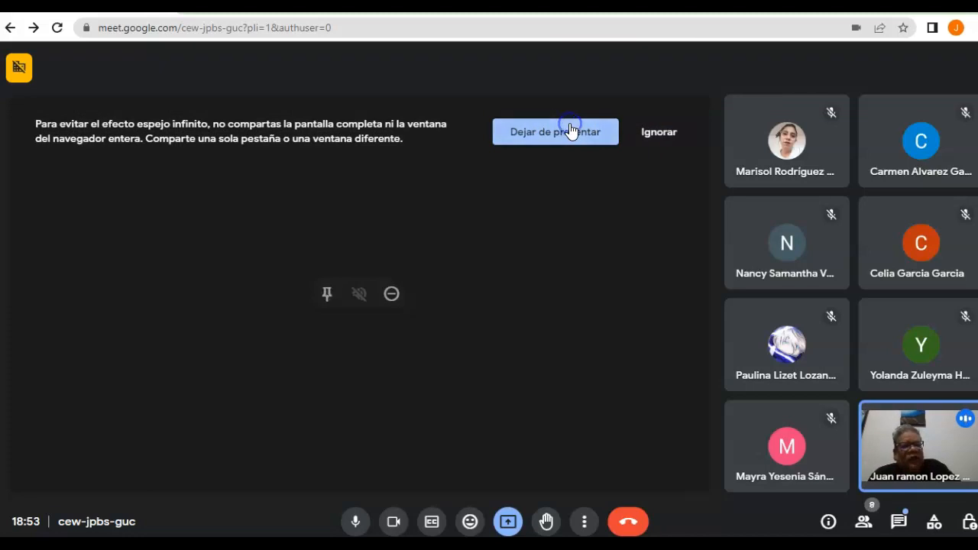
# Stop sharing the screen via 'Dejar de presentar', returning to the participant grid.
pyautogui.click(556, 132)
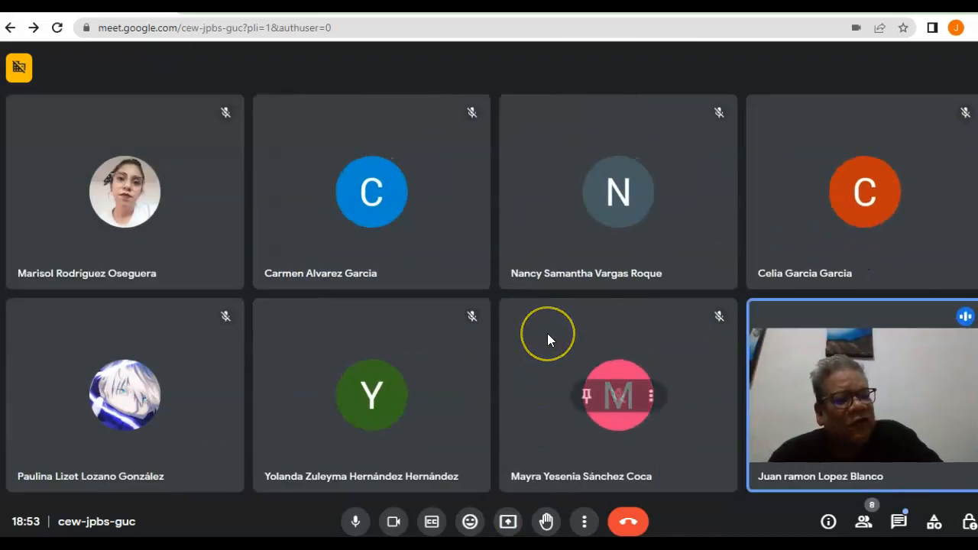
pyautogui.moveTo(547, 339)
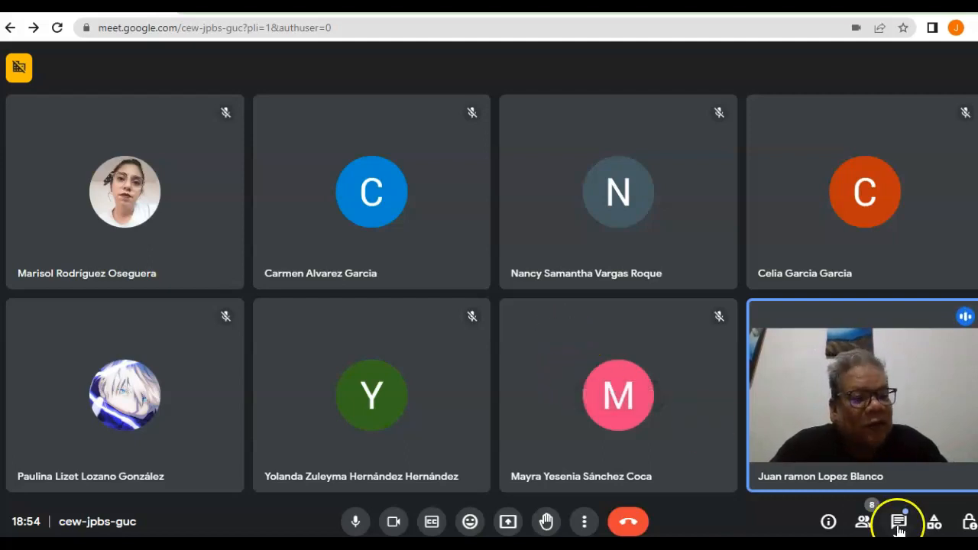
pyautogui.click(898, 521)
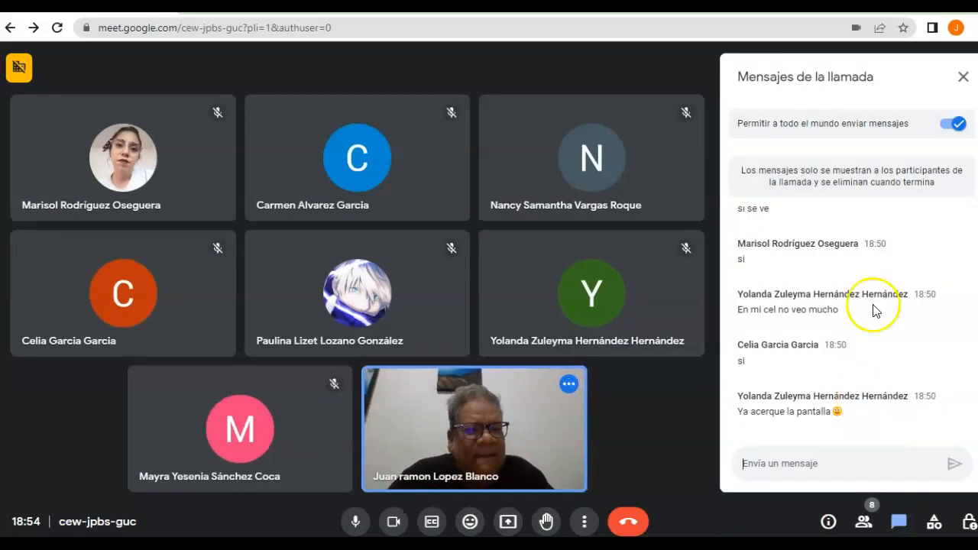
pyautogui.moveTo(963, 78)
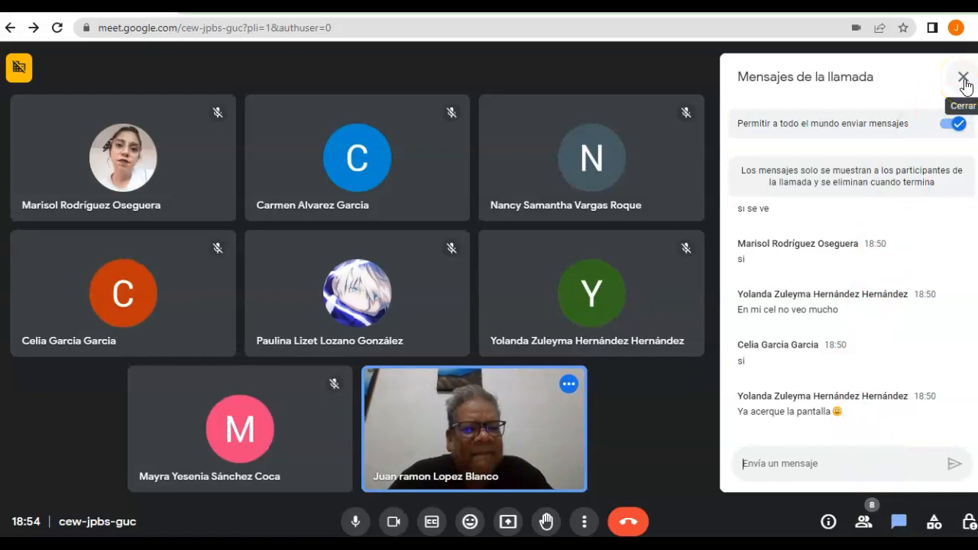
pyautogui.click(963, 78)
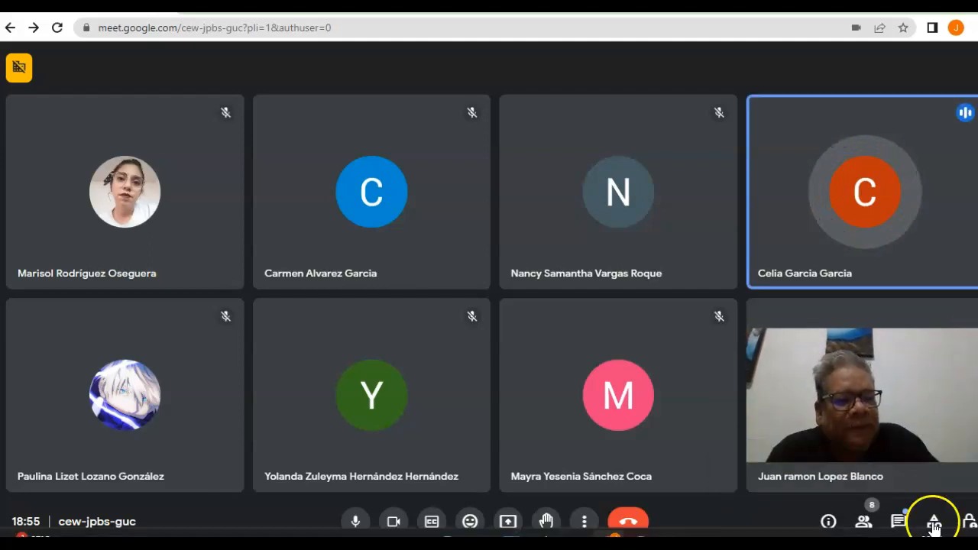
# Show the in-call messages panel with Celia's and Paulina's questions beside the grid.
pyautogui.click(898, 521)
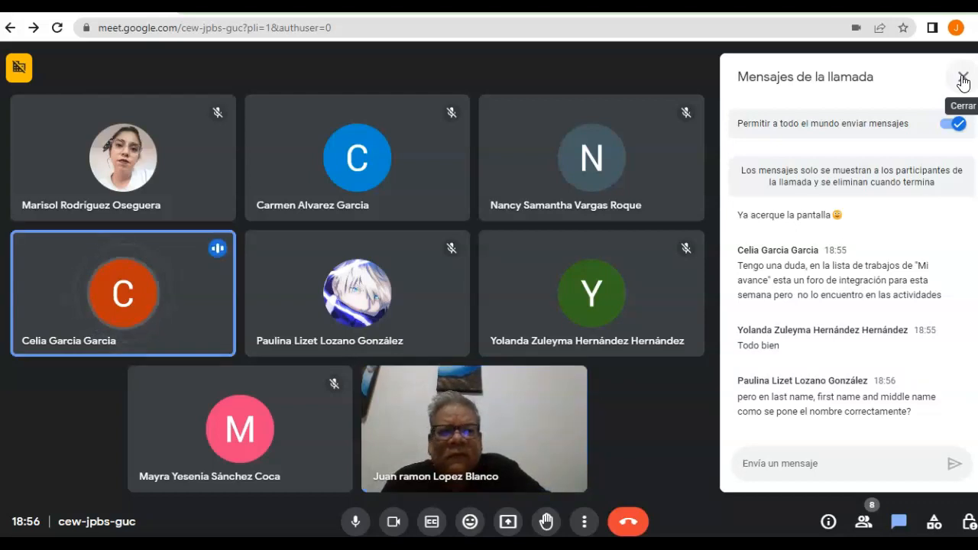
# Close the chat messages panel and the side panel that reopened.
pyautogui.click(962, 76)
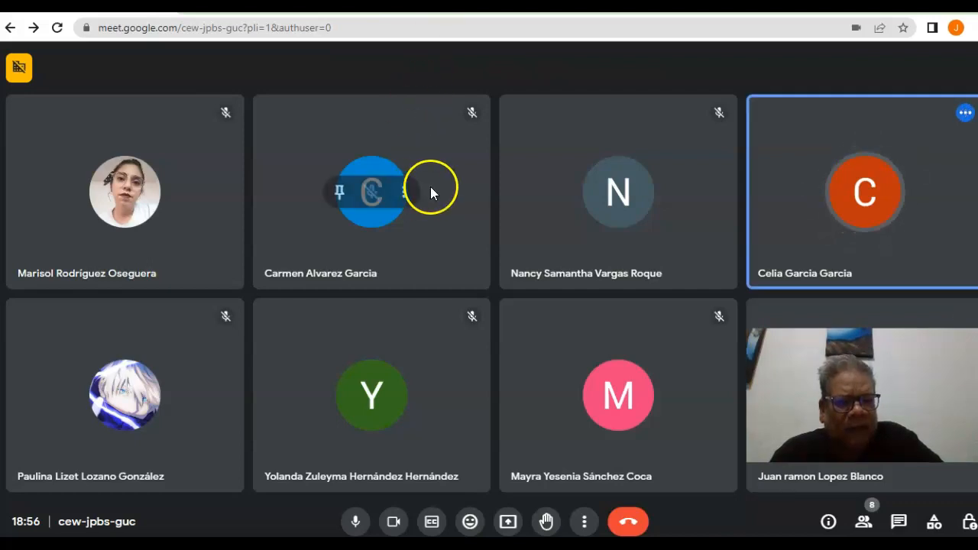
pyautogui.moveTo(446, 247)
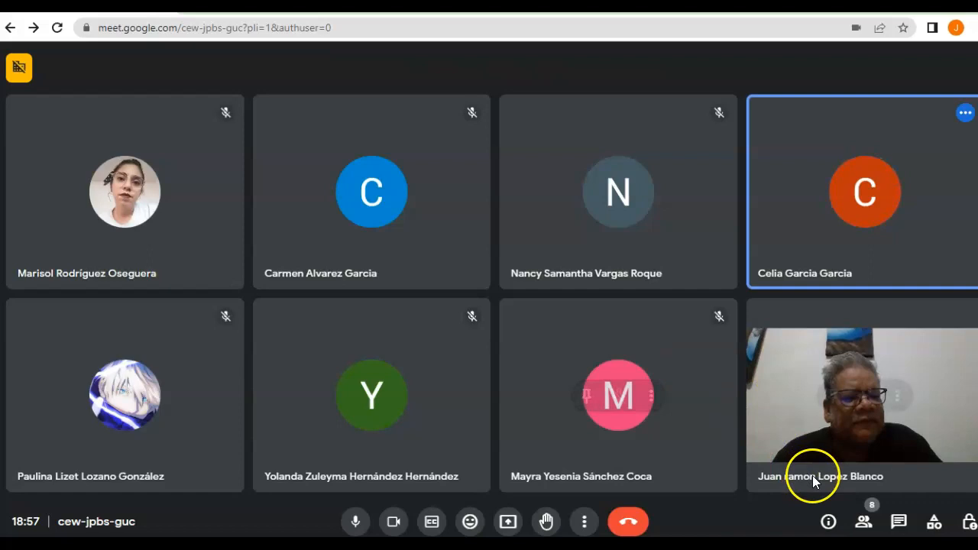
pyautogui.click(899, 521)
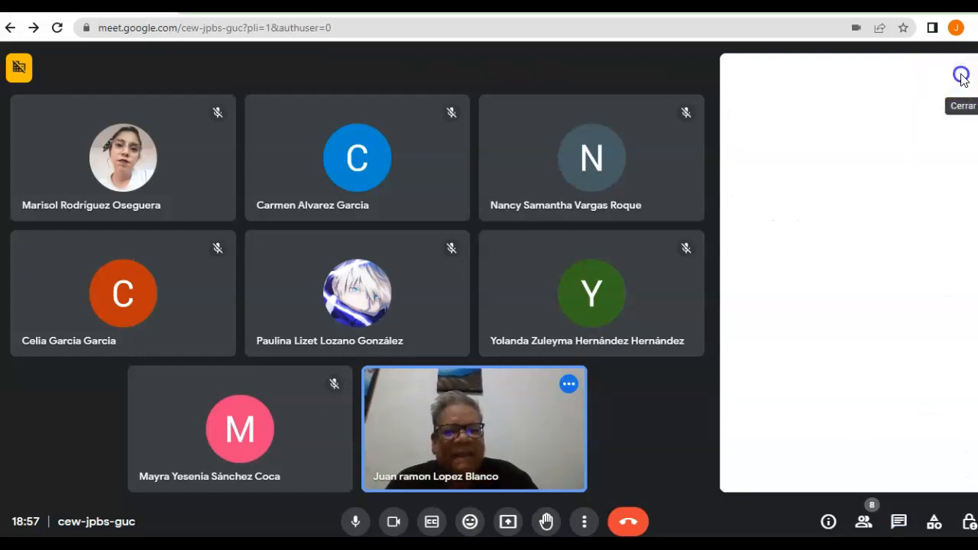
pyautogui.click(961, 75)
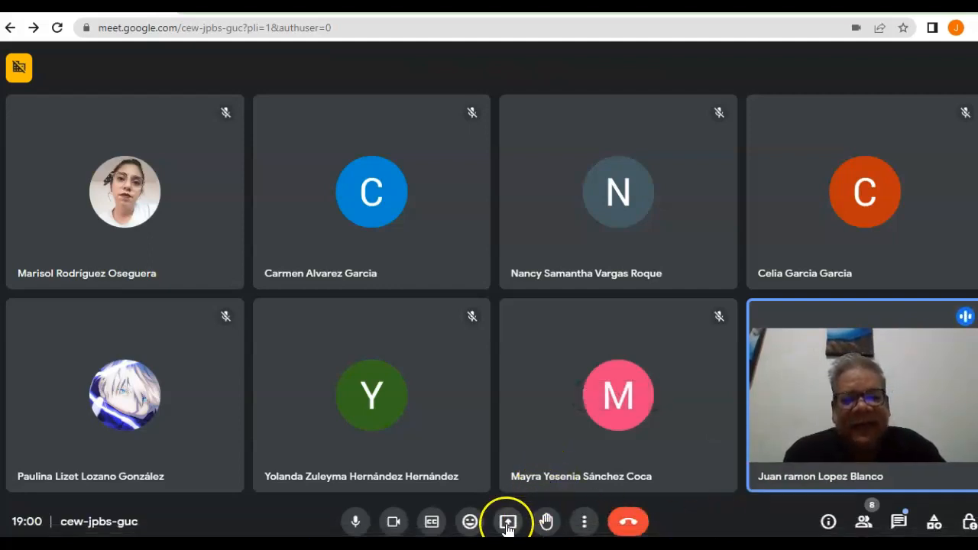
# Present the 'Documento1 - Word' window to the call via Presentar ahora > Ventana.
pyautogui.click(508, 521)
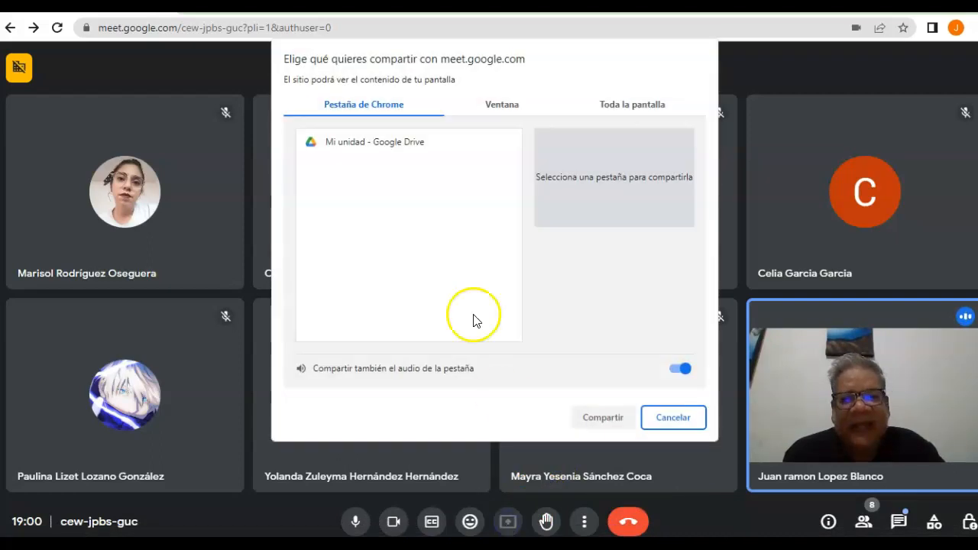
pyautogui.click(502, 104)
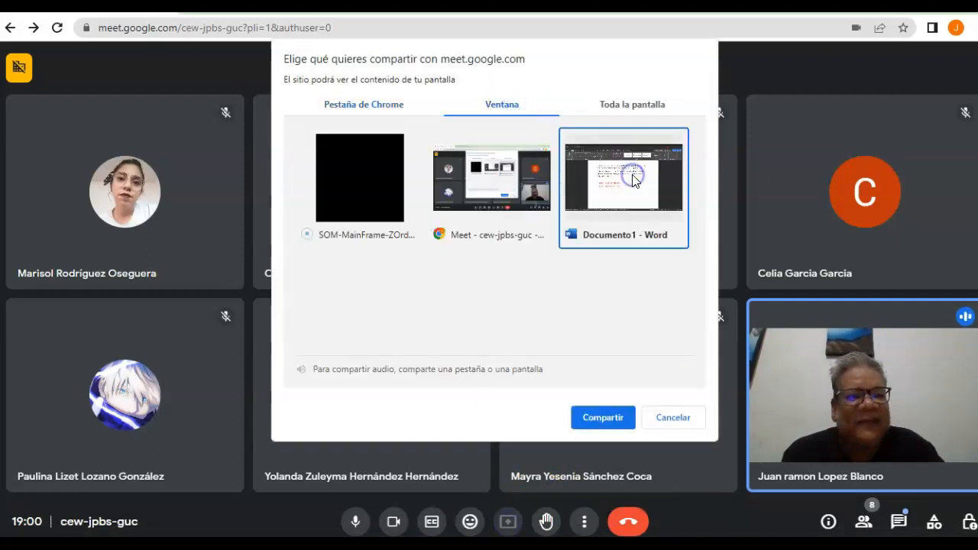
pyautogui.click(602, 417)
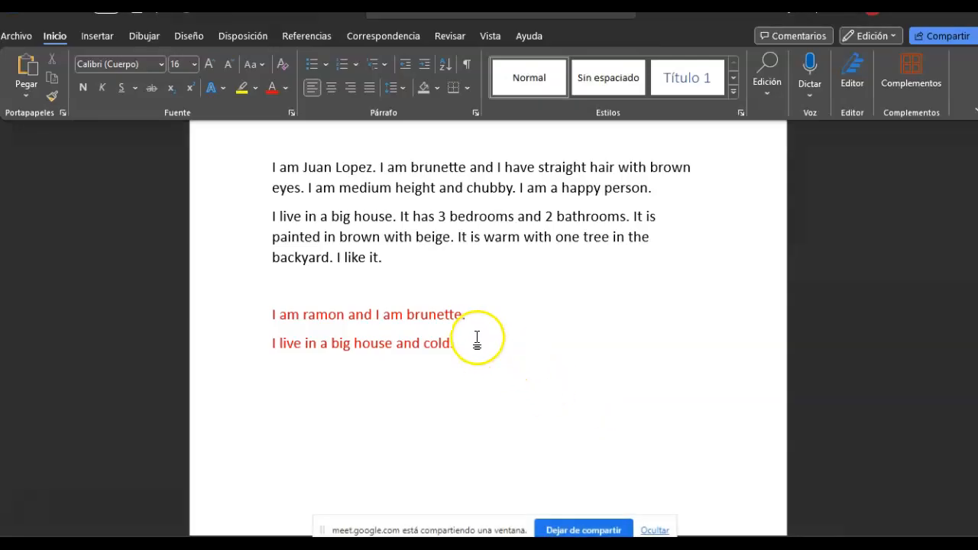
pyautogui.moveTo(535, 199)
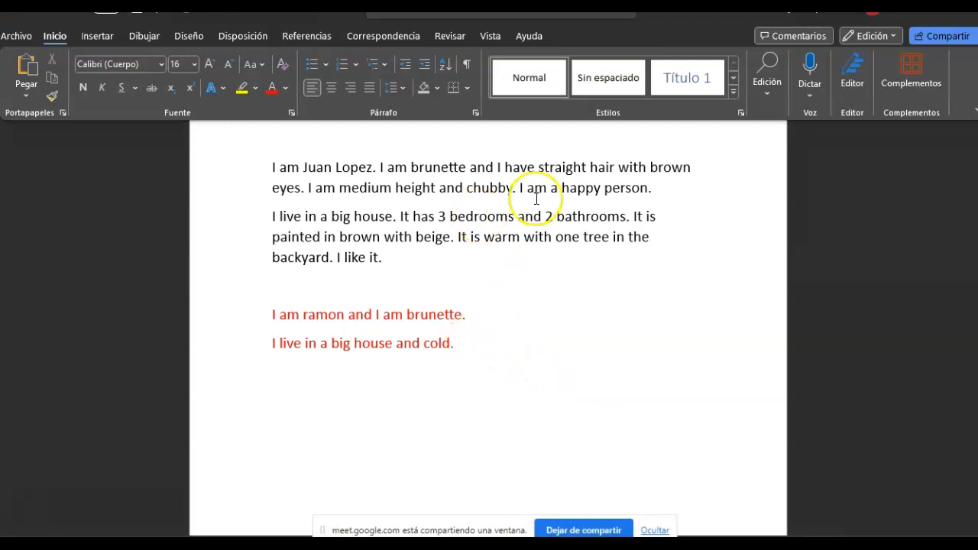
# Paste the Juan Lopez appearance paragraph onto a new page and enlarge it to size 18.
pyautogui.moveTo(272, 167); pyautogui.dragTo(651, 188)
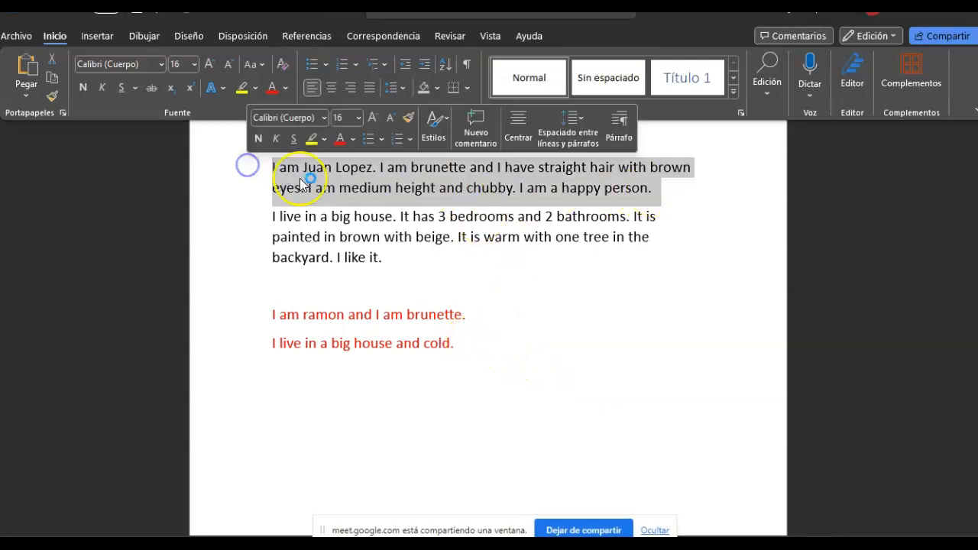
pyautogui.click(293, 373)
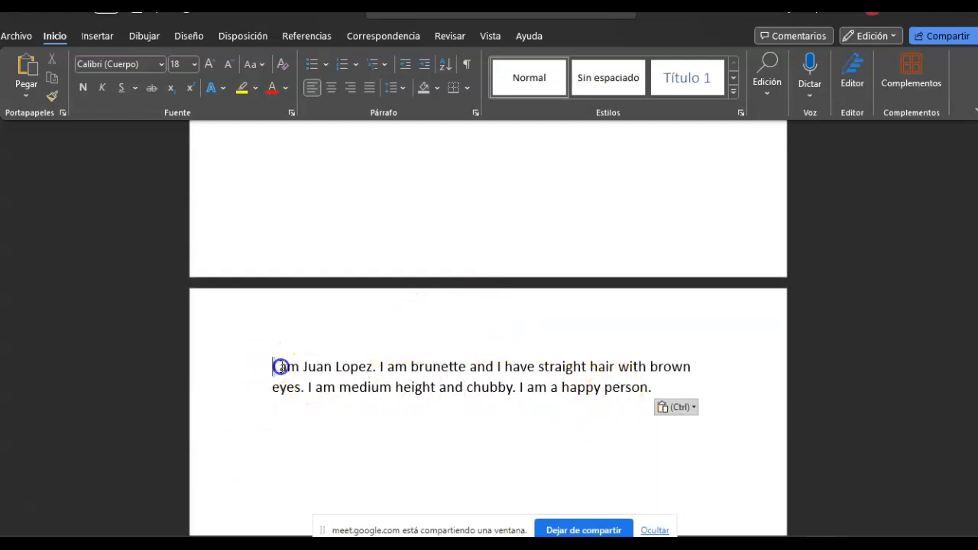
pyautogui.click(226, 64)
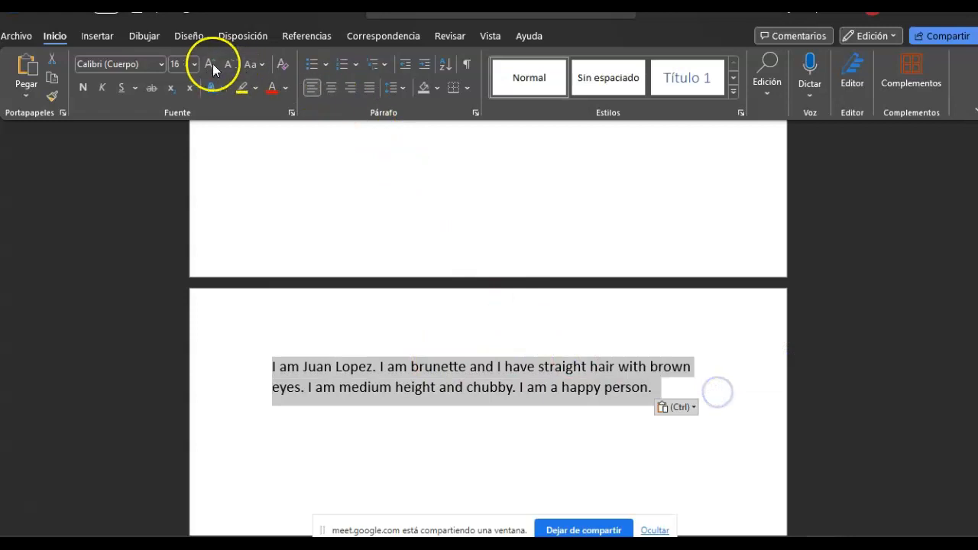
pyautogui.click(207, 64)
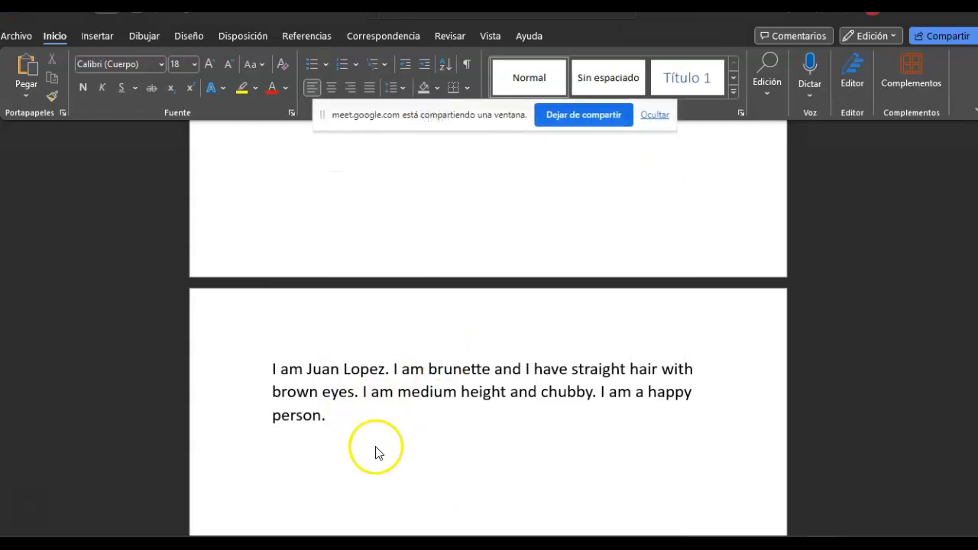
# Write 'My brother is tall and brunette and he has black eyes.'.
pyautogui.write('My')
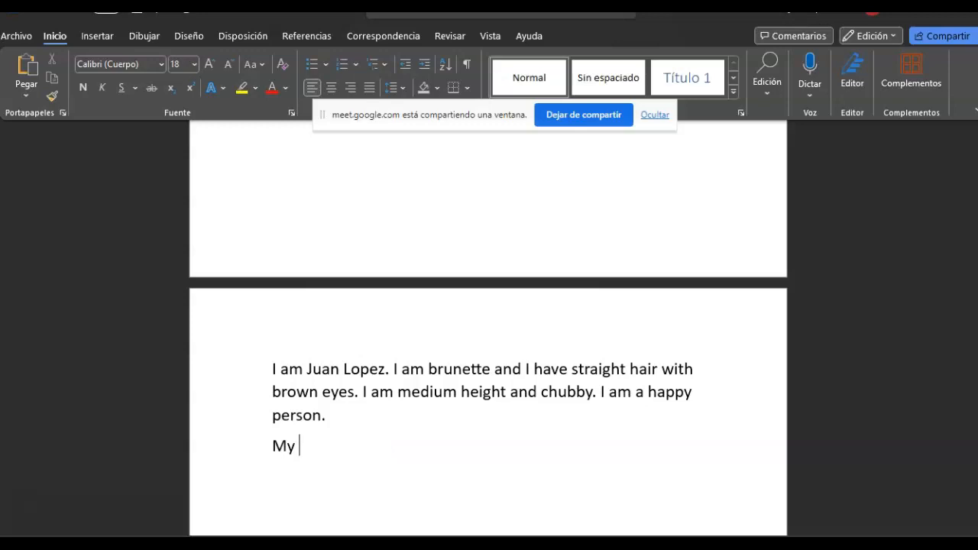
pyautogui.write('bb')
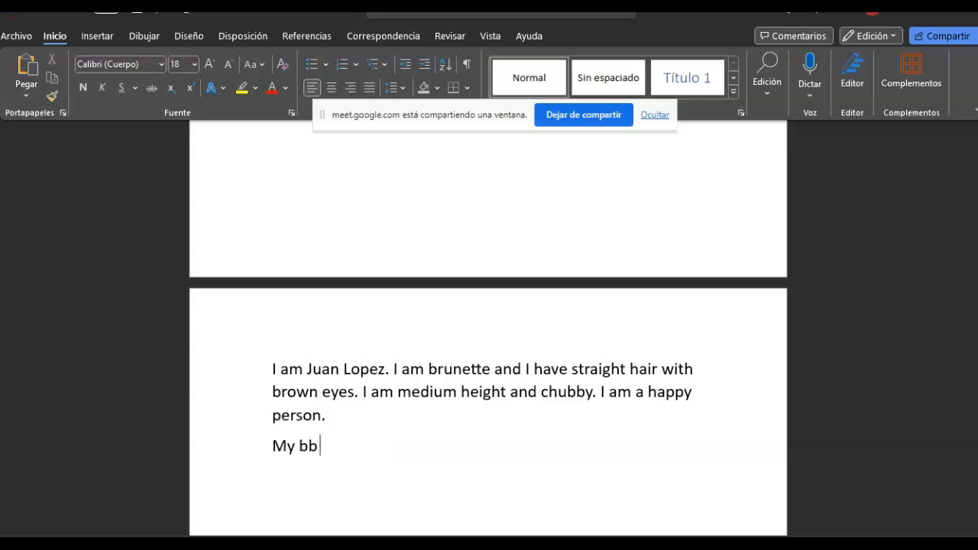
pyautogui.write('rother is t')
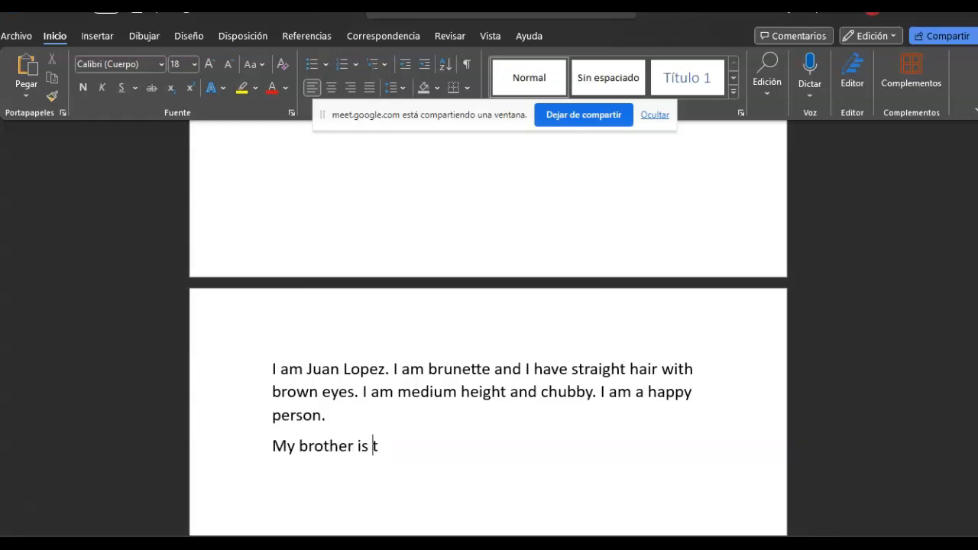
pyautogui.write('all and b')
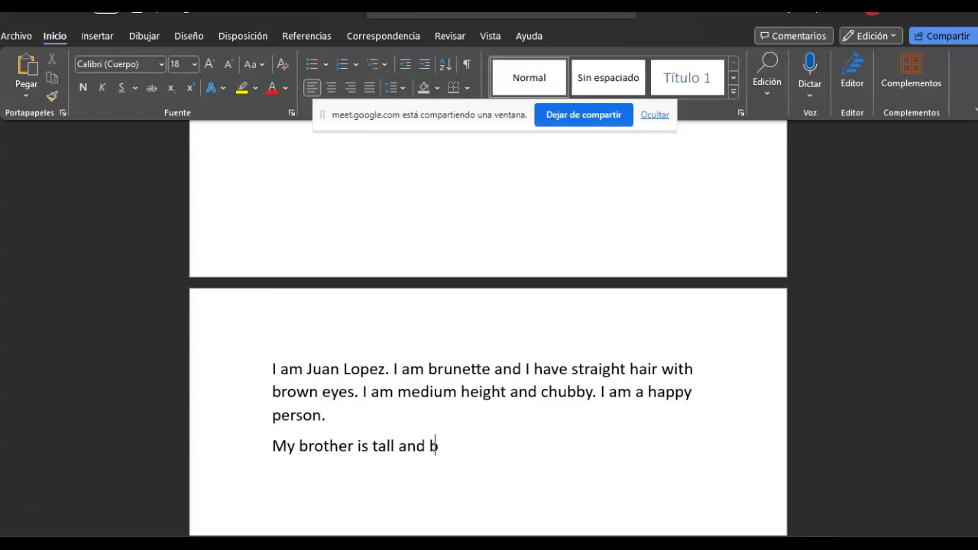
pyautogui.write('runet')
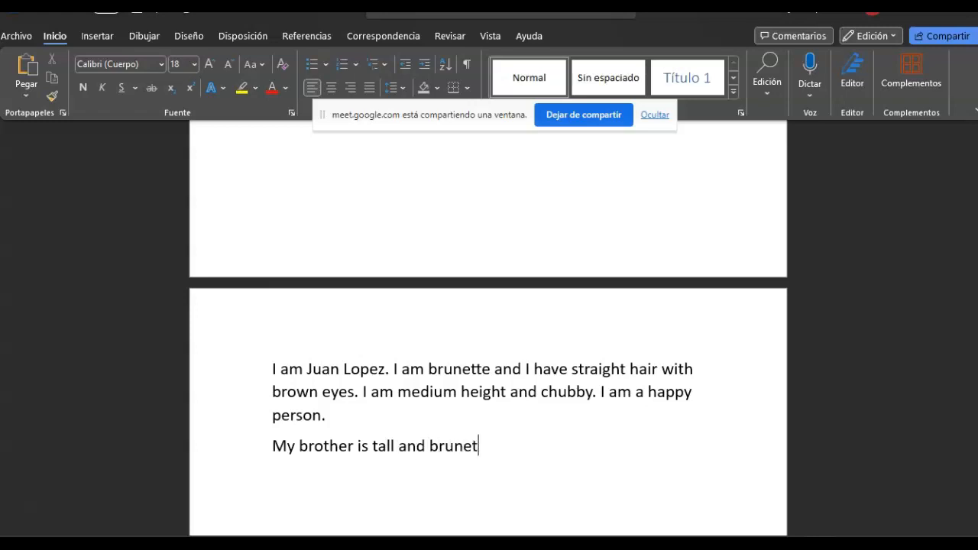
pyautogui.write('te and')
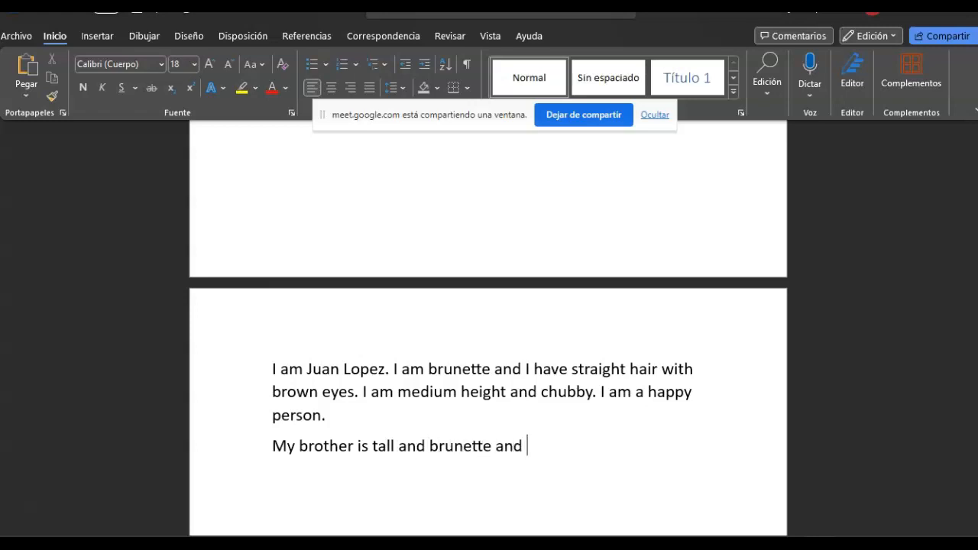
pyautogui.write('he has')
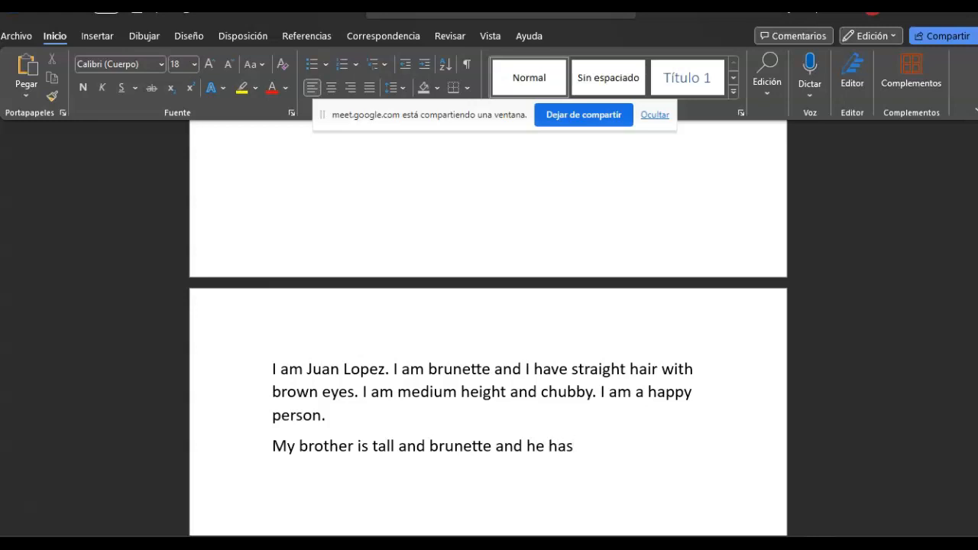
pyautogui.write('black')
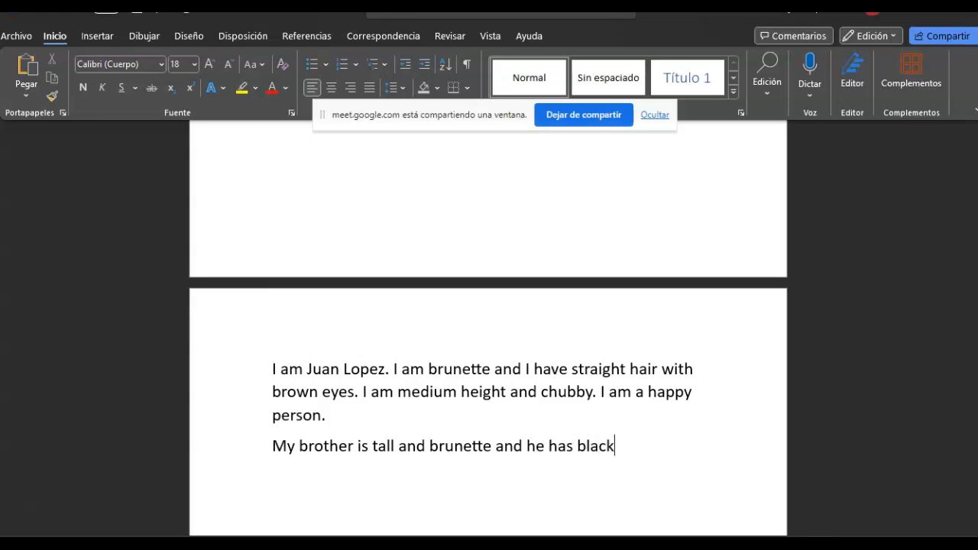
pyautogui.write('eyes. He')
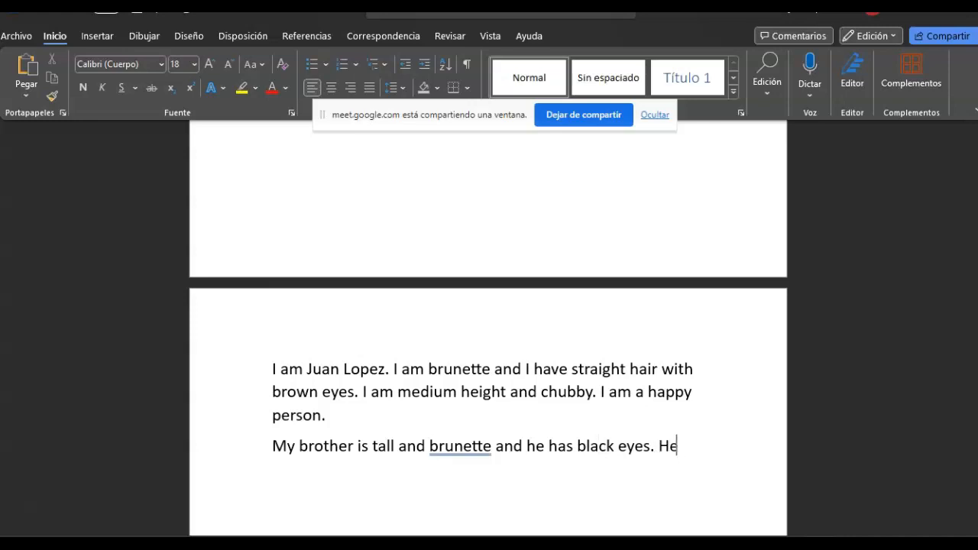
# Continue 'He is an intelligent person and he likes to play soccer.' and return to the call.
pyautogui.write('is an in')
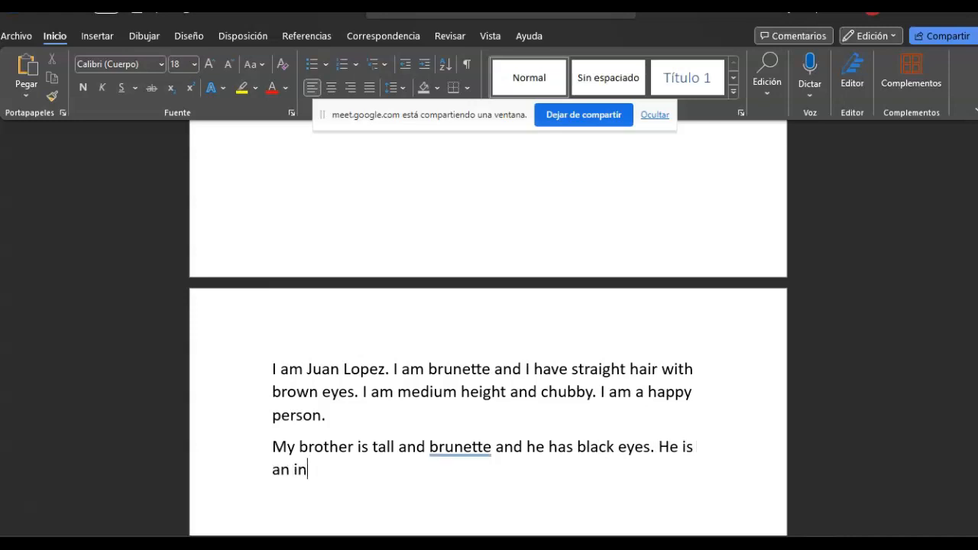
pyautogui.write('telligent')
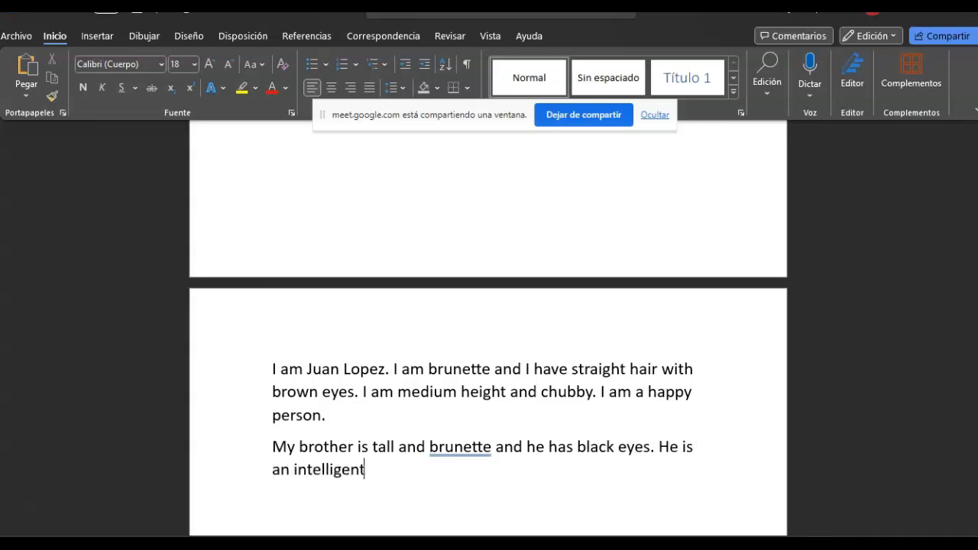
pyautogui.write('person and')
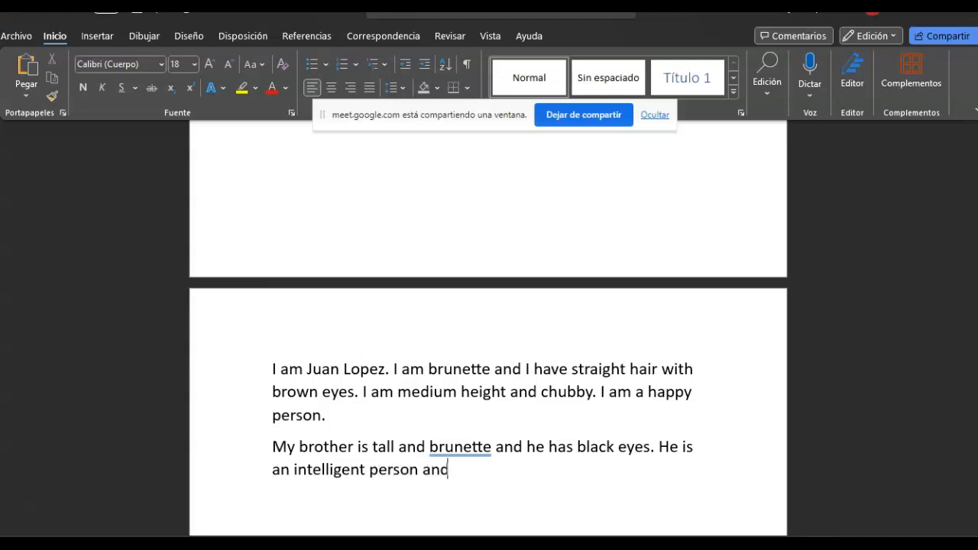
pyautogui.write('he likes')
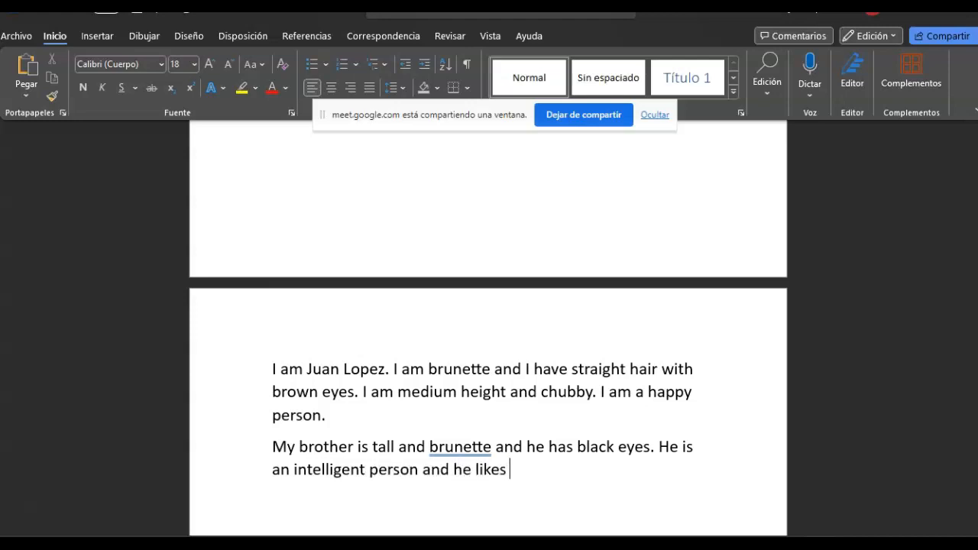
pyautogui.write('to play socce')
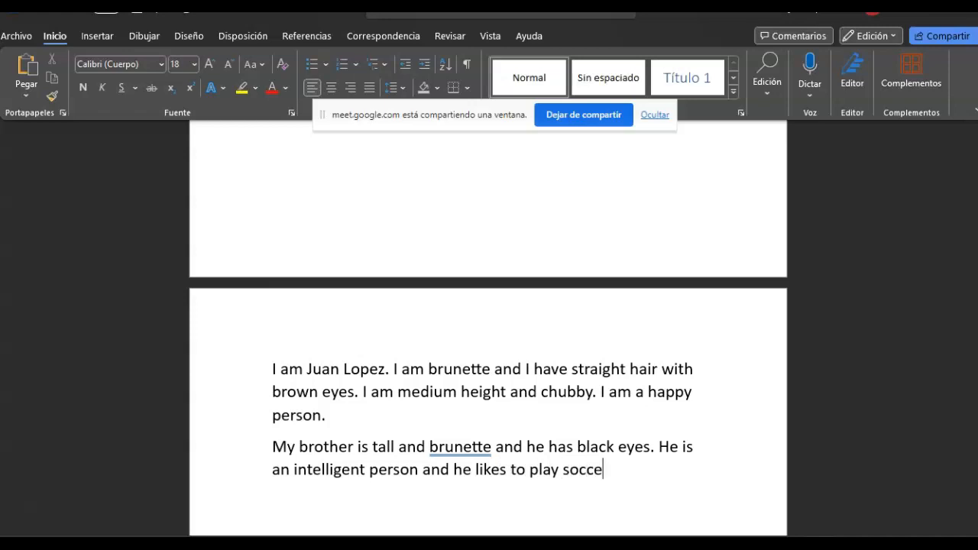
pyautogui.write('r.')
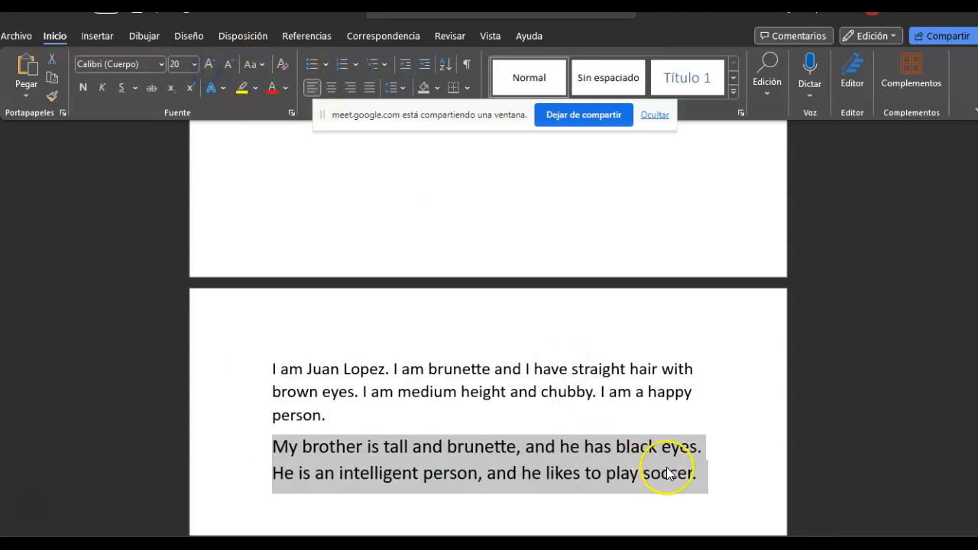
pyautogui.click(801, 482)
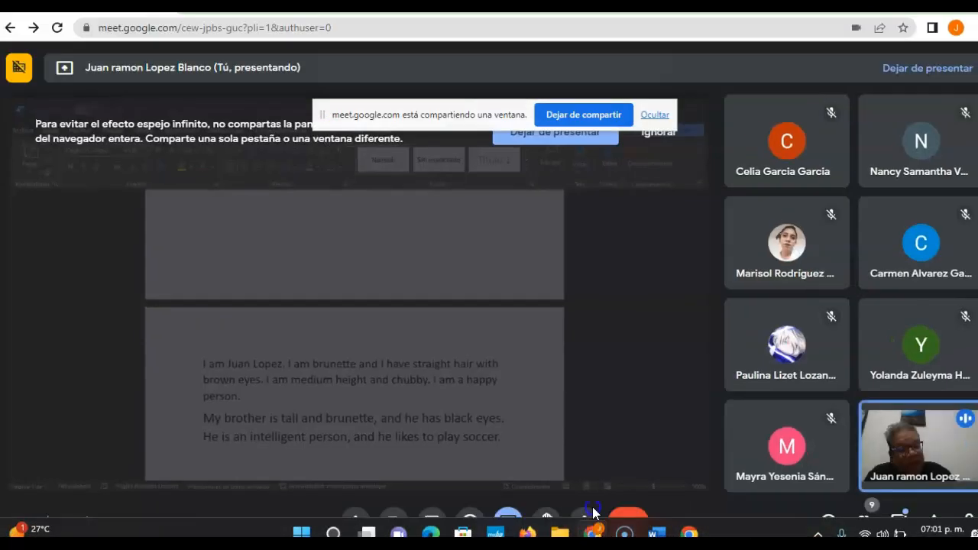
pyautogui.moveTo(538, 357)
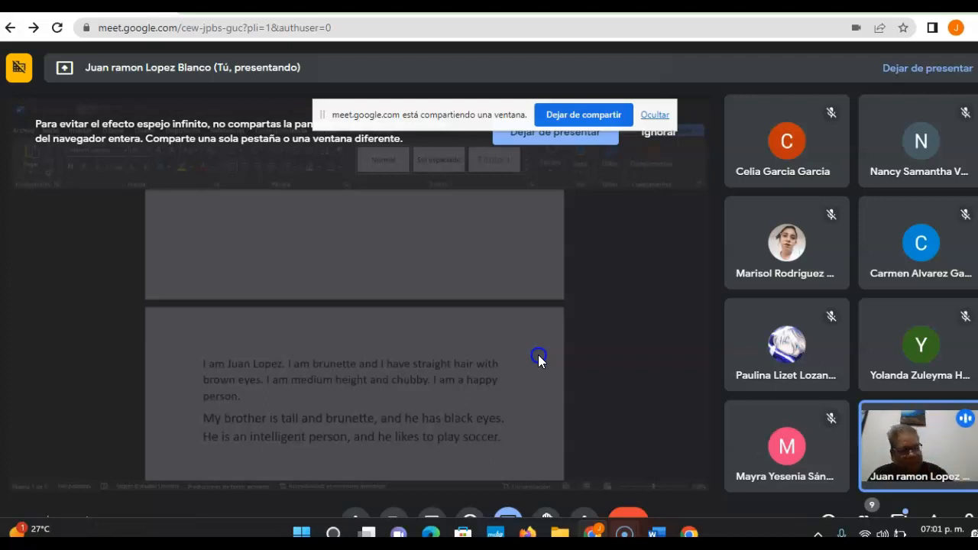
pyautogui.moveTo(519, 335)
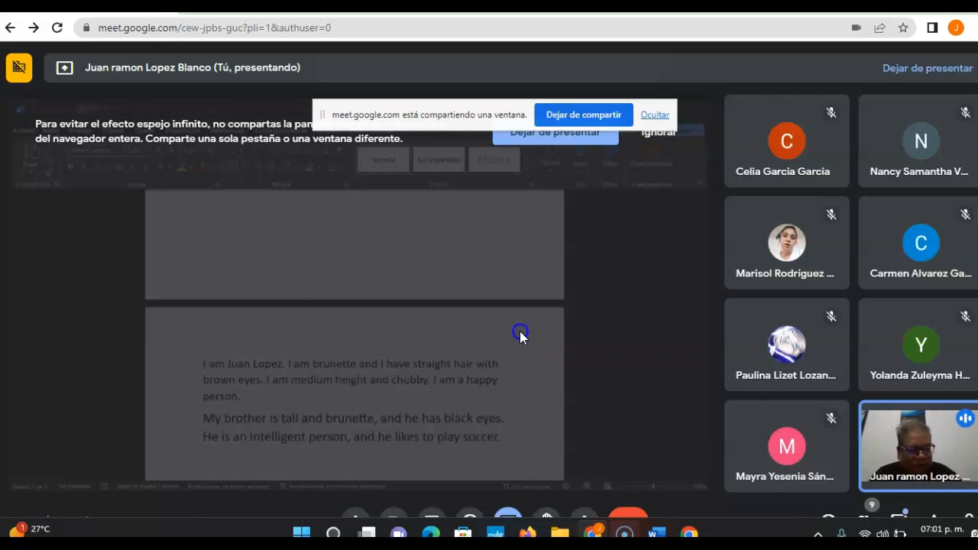
pyautogui.moveTo(624, 340)
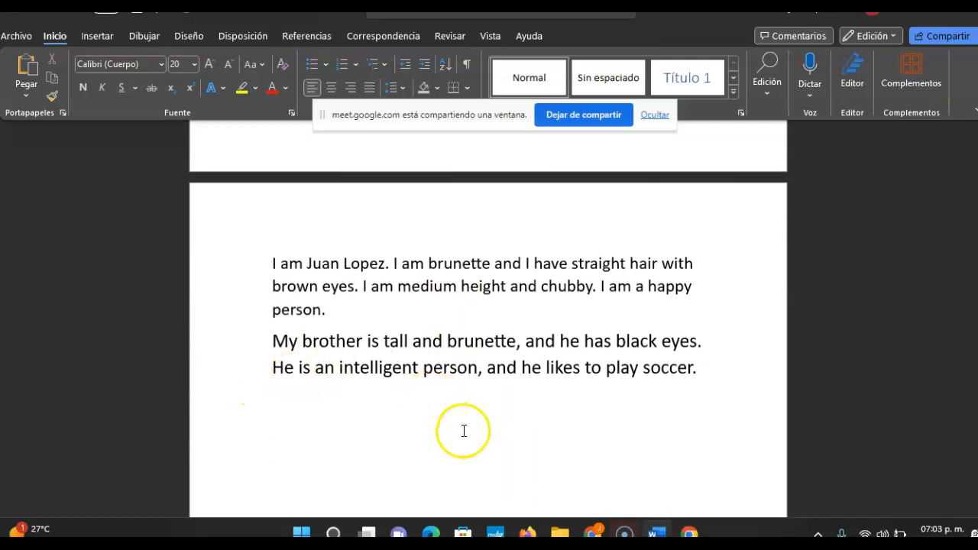
# Write 'My wife is pretty. She has curly and blue eyes.'.
pyautogui.write('My wife')
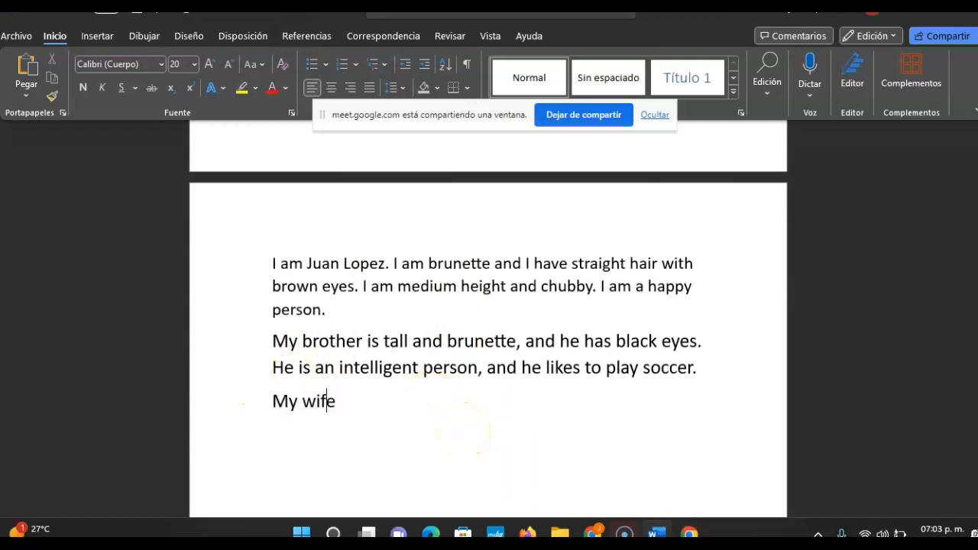
pyautogui.write('is prett')
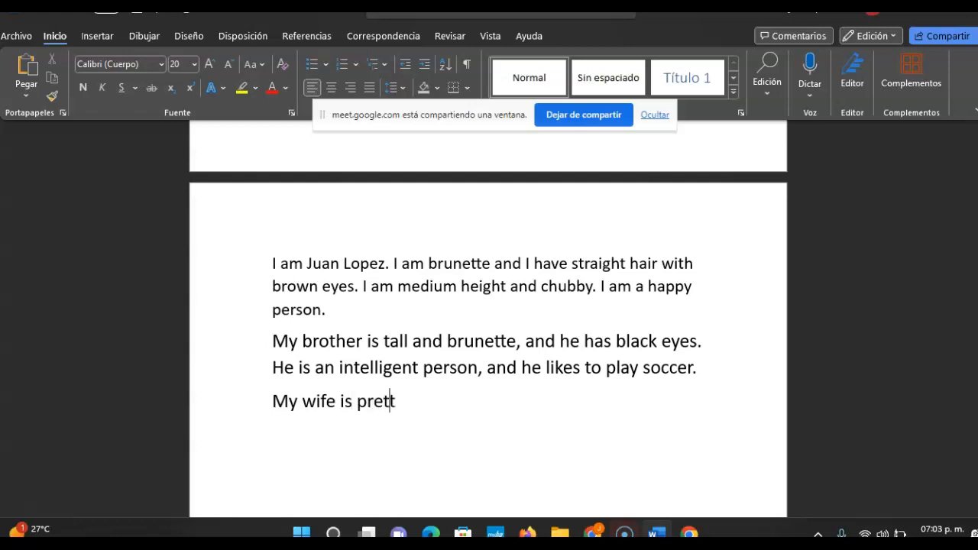
pyautogui.write('y. She')
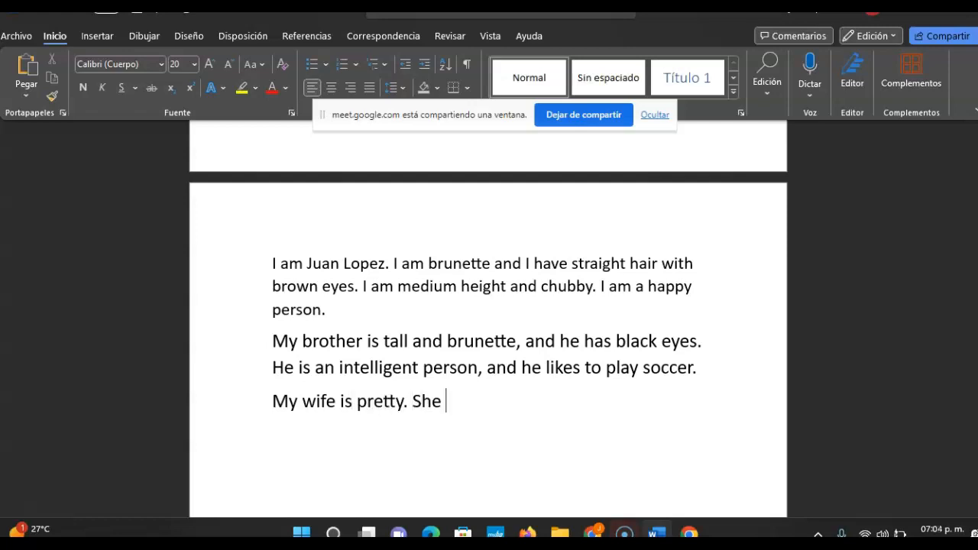
pyautogui.write('has')
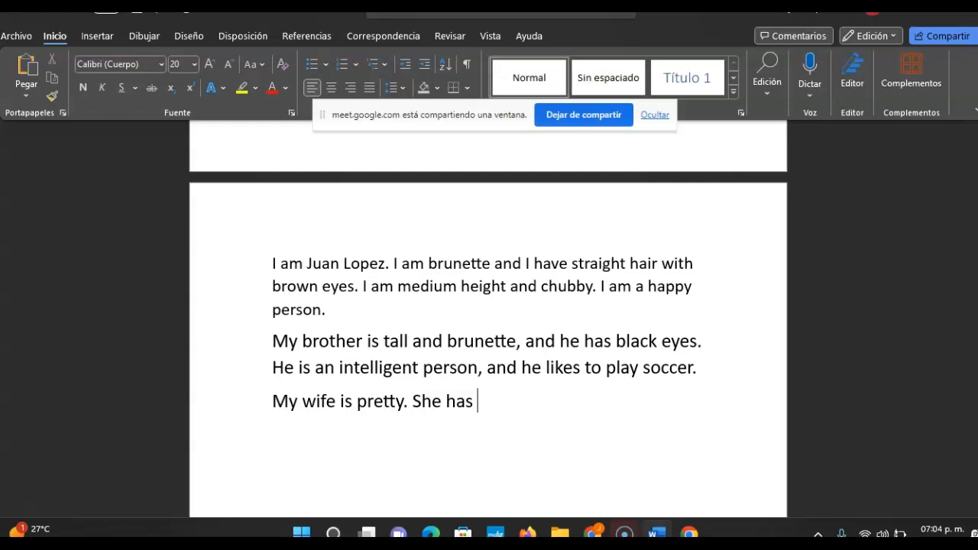
pyautogui.write('curly')
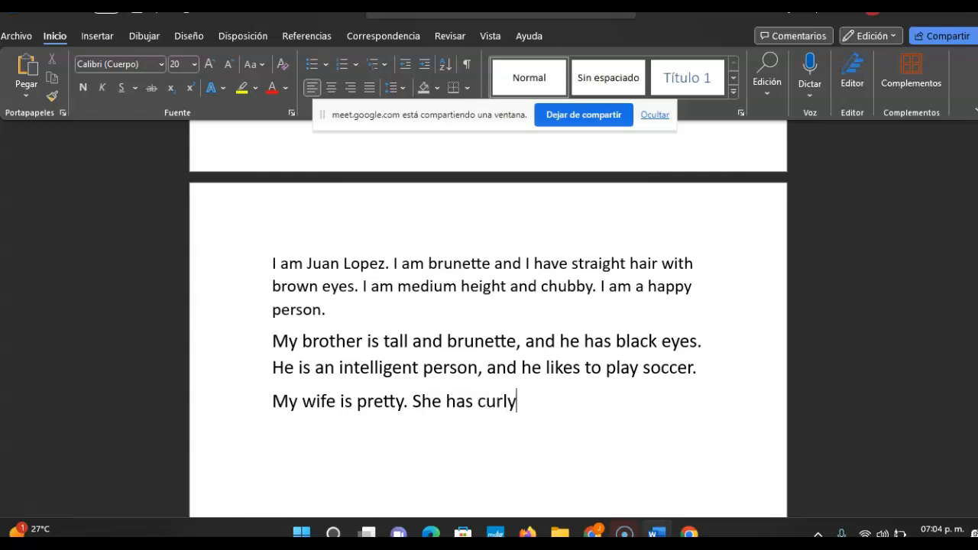
pyautogui.write('and')
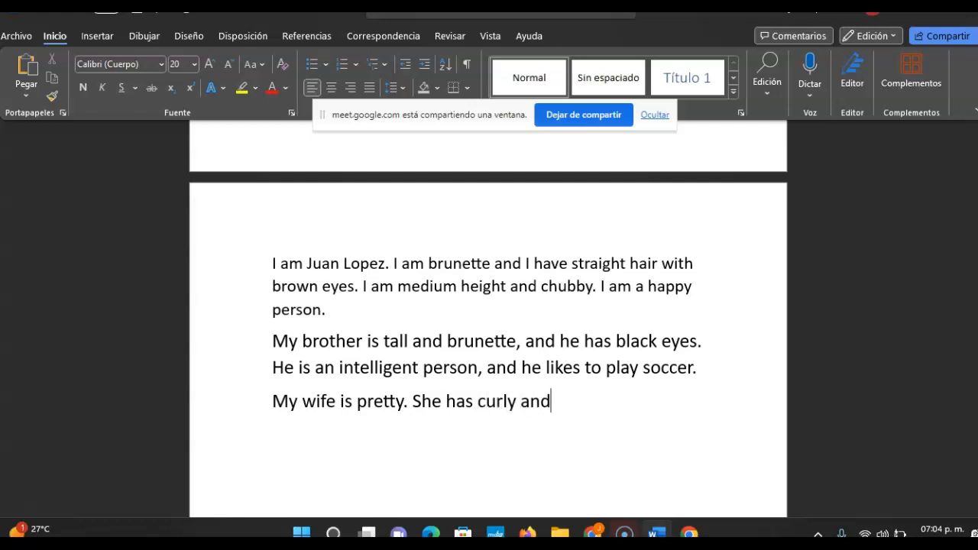
pyautogui.write('bliue ey')
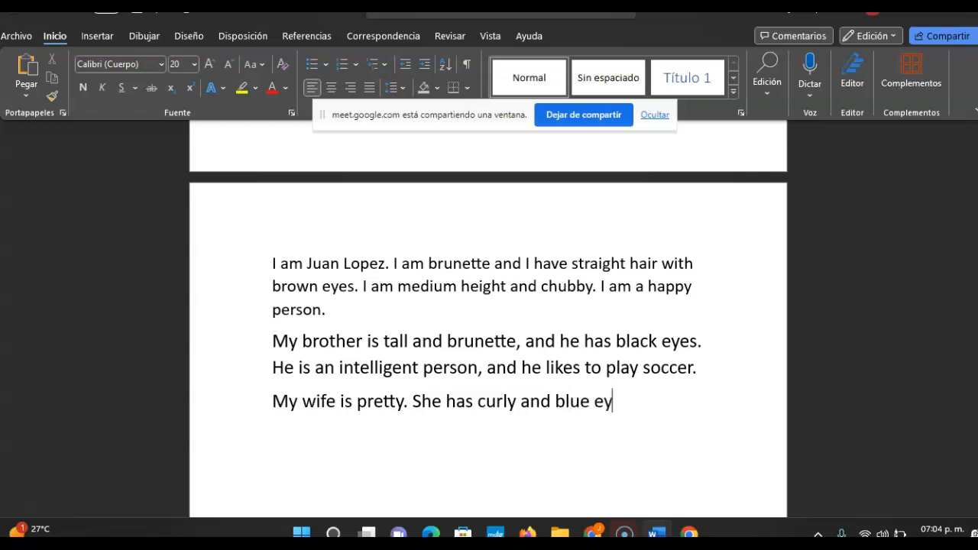
pyautogui.write('es.')
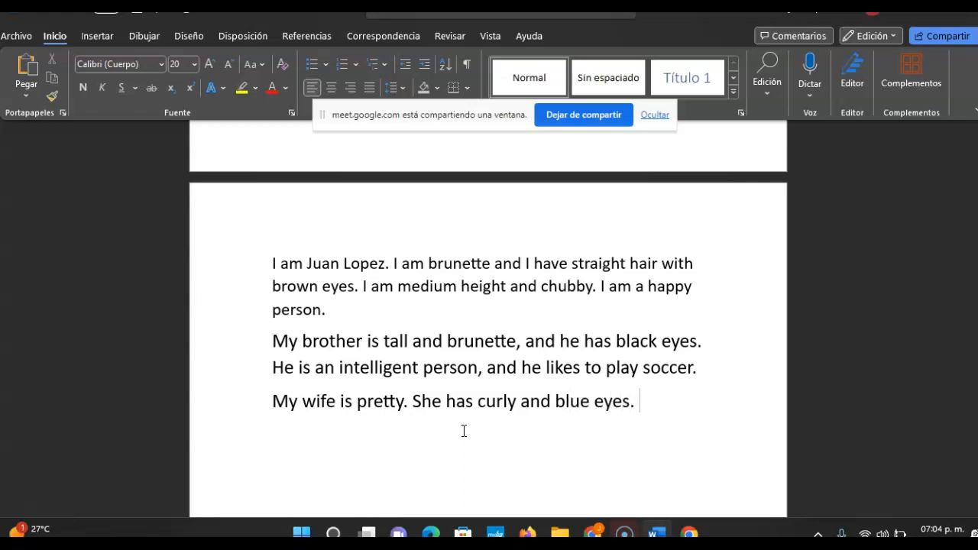
# Continue 'She doesnot like to cook but she enjoys watch how to recipe to prepare food.'.
pyautogui.write('She d')
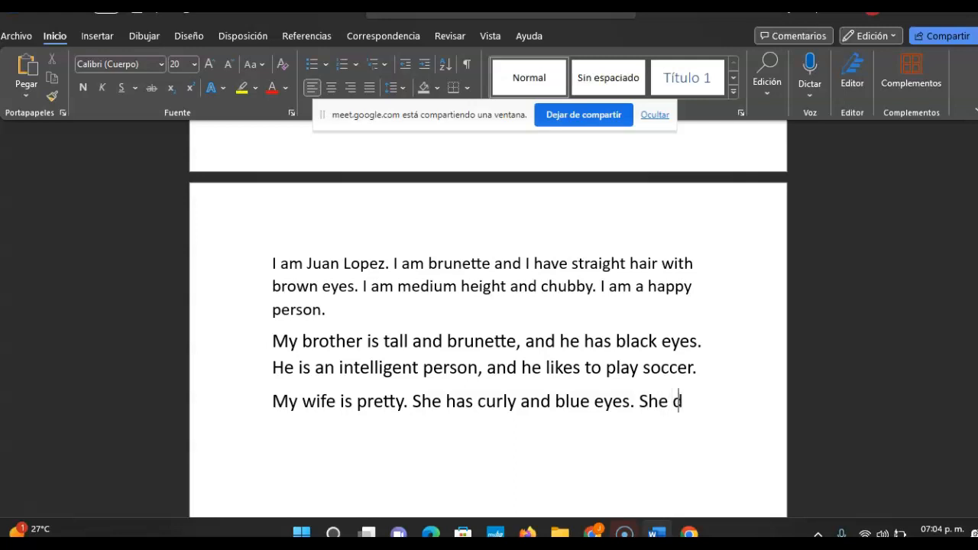
pyautogui.write('oesno')
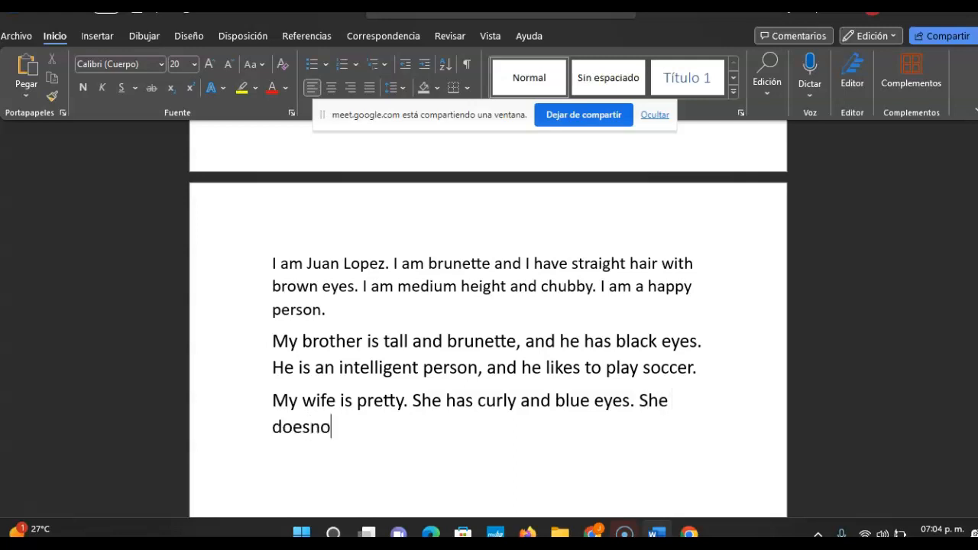
pyautogui.write('" "')
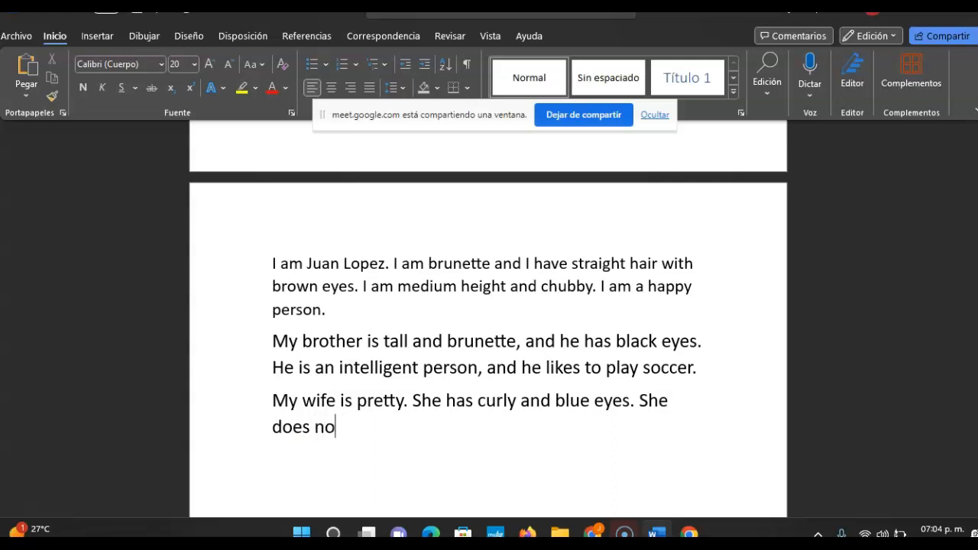
pyautogui.write('t li')
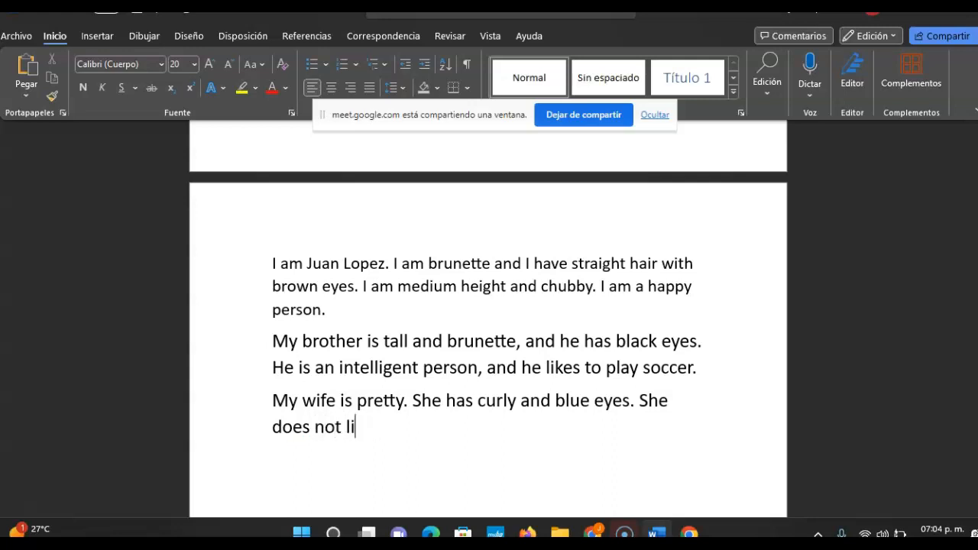
pyautogui.write('ke to cook')
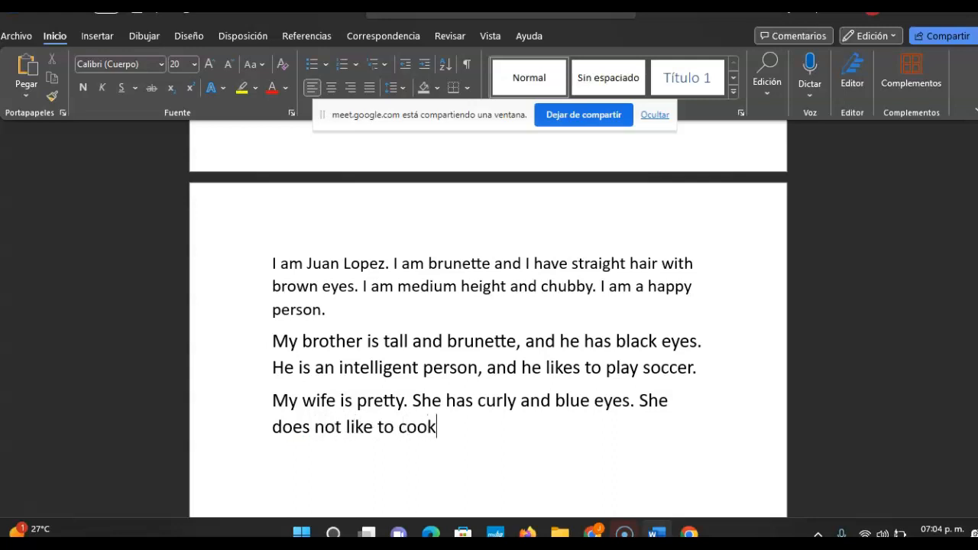
pyautogui.write('but she')
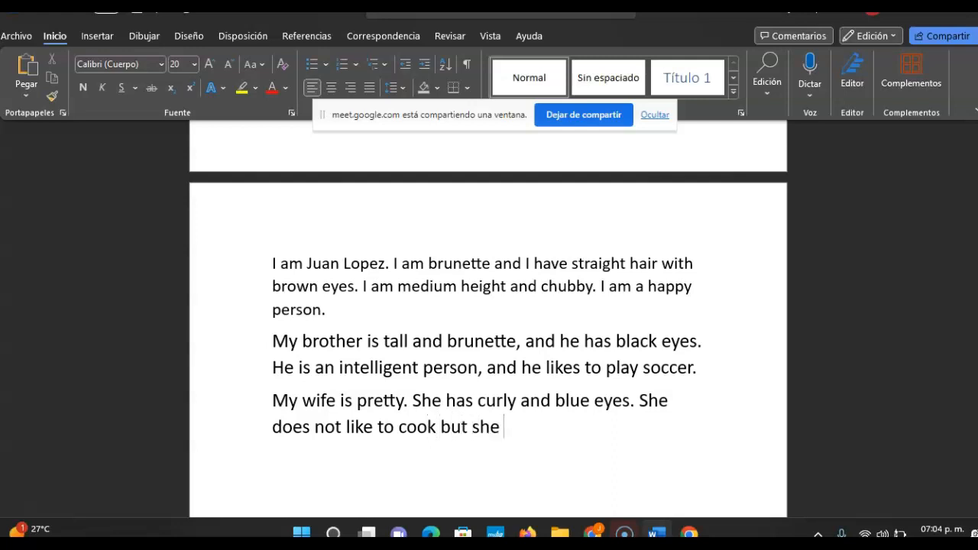
pyautogui.write('enjoys')
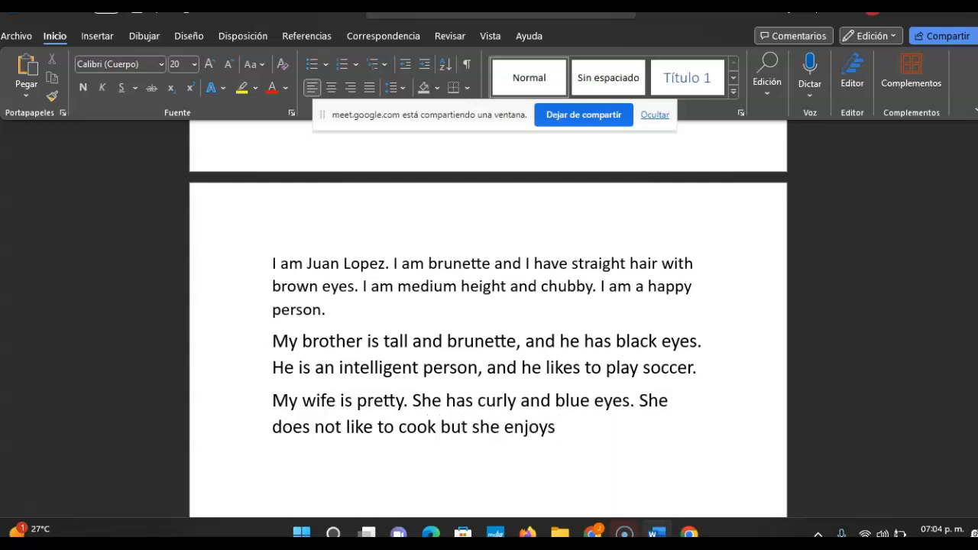
pyautogui.click(558, 427)
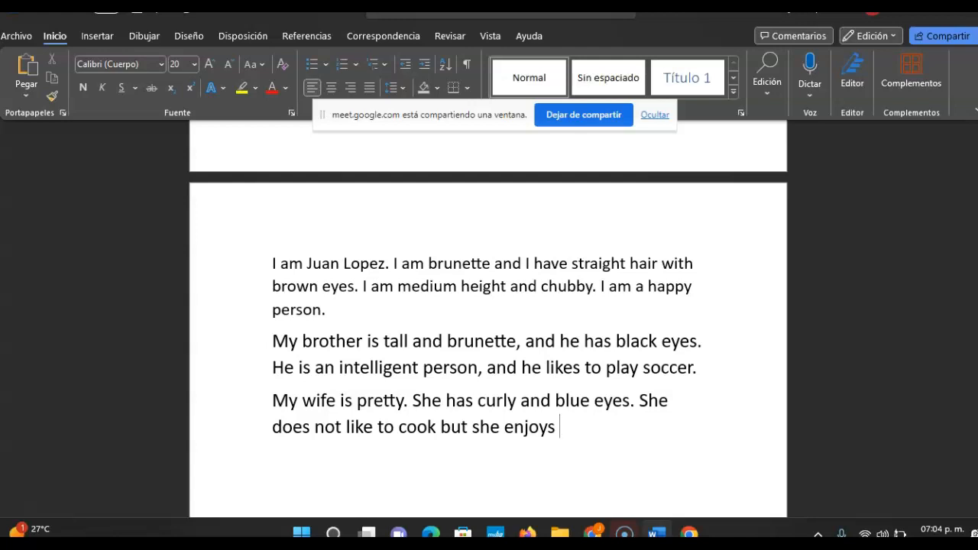
pyautogui.write('watc')
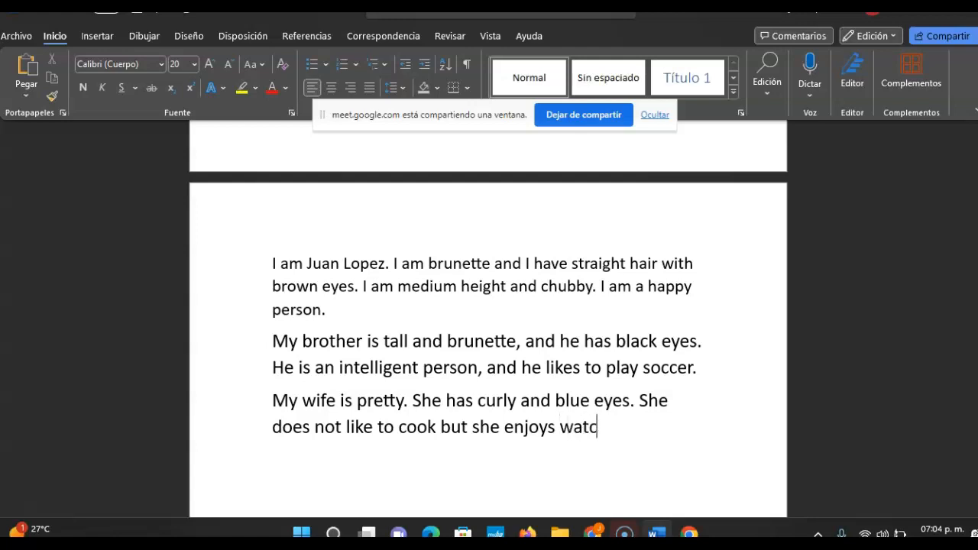
pyautogui.write('h how to')
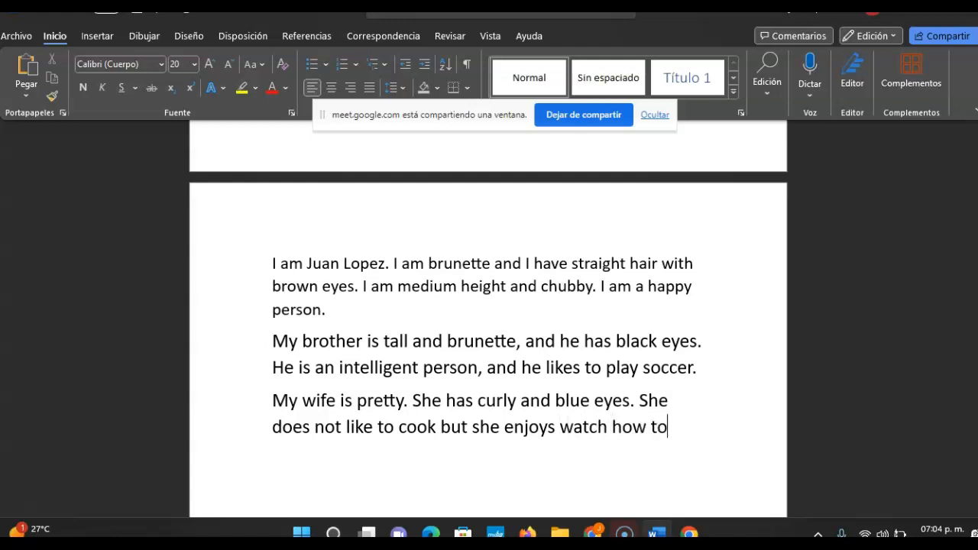
pyautogui.write('recipe')
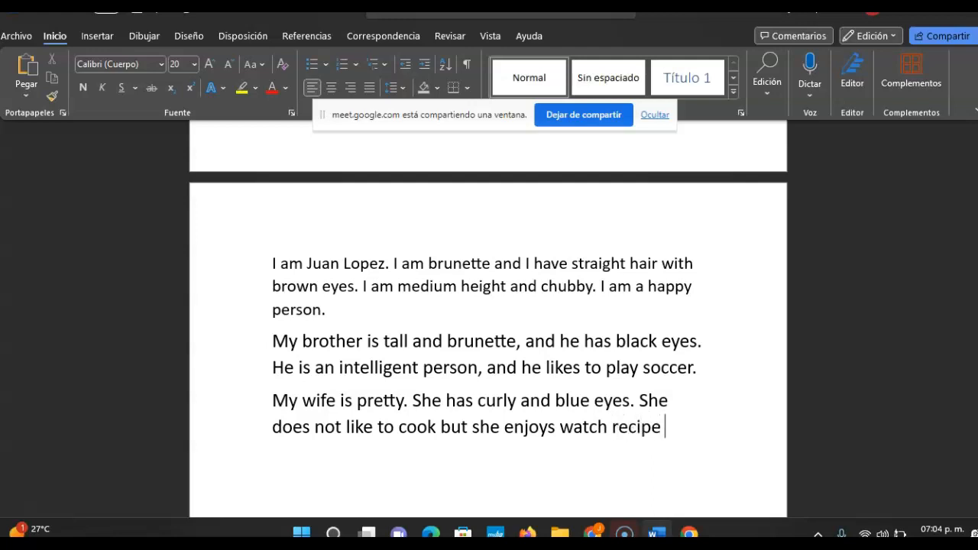
pyautogui.write('to prepare')
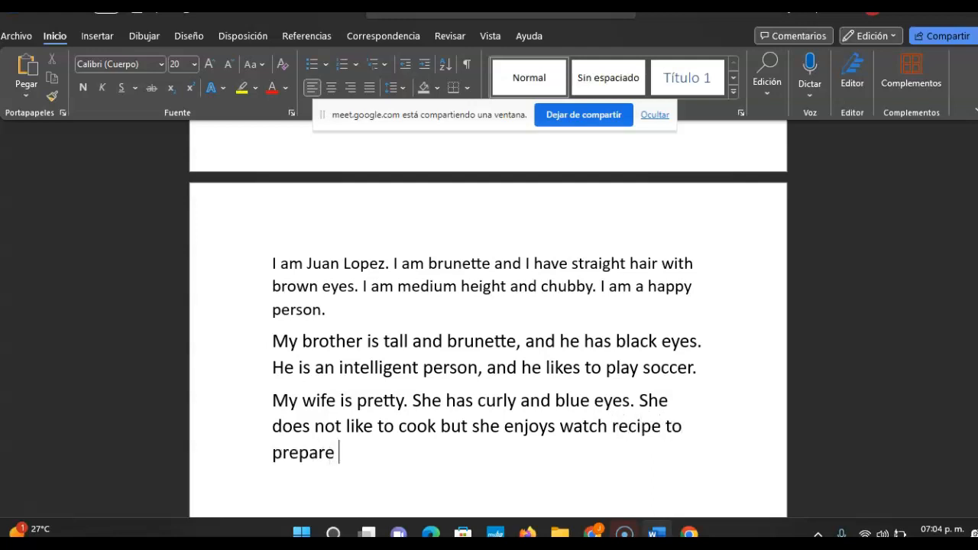
pyautogui.write('food.')
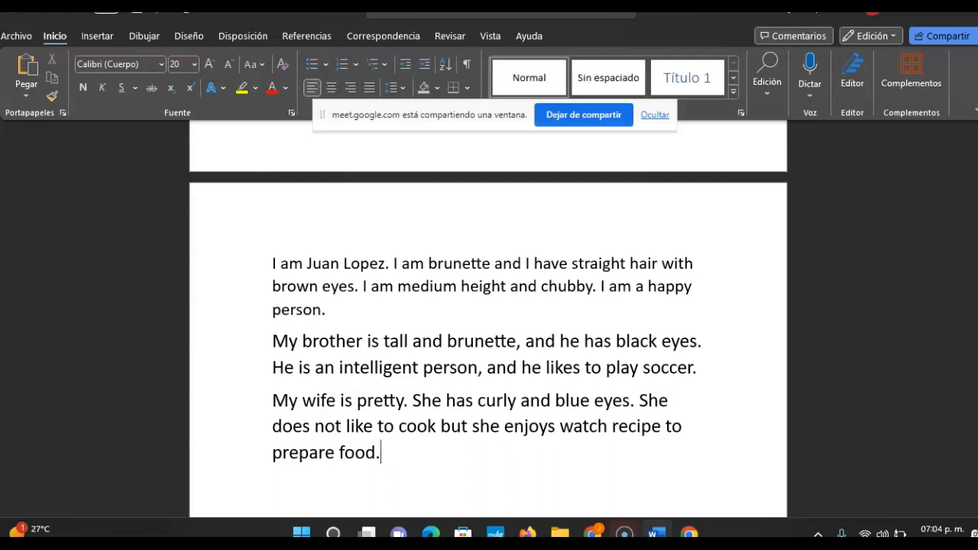
# Finish with 'She is so energetic and responsible.'.
pyautogui.write('She')
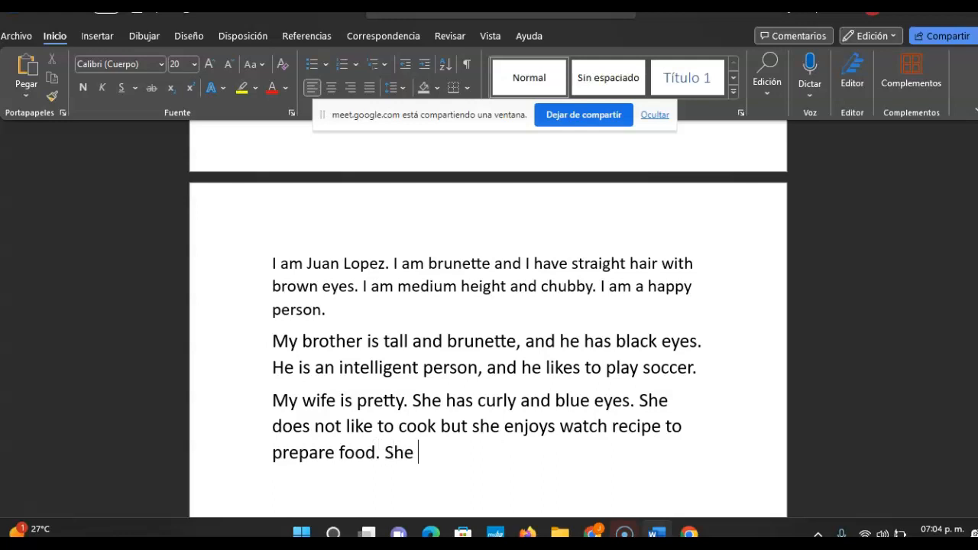
pyautogui.write('is so e')
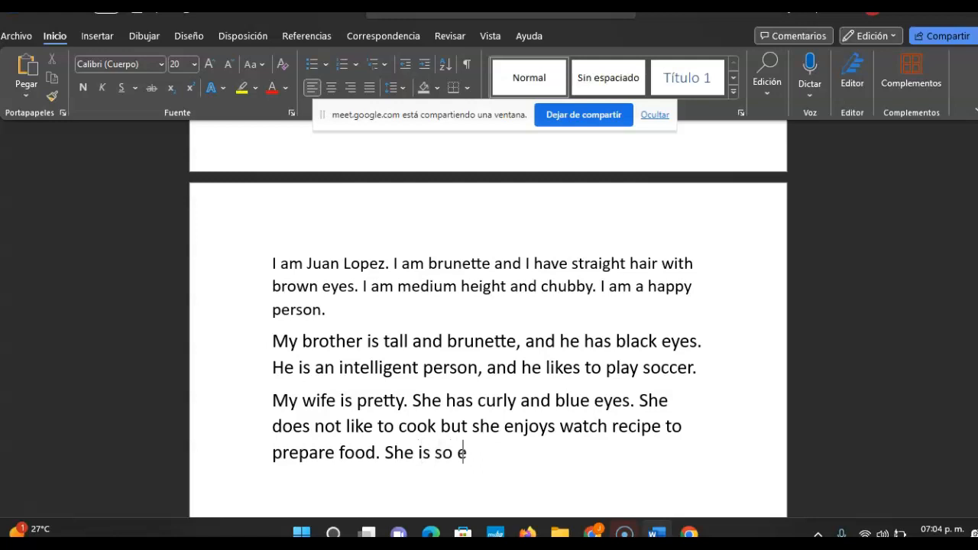
pyautogui.write('nergetic')
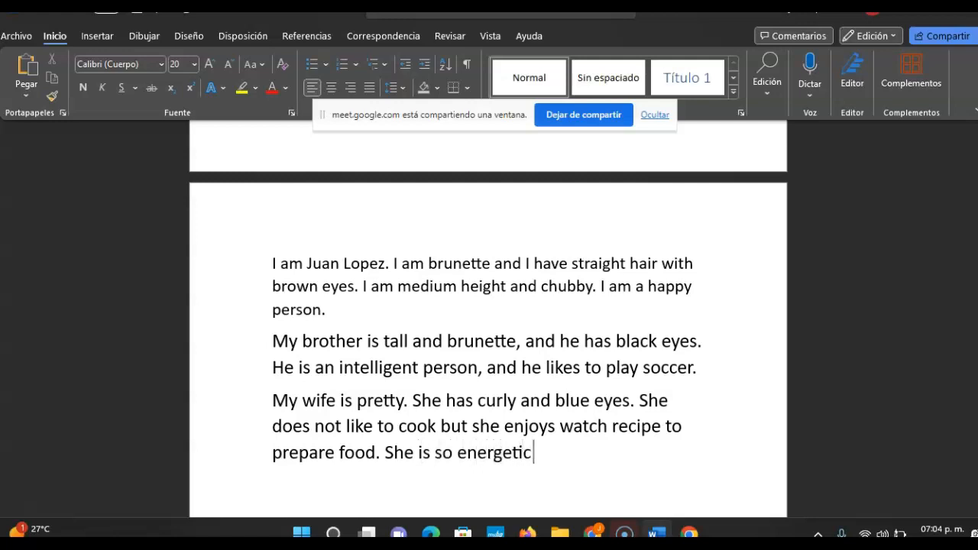
pyautogui.write('and respo')
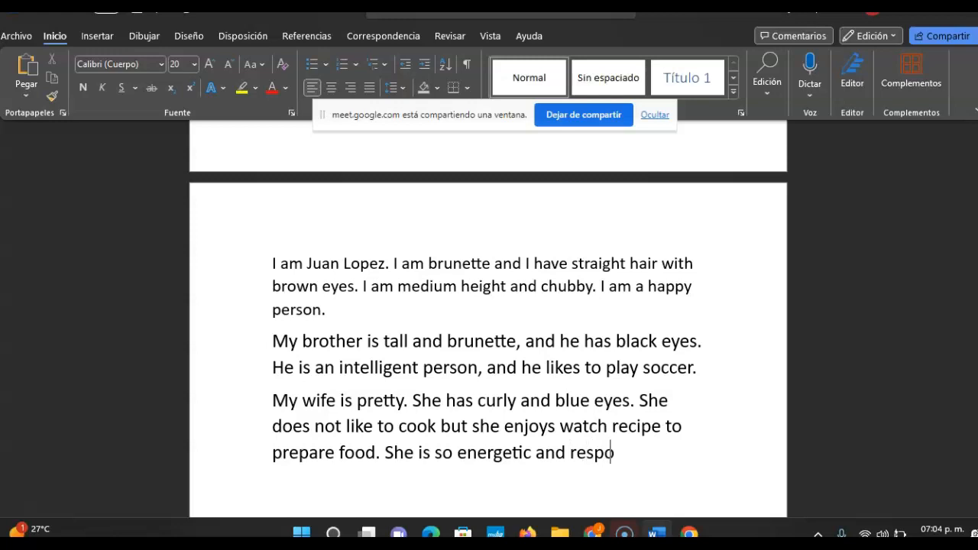
pyautogui.write('nsib')
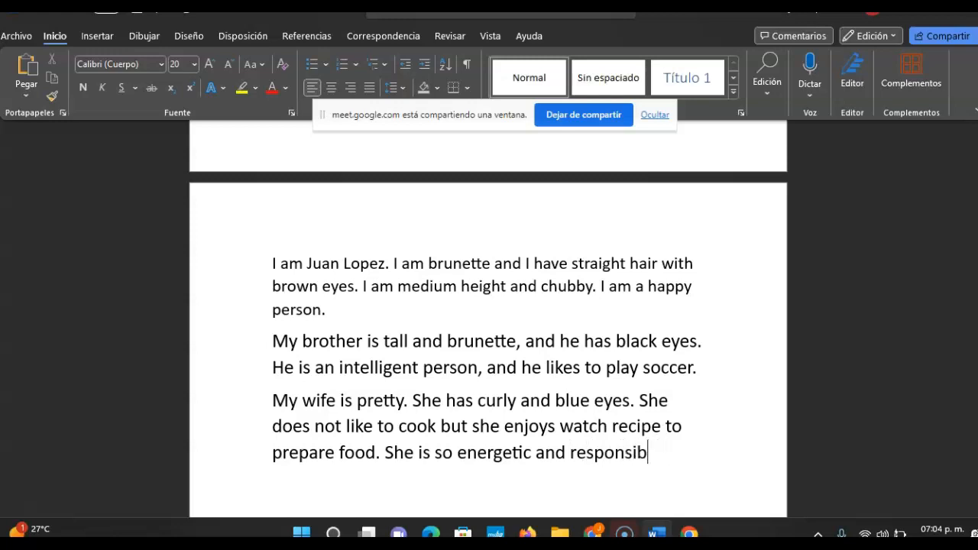
pyautogui.write('le.')
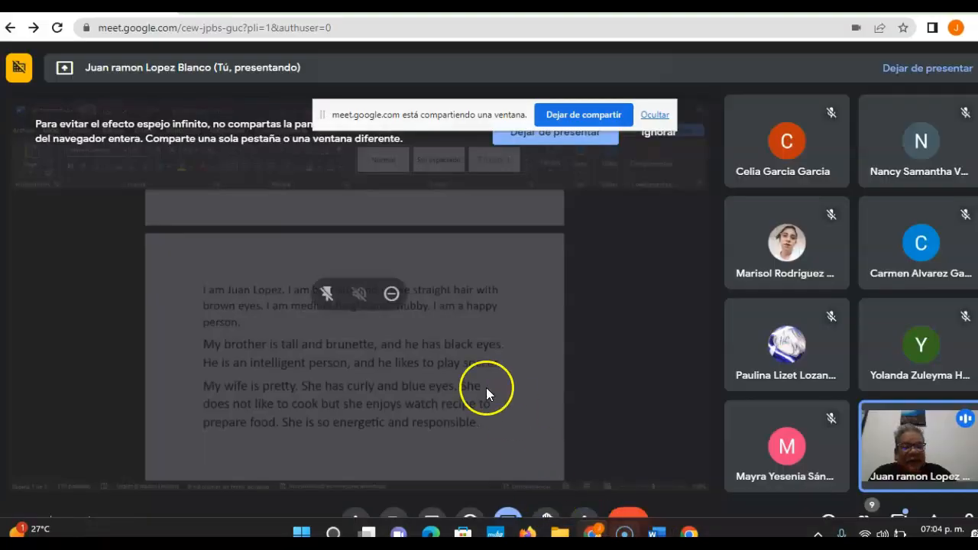
pyautogui.moveTo(477, 391)
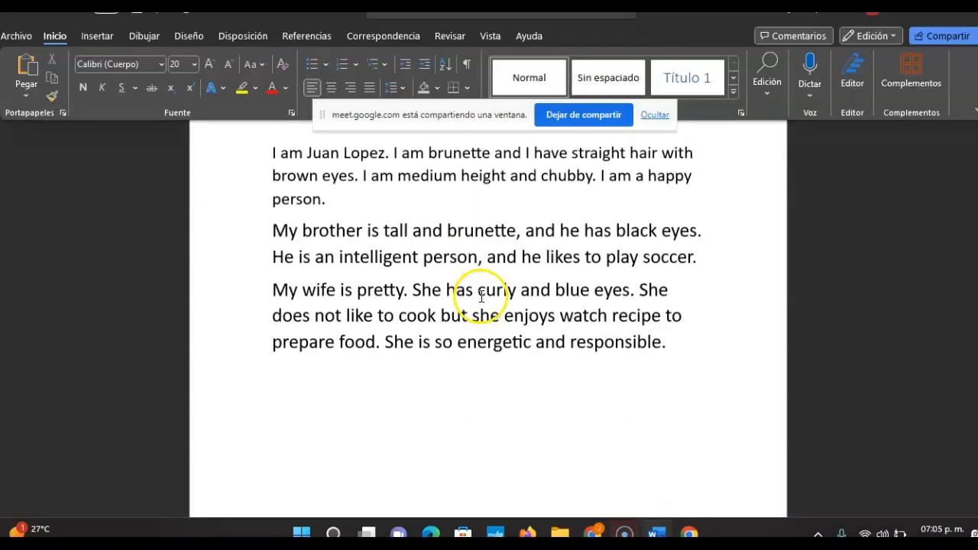
pyautogui.scroll(3)
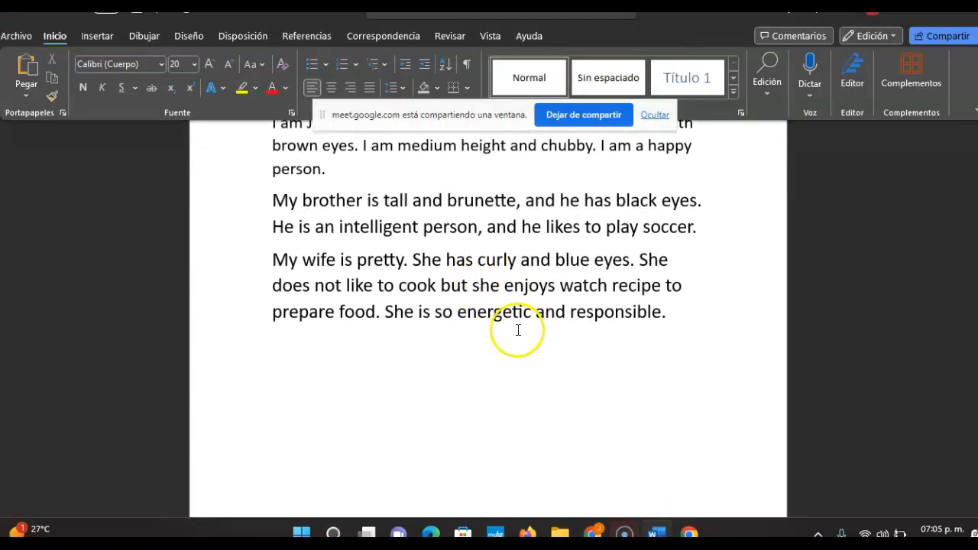
pyautogui.moveTo(543, 366)
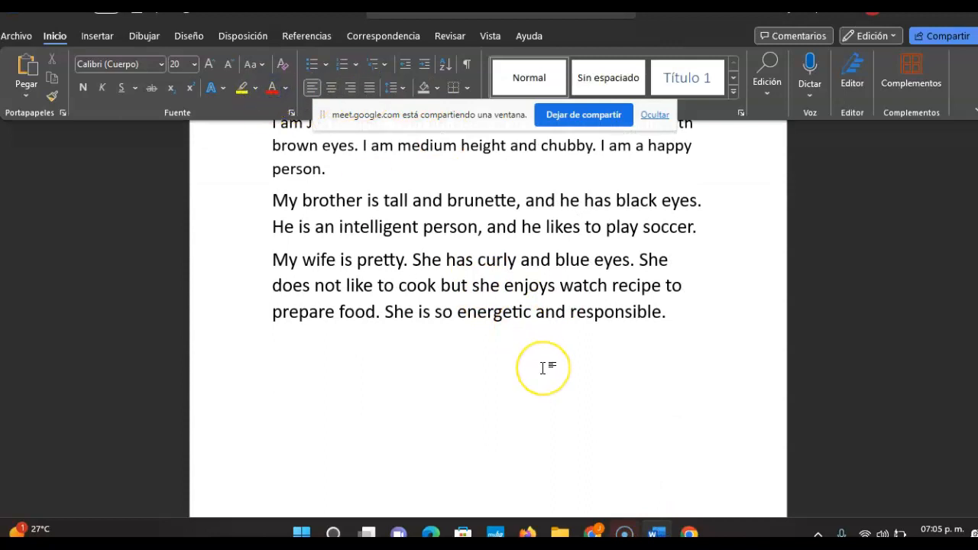
# Type the red line 'My brother is tall and intelligent.'.
pyautogui.write('My')
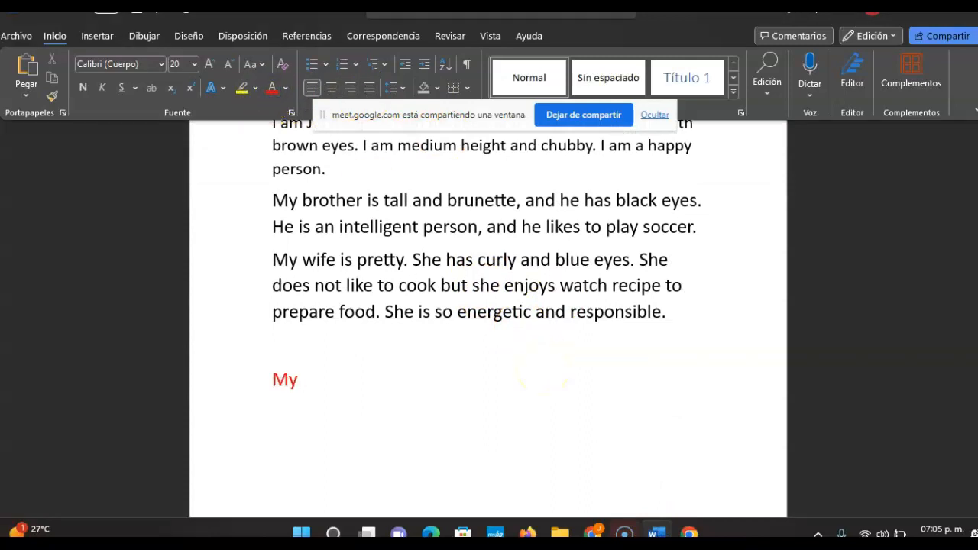
pyautogui.write('br')
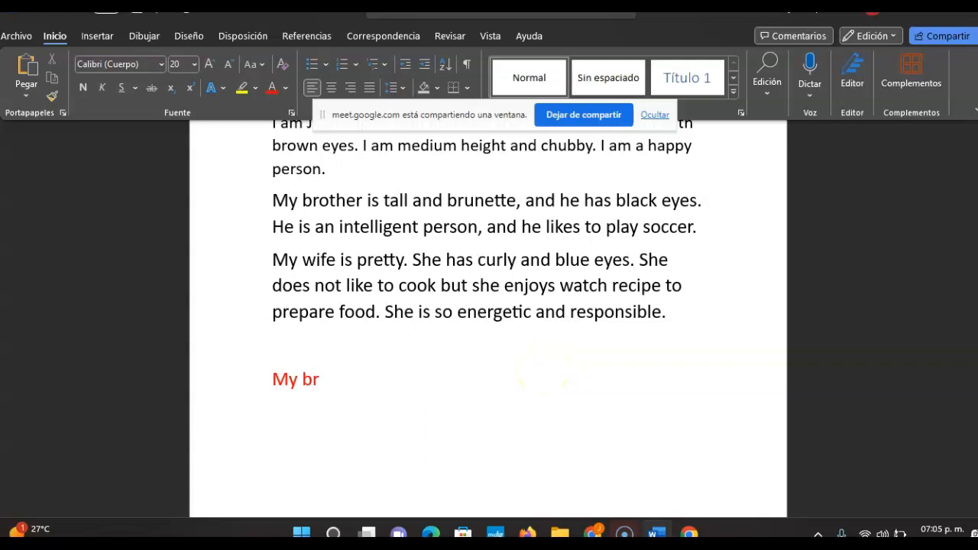
pyautogui.write('o')
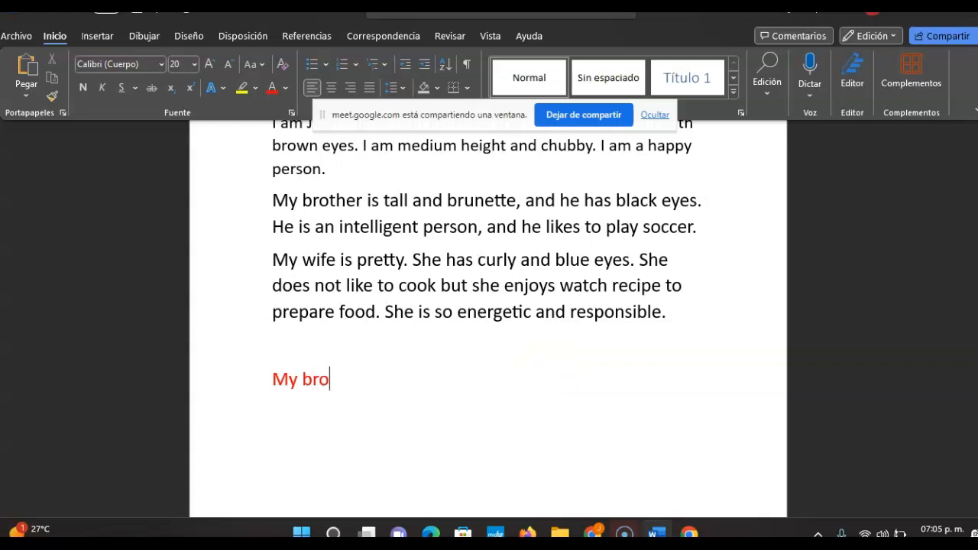
pyautogui.write('ther is tall a')
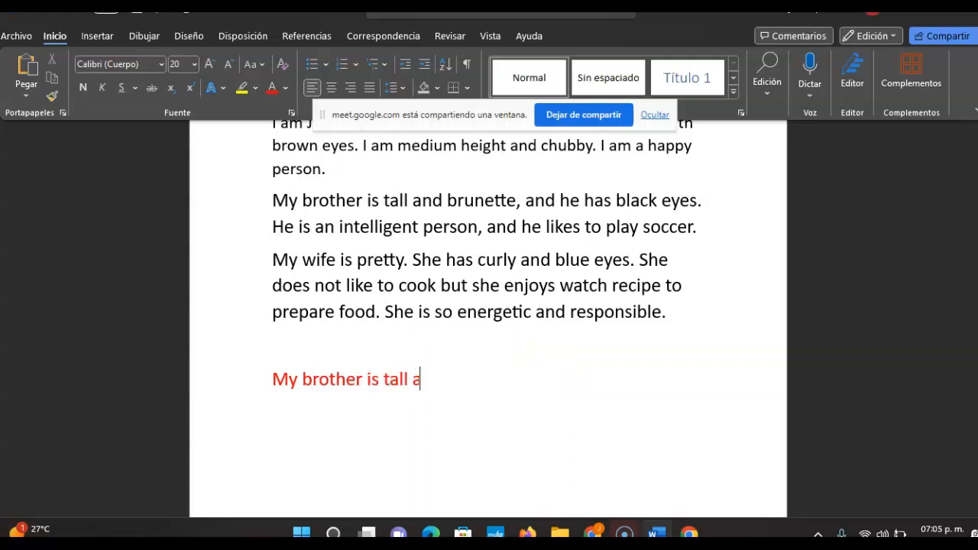
pyautogui.write('nd')
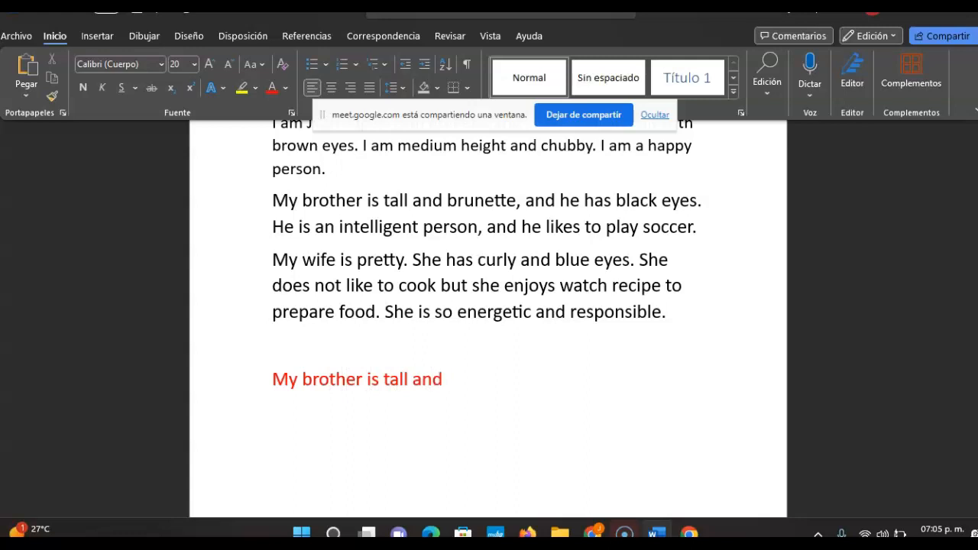
pyautogui.write('hap')
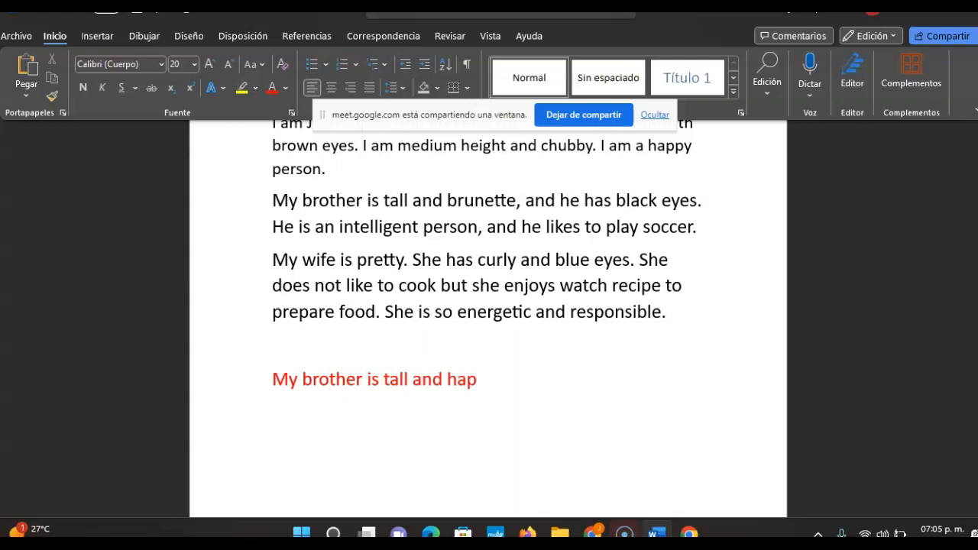
pyautogui.write('intelli')
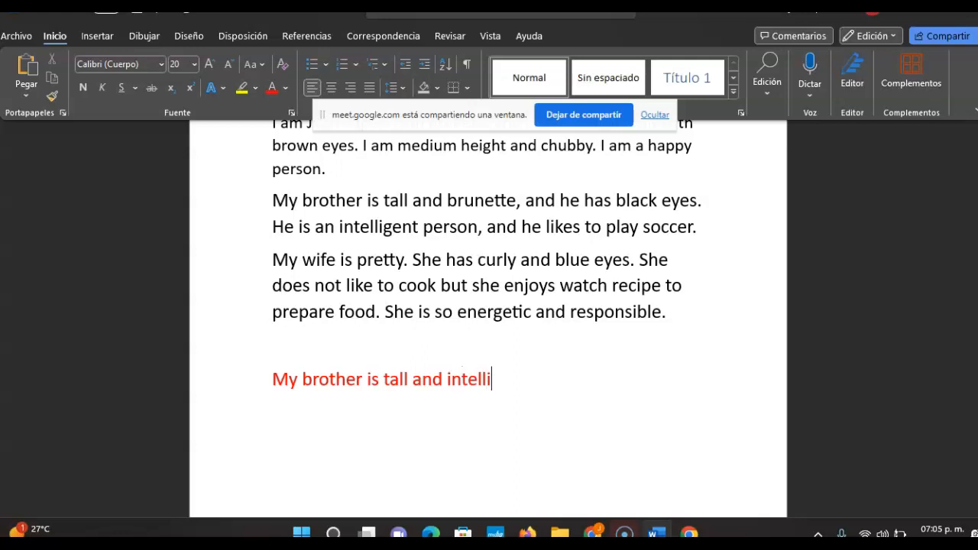
pyautogui.write('gent.')
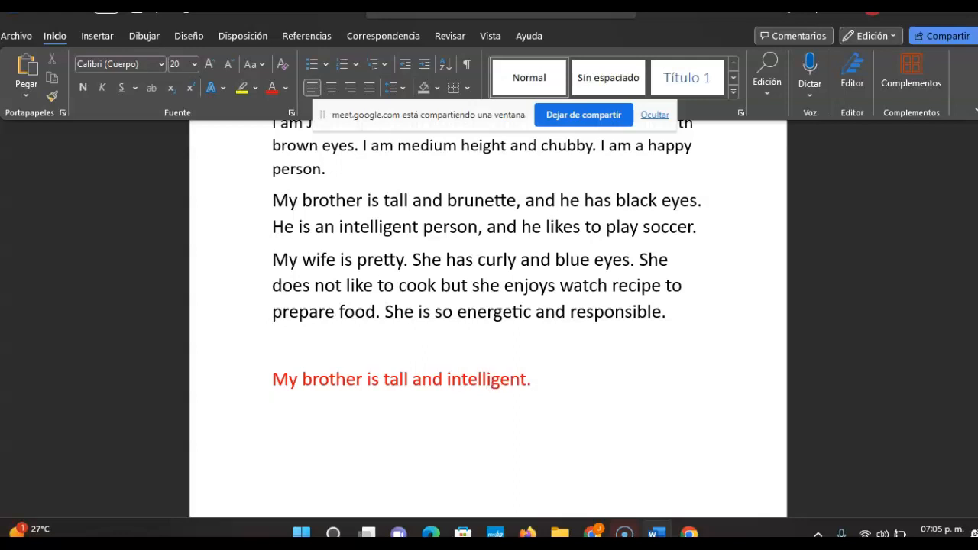
# Add red lines 'My wife is pretty.' and 'My dog roki. I love the dog.'.
pyautogui.write('My')
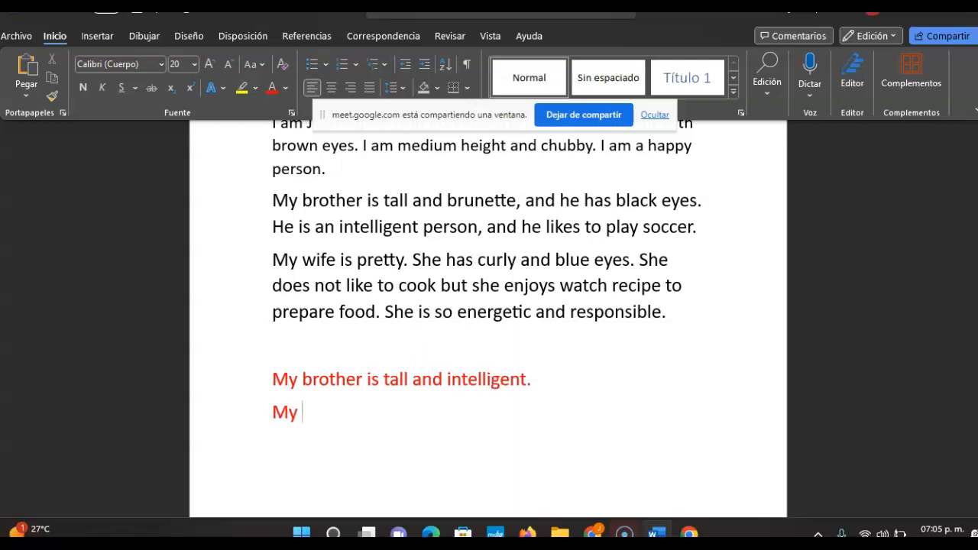
pyautogui.write('wife')
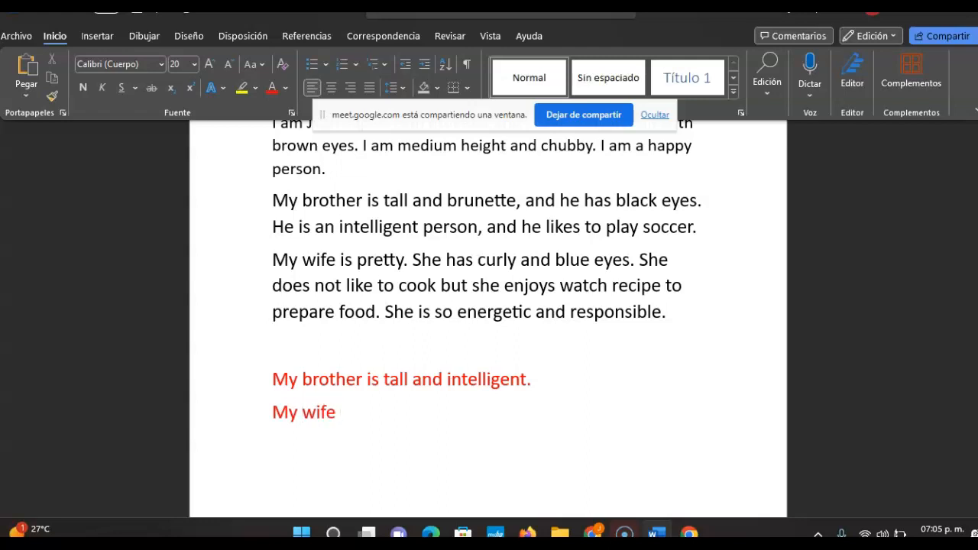
pyautogui.write('is pretty.')
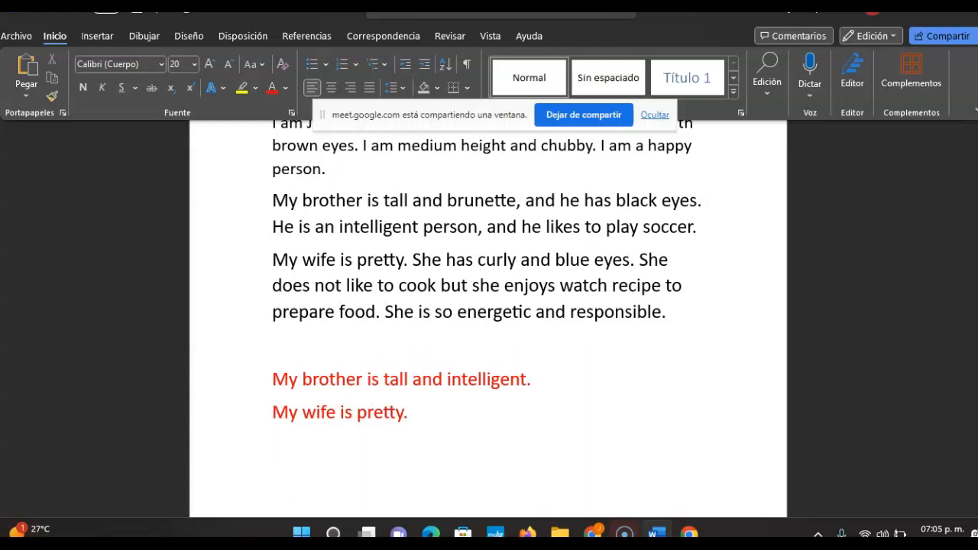
pyautogui.write('My dog')
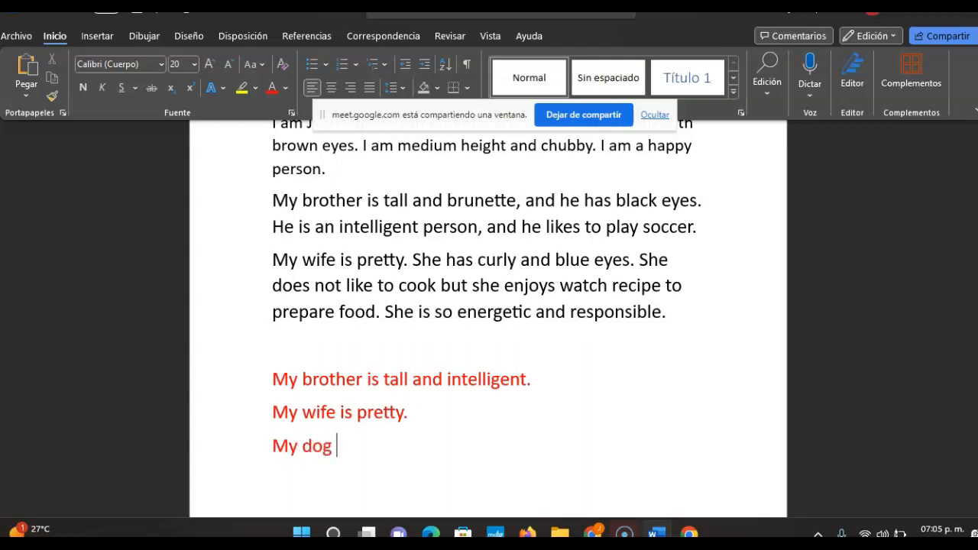
pyautogui.write('roki. I')
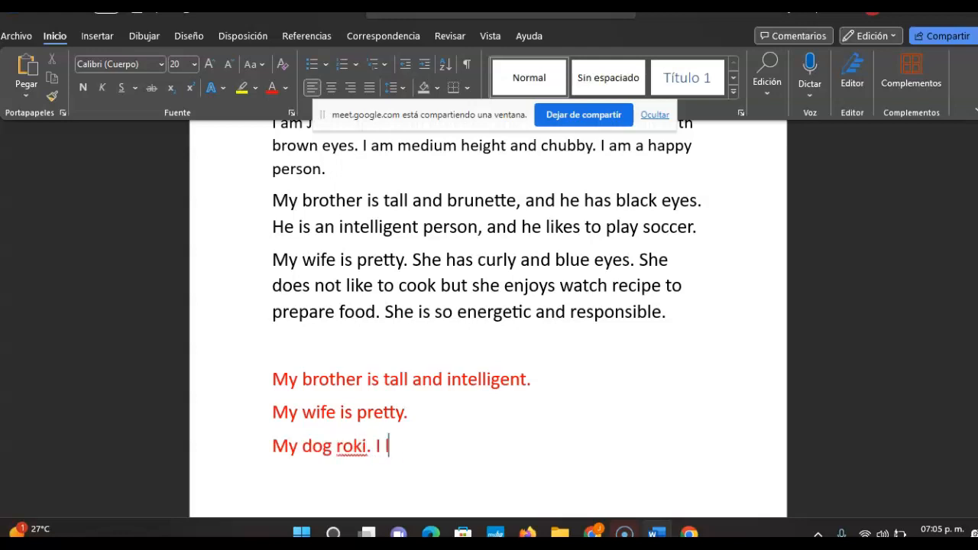
pyautogui.write('love')
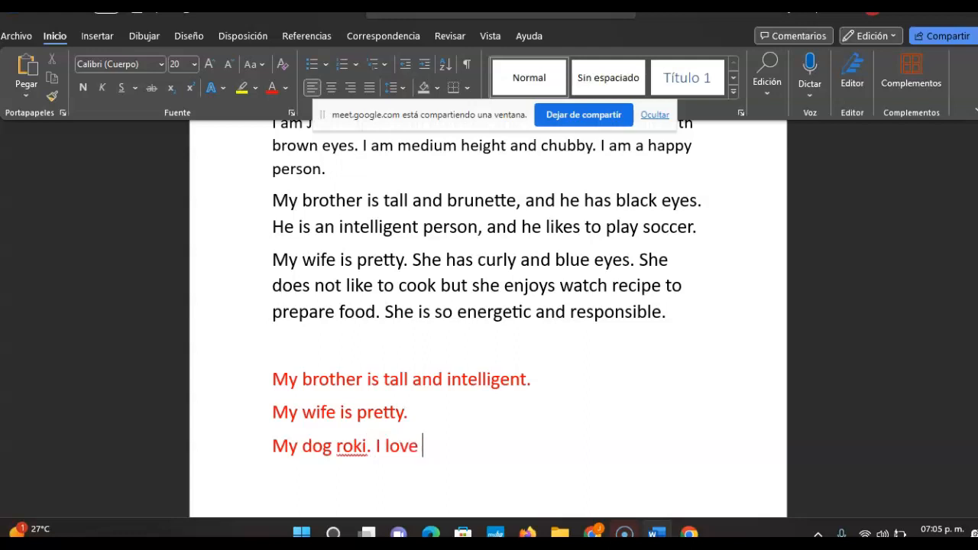
pyautogui.write('the dog.')
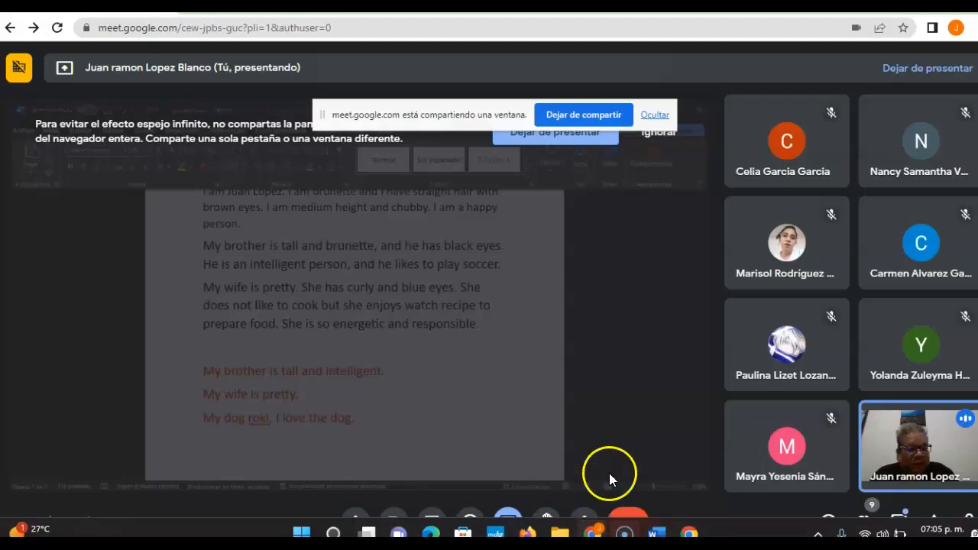
pyautogui.moveTo(547, 445)
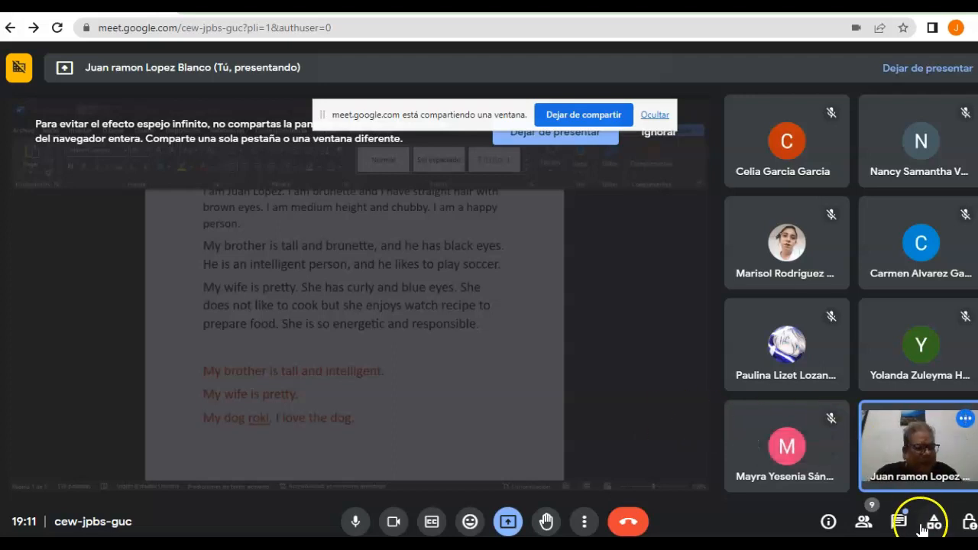
# Stop presenting via 'Dejar de compartir', leaving the eight-tile participant grid.
pyautogui.click(899, 521)
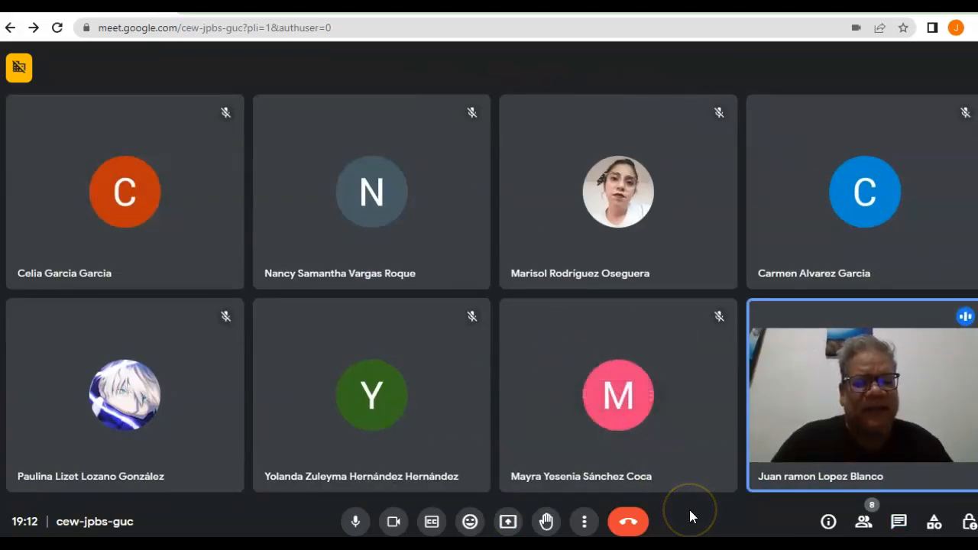
pyautogui.moveTo(691, 517)
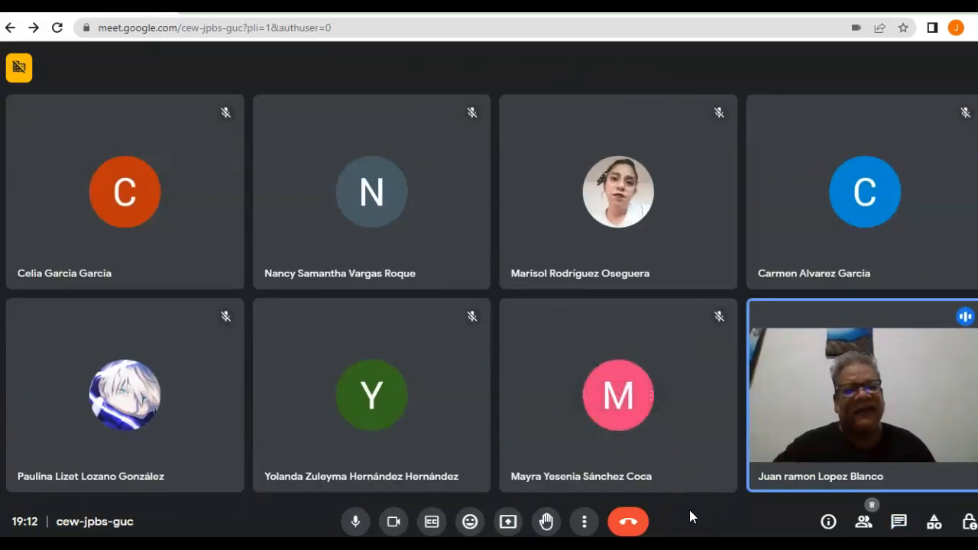